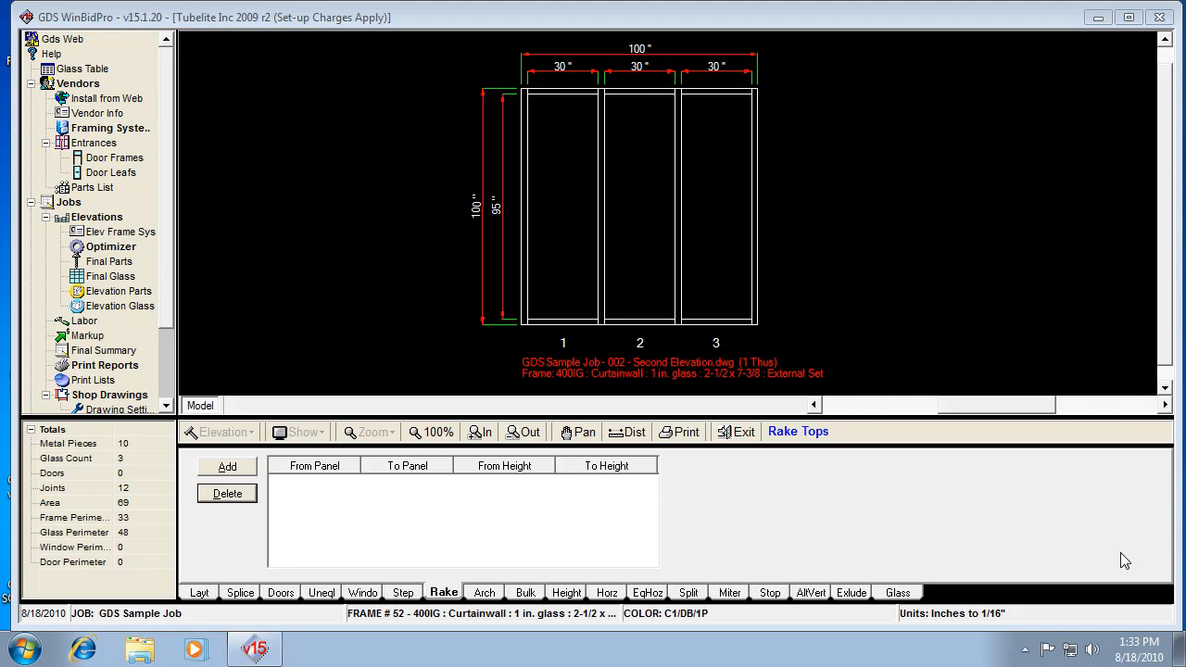
mouse_move(492, 600)
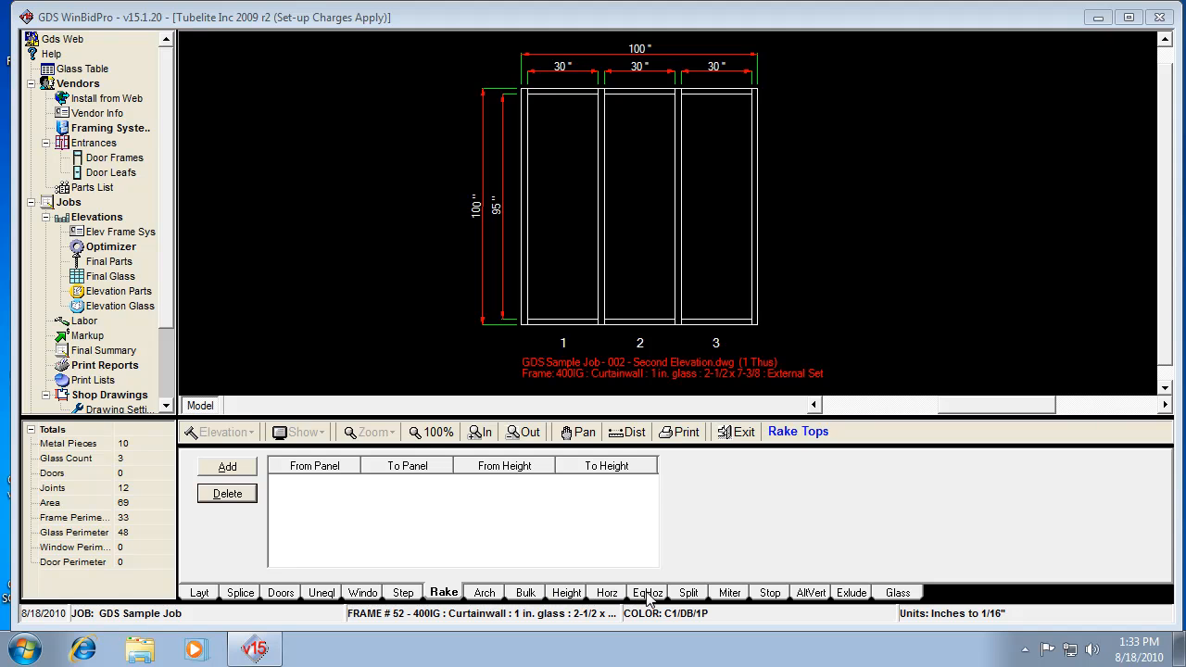
mouse_move(663, 466)
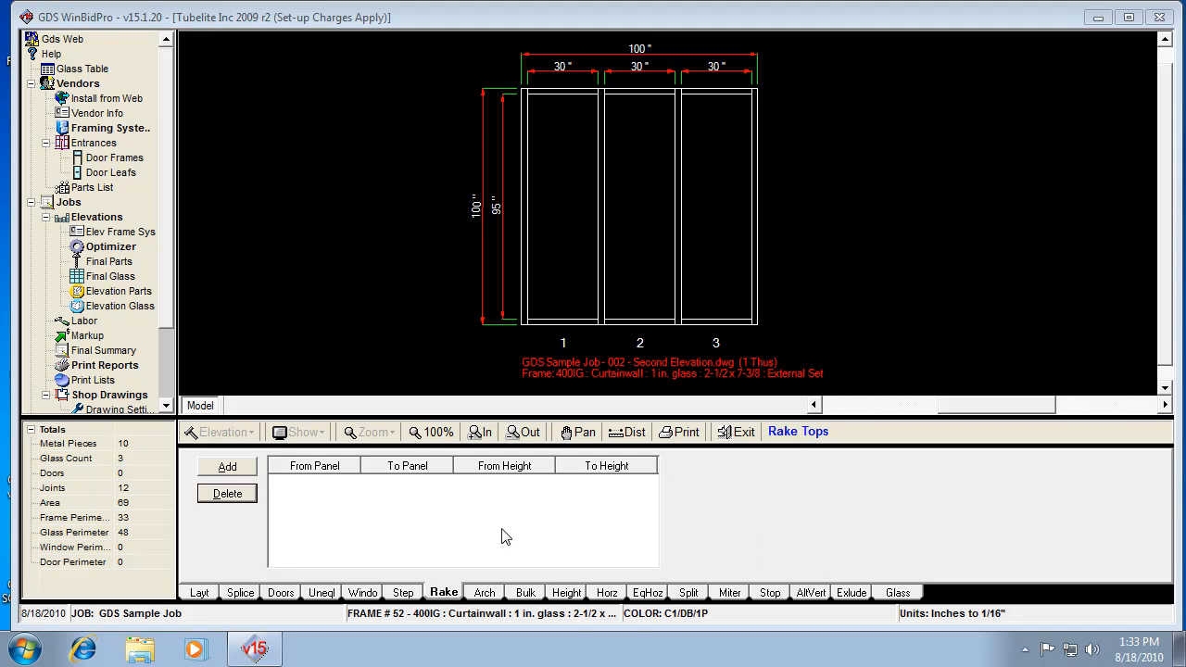
mouse_move(491, 601)
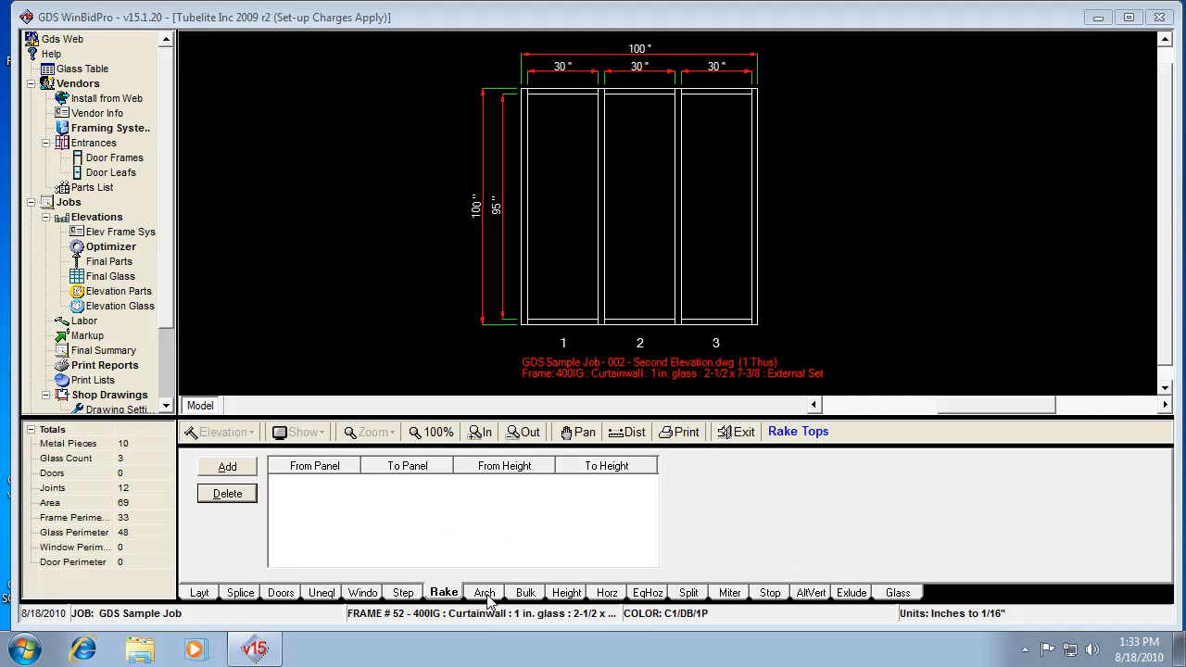
mouse_move(491, 586)
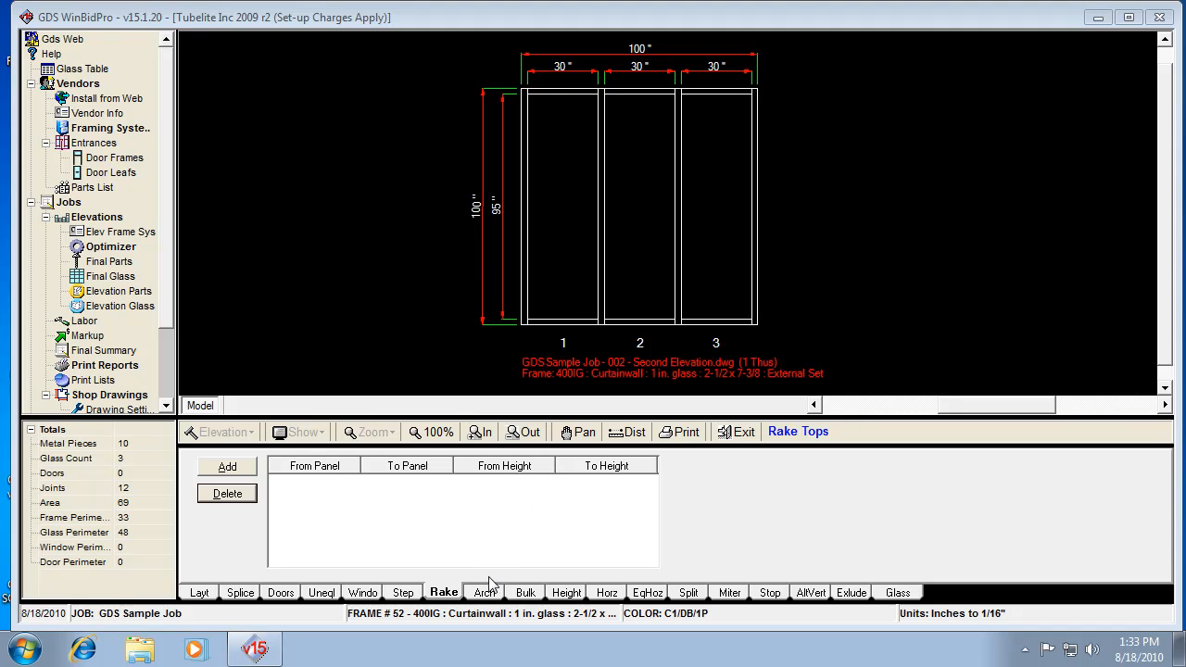
Show the Arch Tops settings, which have no arch entries yet.
click(483, 592)
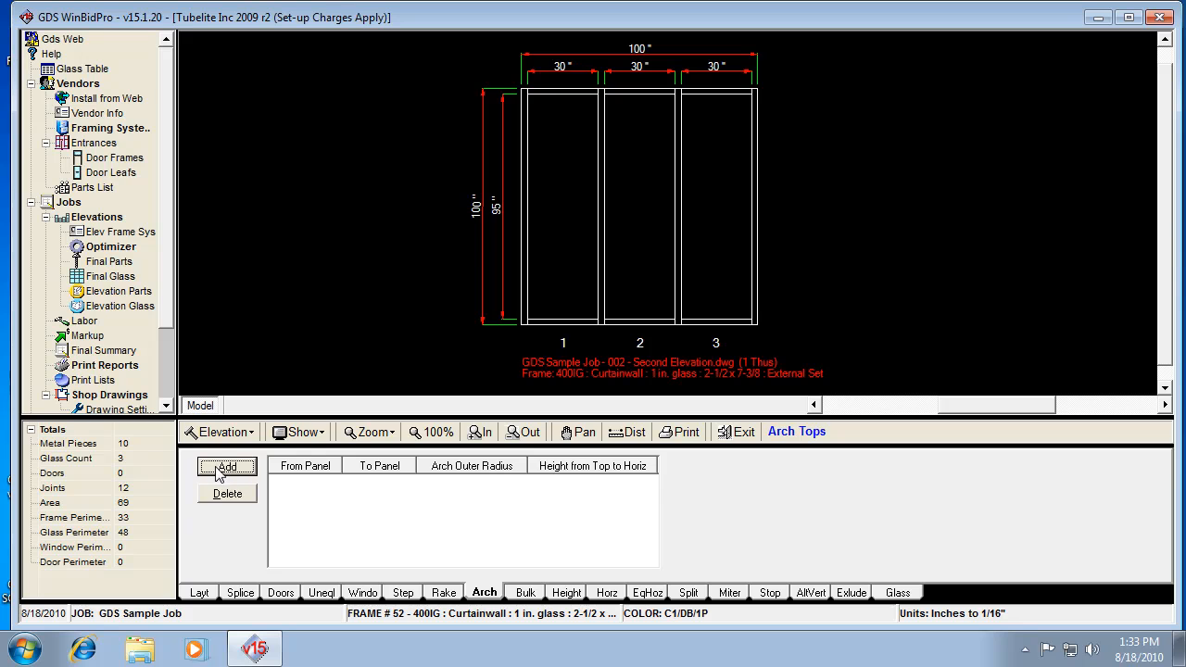
Start a new arched top from panel 1 to panel 3 with outer radius 75.
click(227, 466)
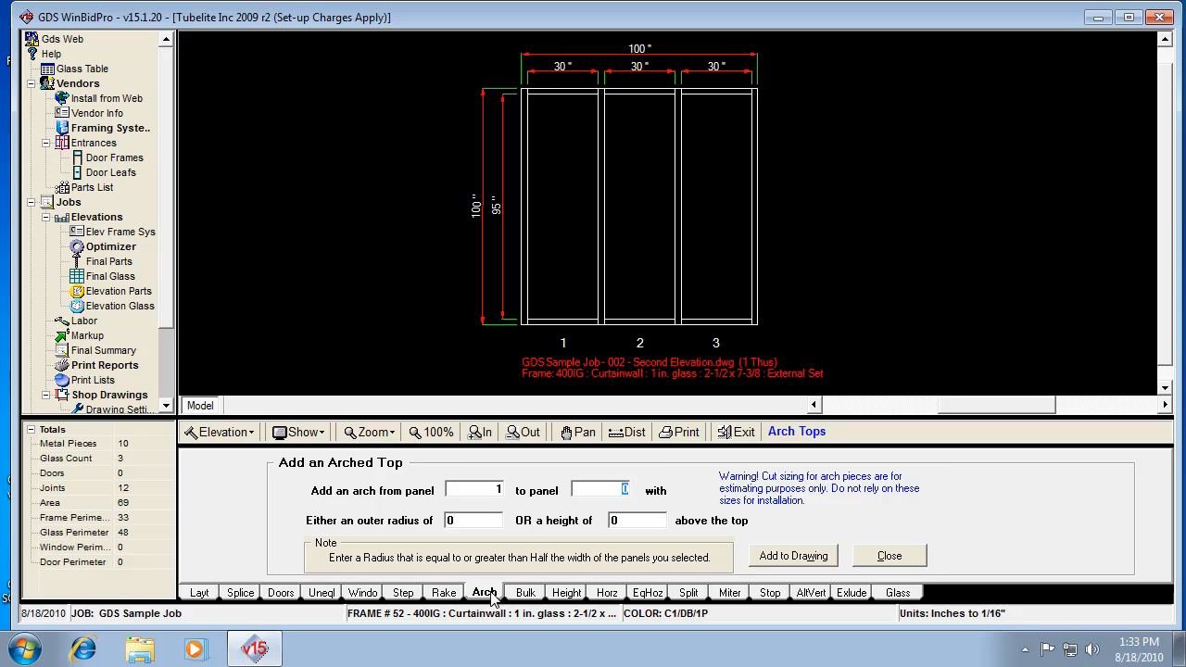
text(3)
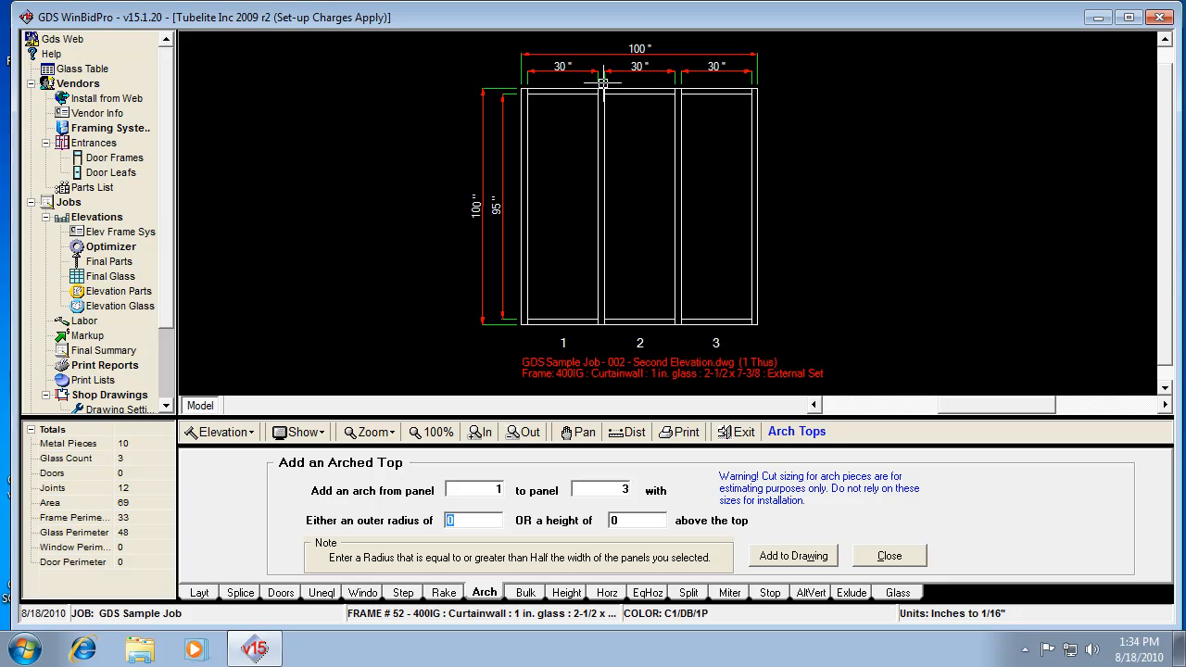
mouse_move(651, 111)
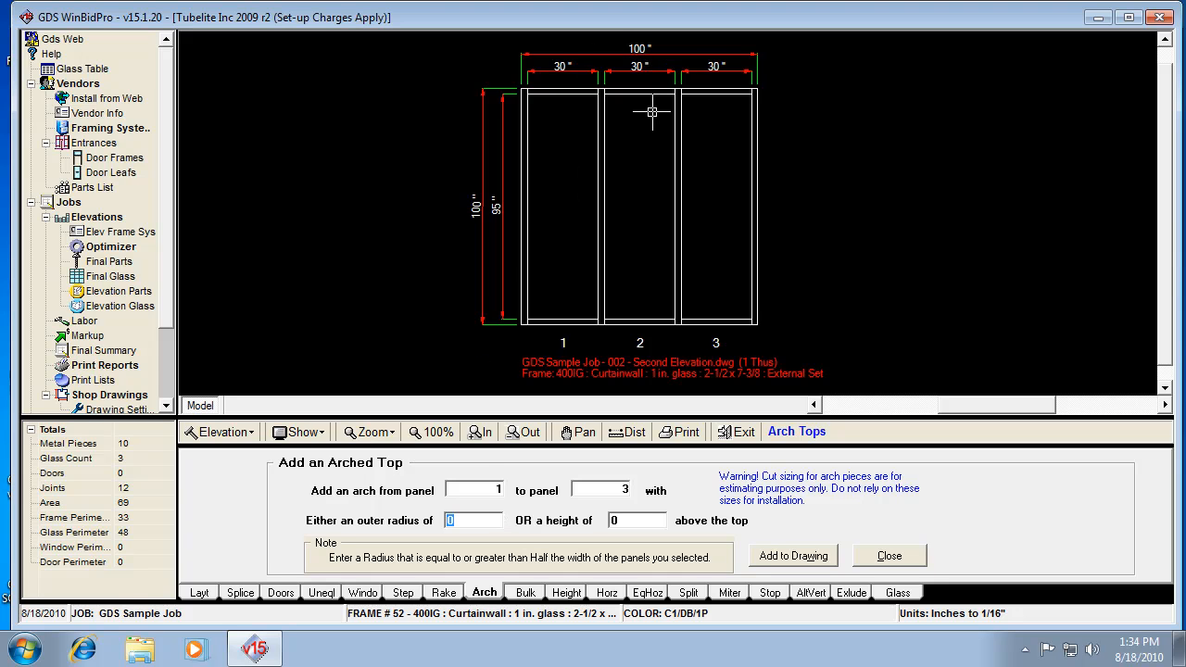
mouse_move(663, 91)
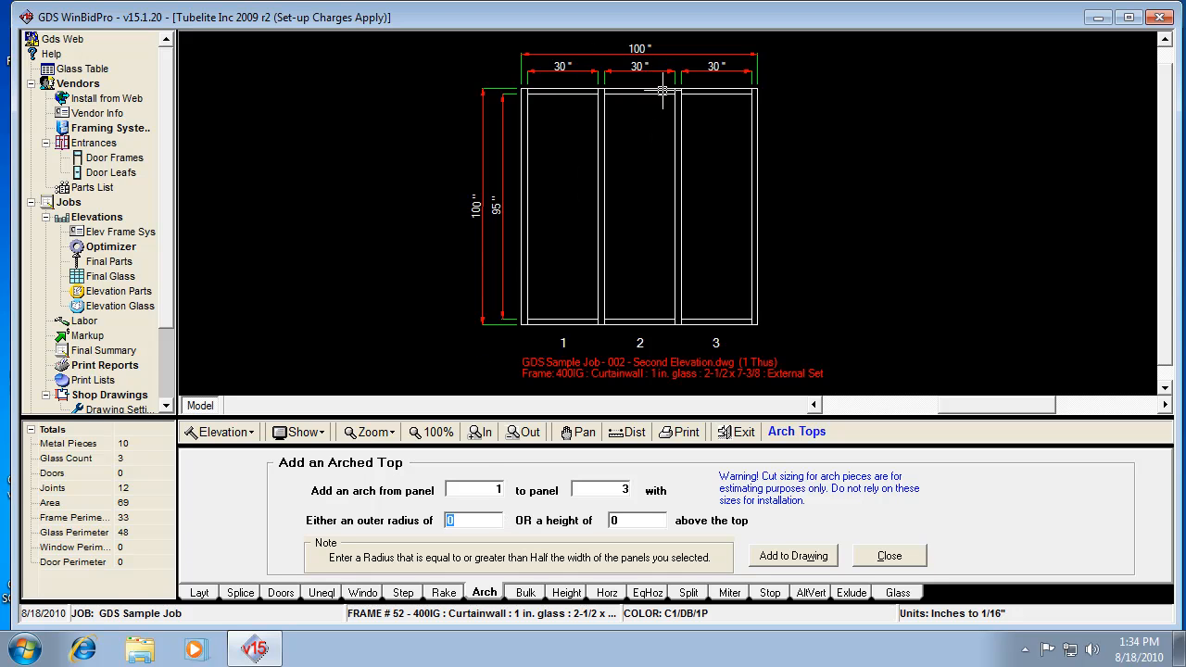
mouse_move(744, 83)
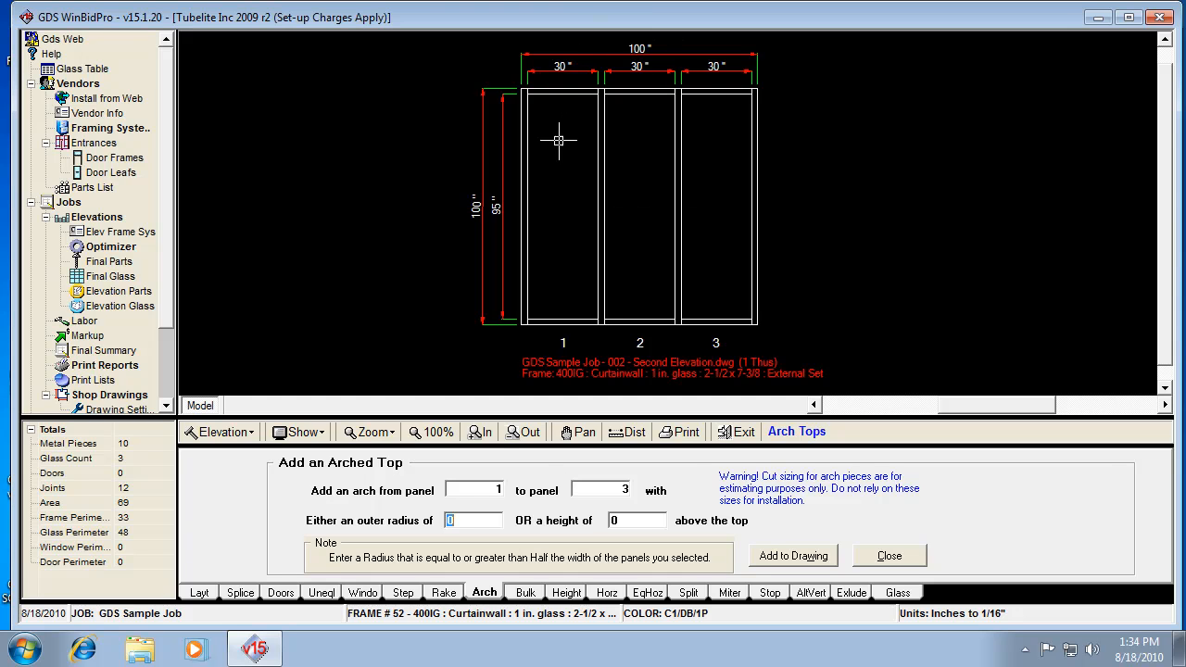
mouse_move(479, 432)
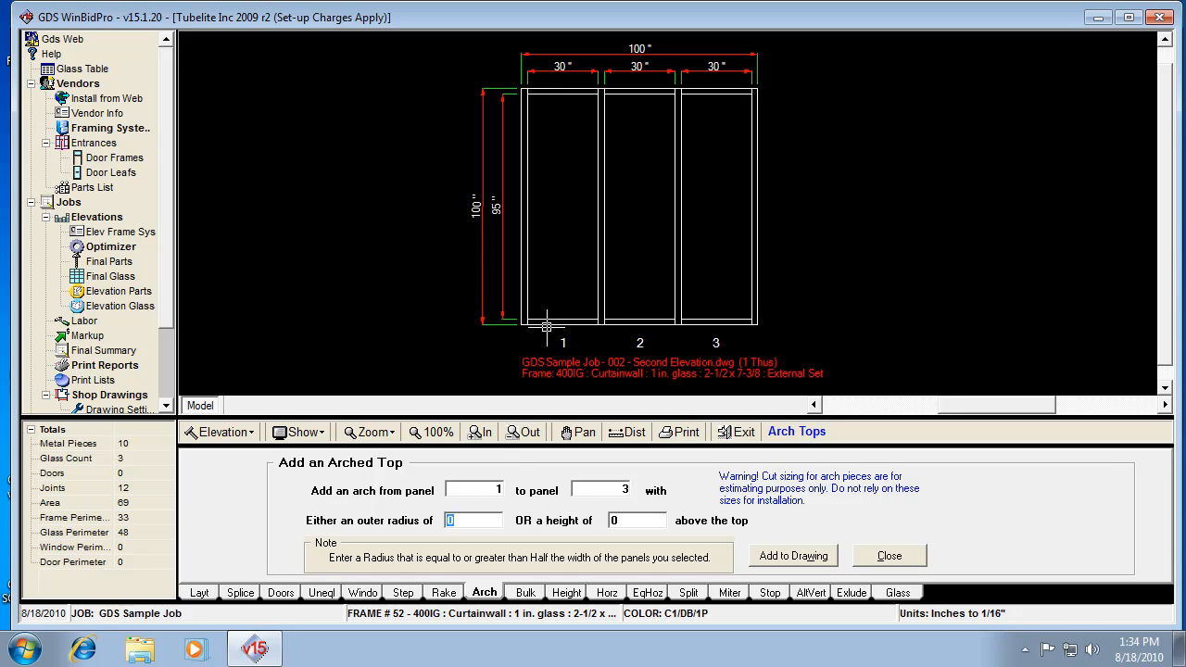
text(7)
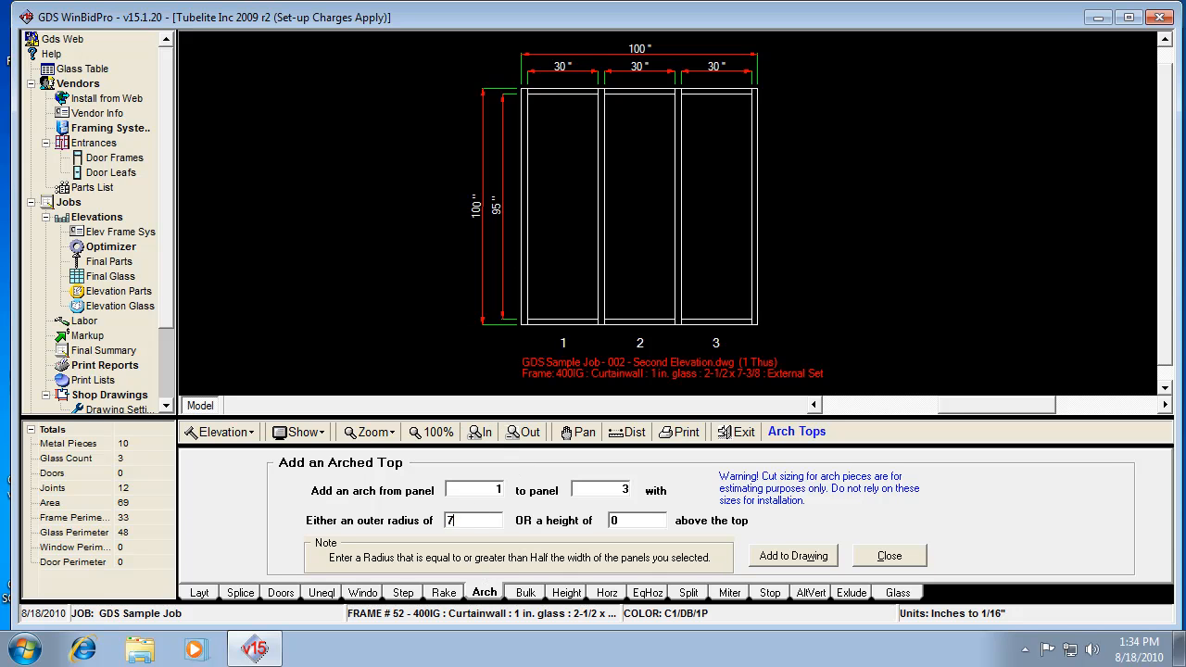
text(5)
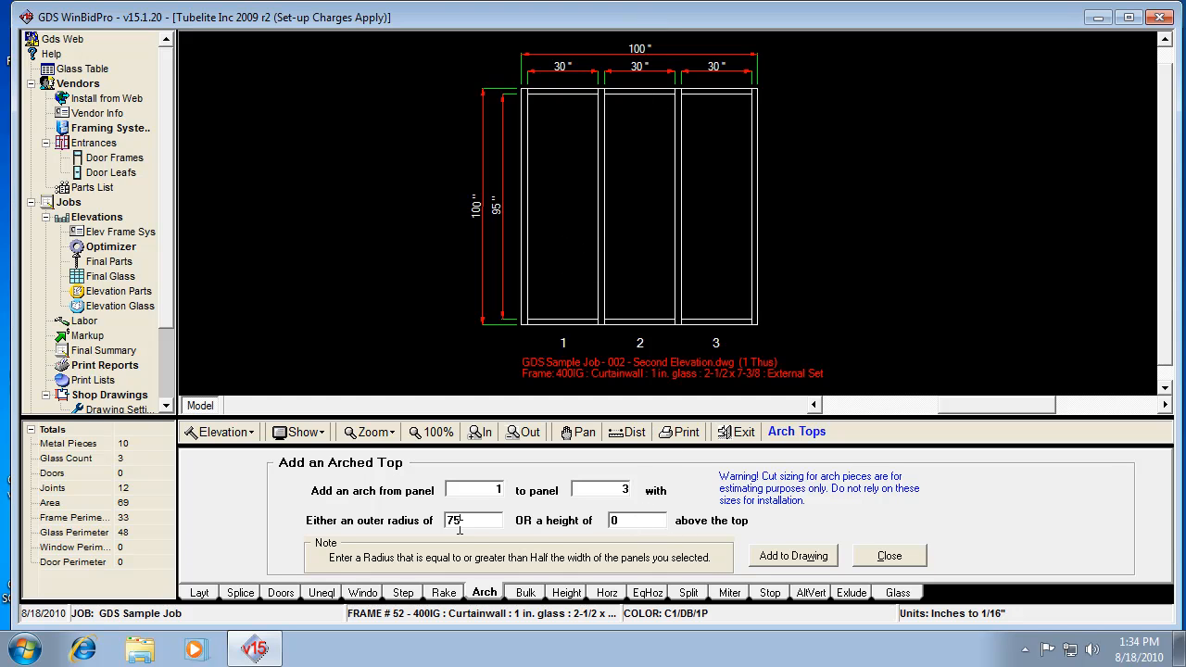
mouse_move(473, 520)
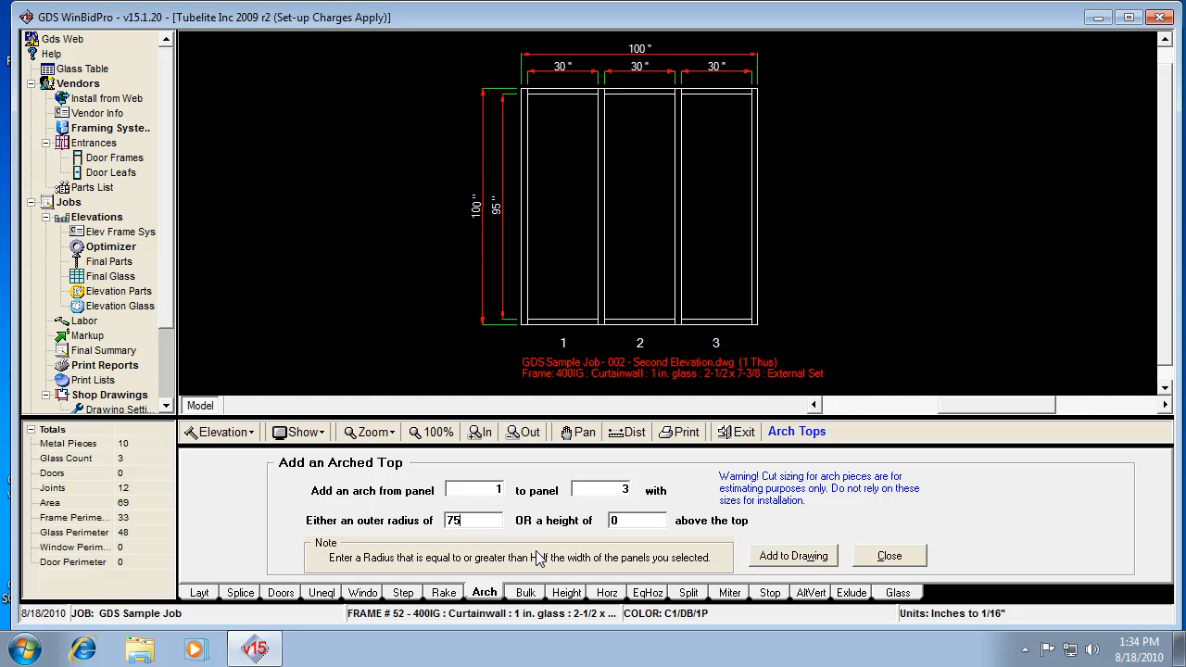
Add the 75-radius arch over panels 1–3, raising total height to 119 1/8".
click(793, 556)
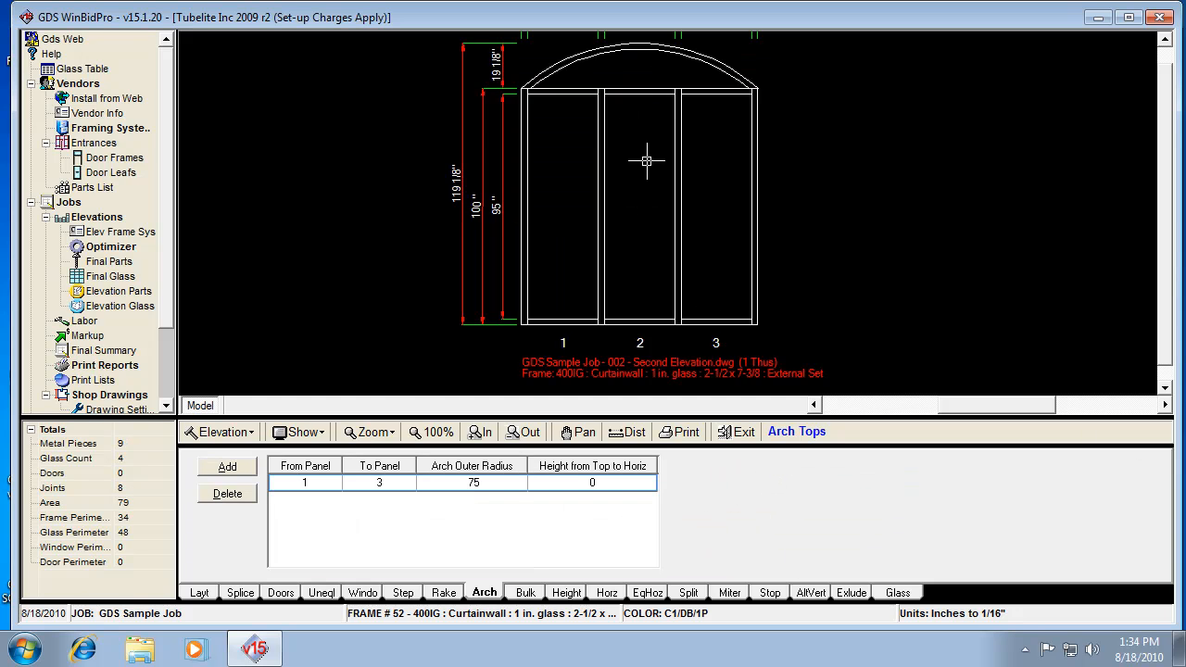
mouse_move(644, 179)
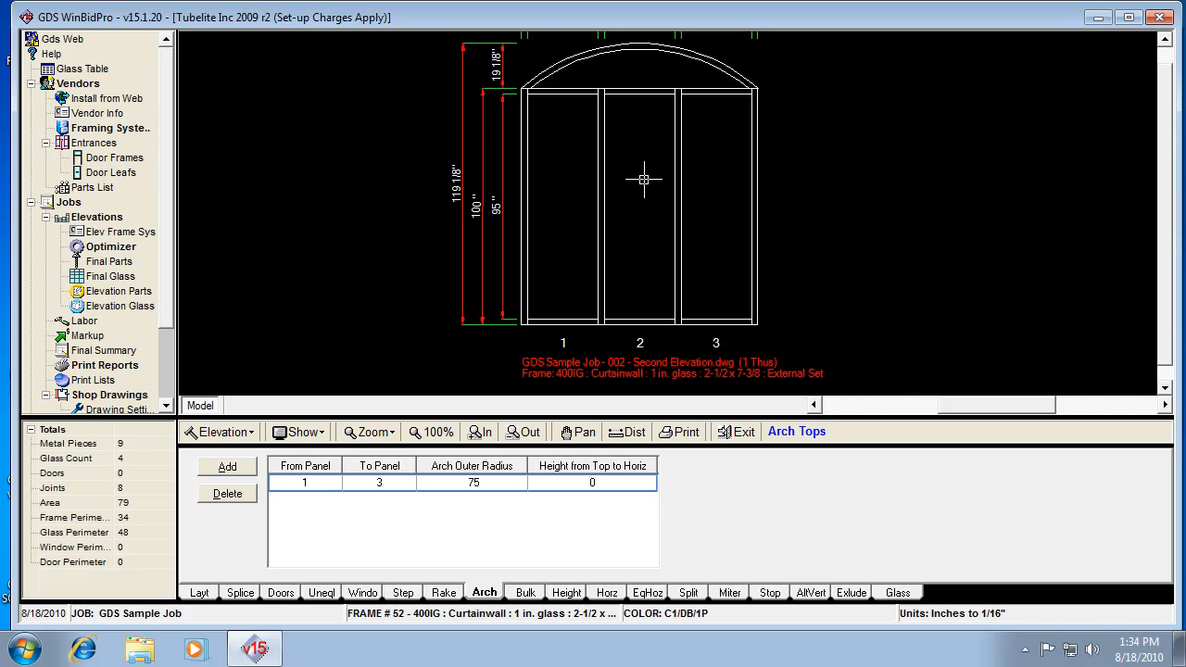
mouse_move(649, 205)
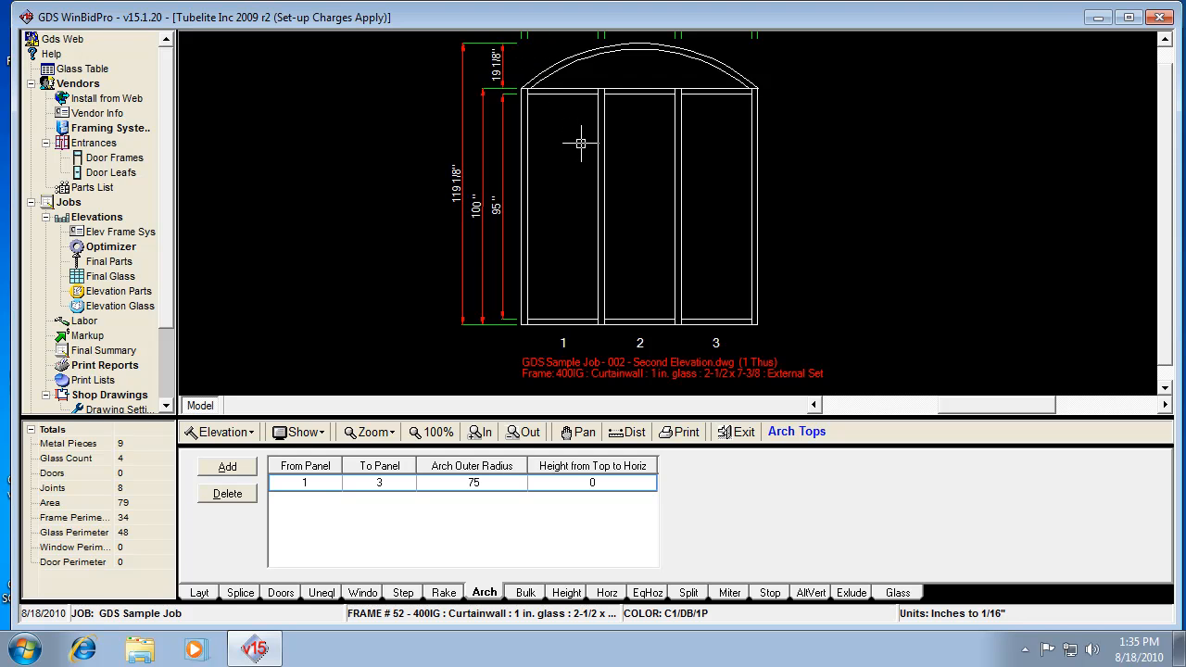
mouse_move(509, 173)
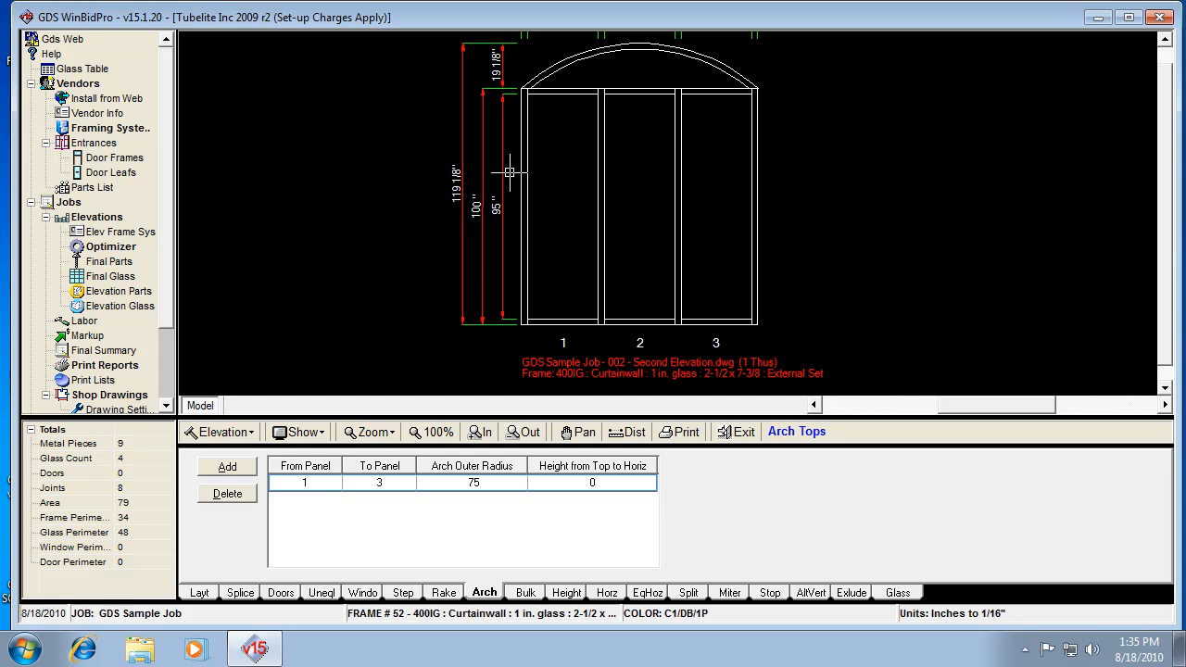
mouse_move(496, 118)
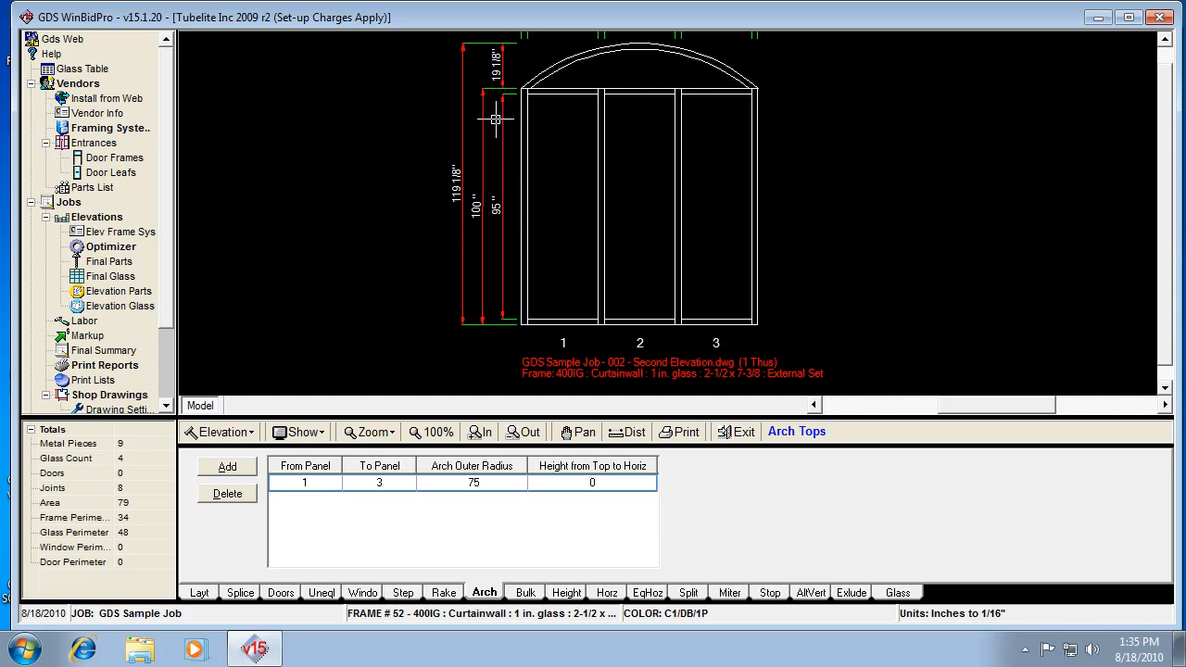
mouse_move(482, 226)
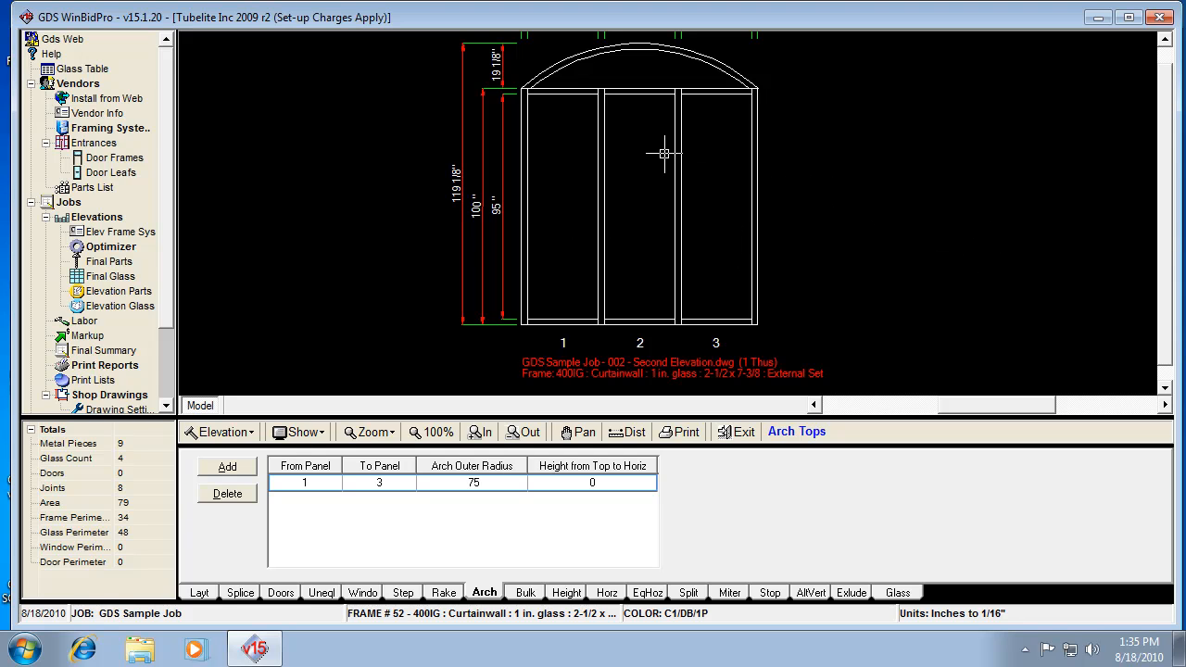
mouse_move(598, 78)
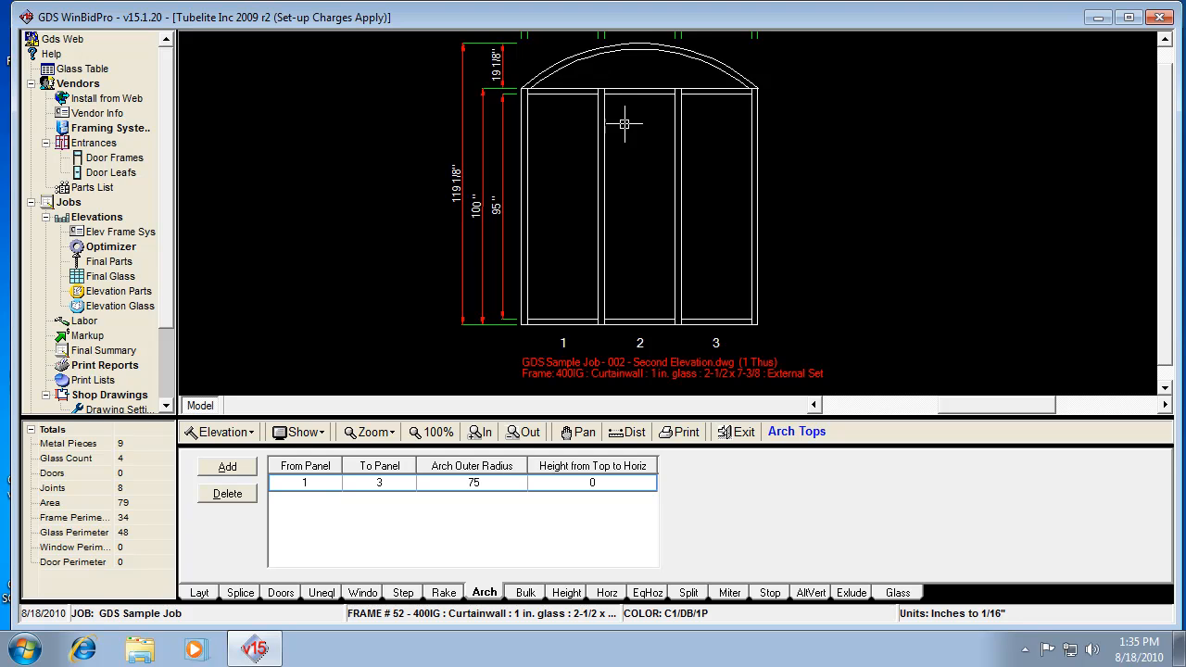
mouse_move(638, 71)
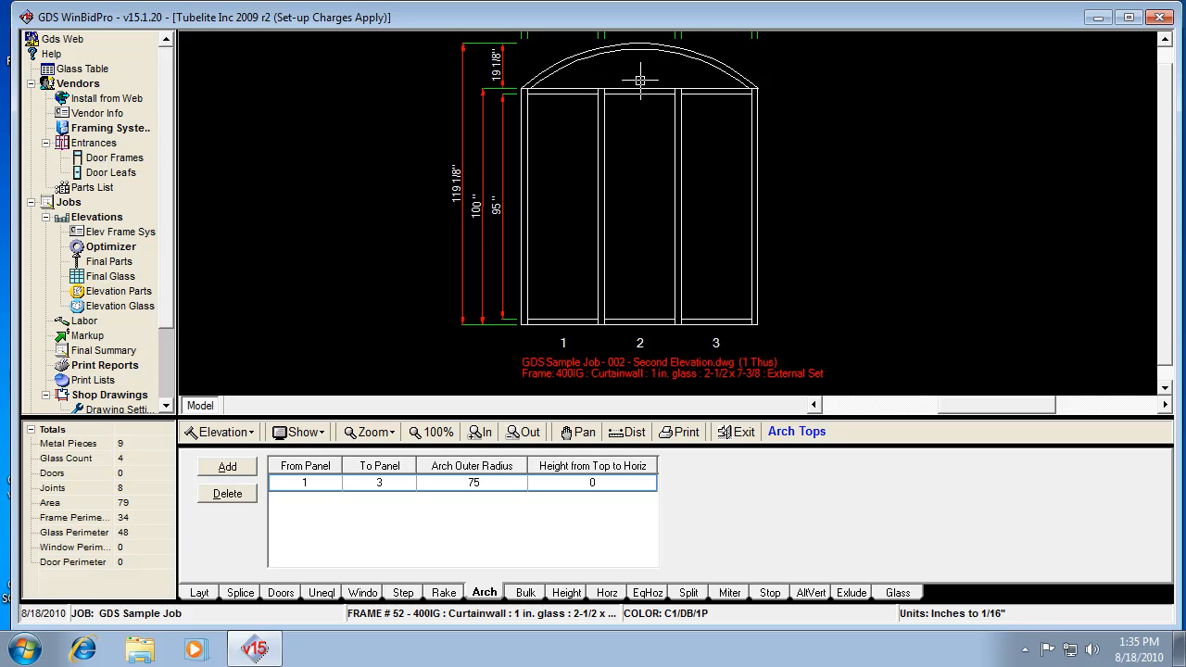
mouse_move(635, 128)
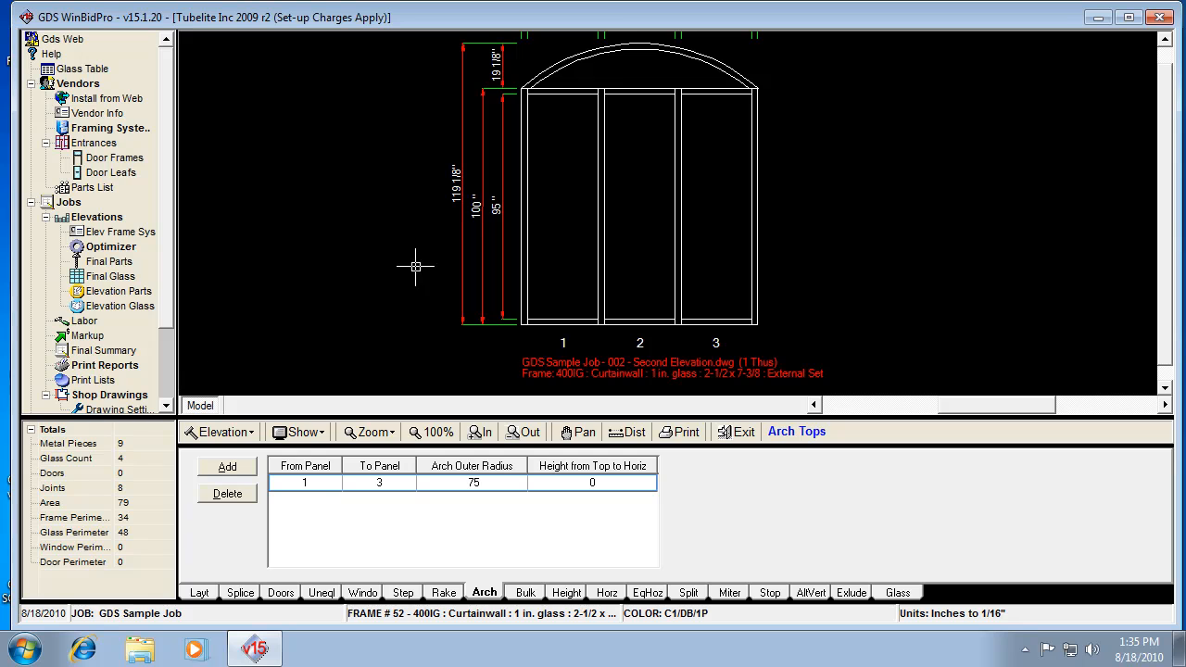
mouse_move(618, 45)
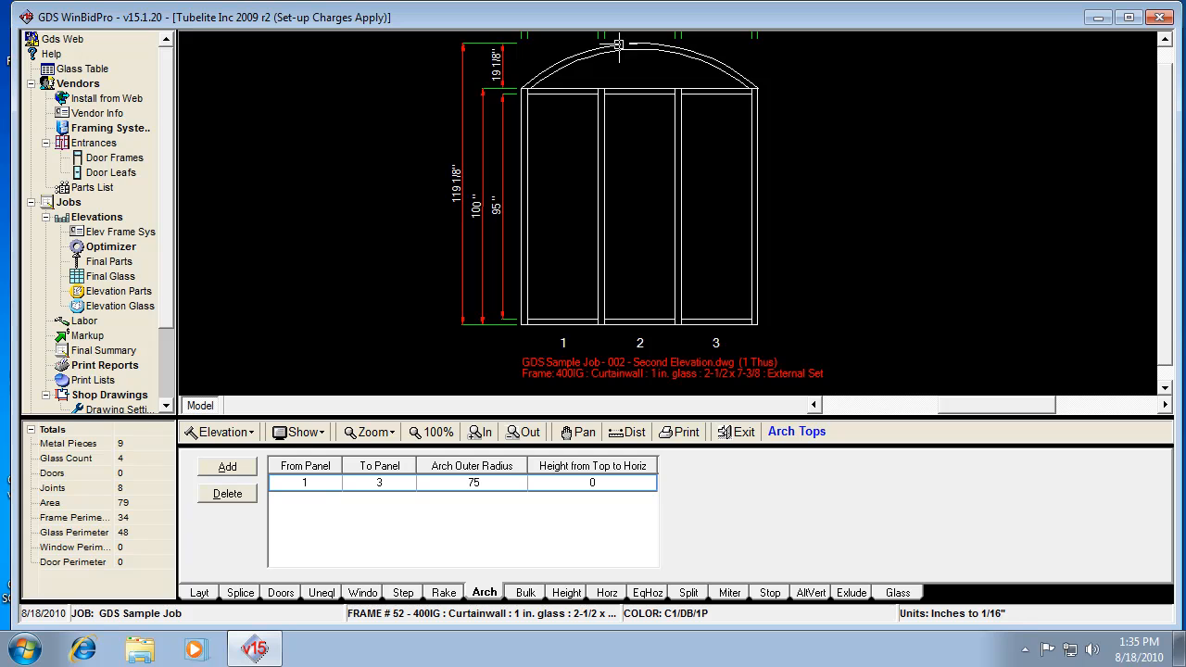
mouse_move(619, 69)
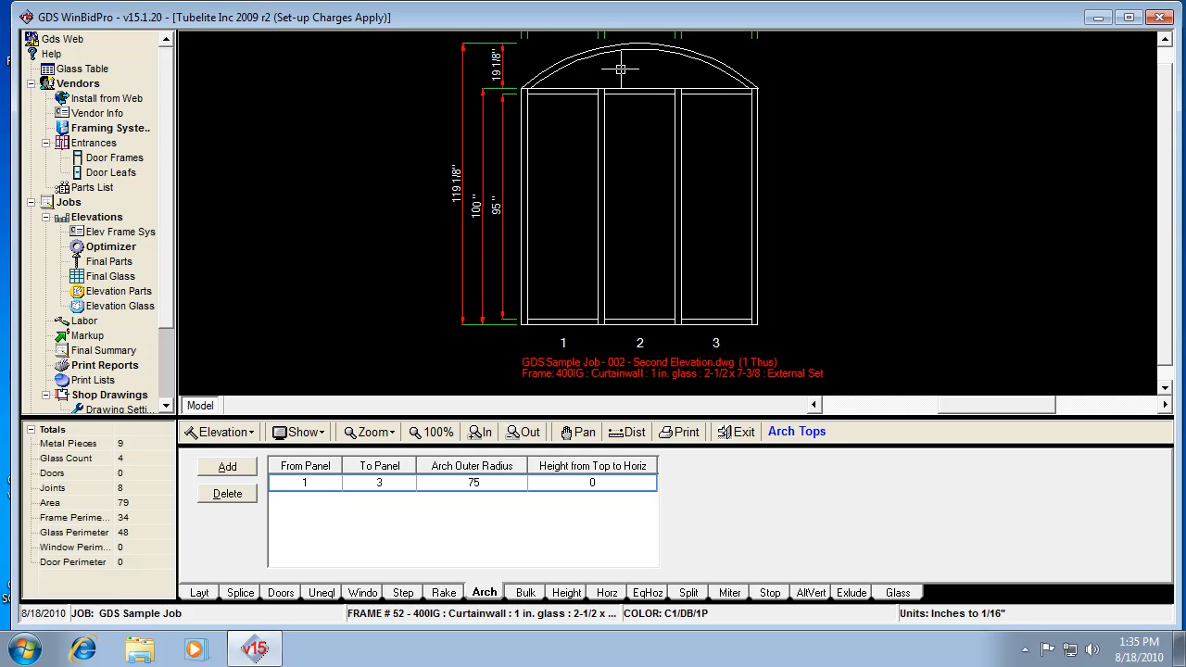
mouse_move(641, 97)
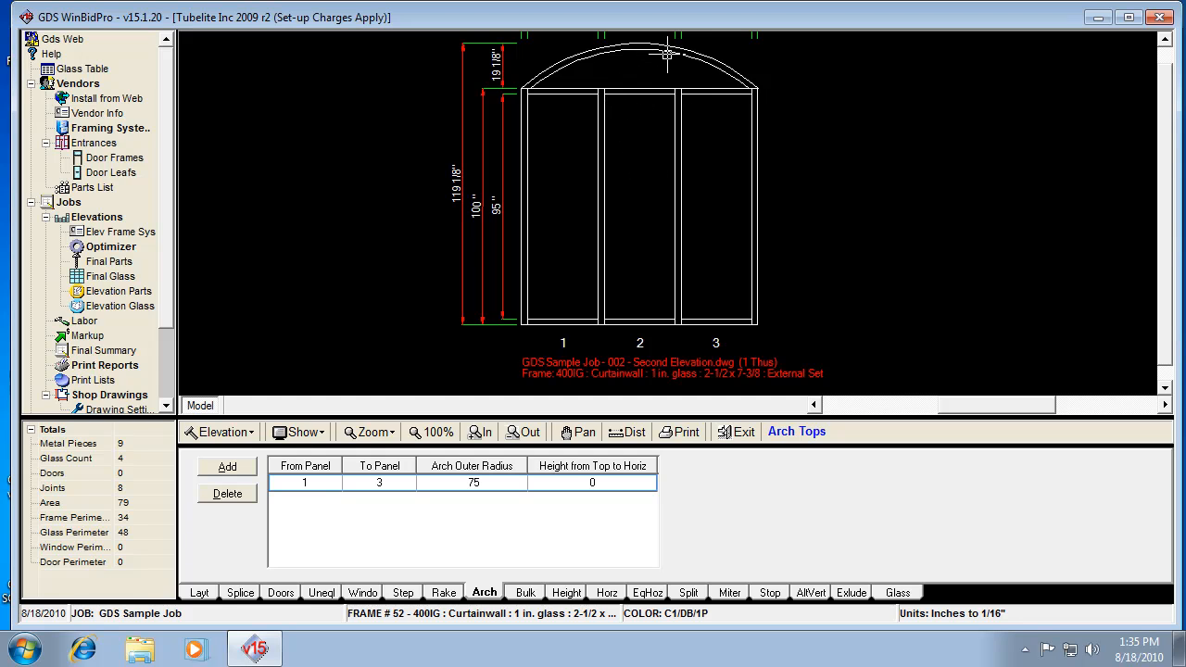
mouse_move(639, 124)
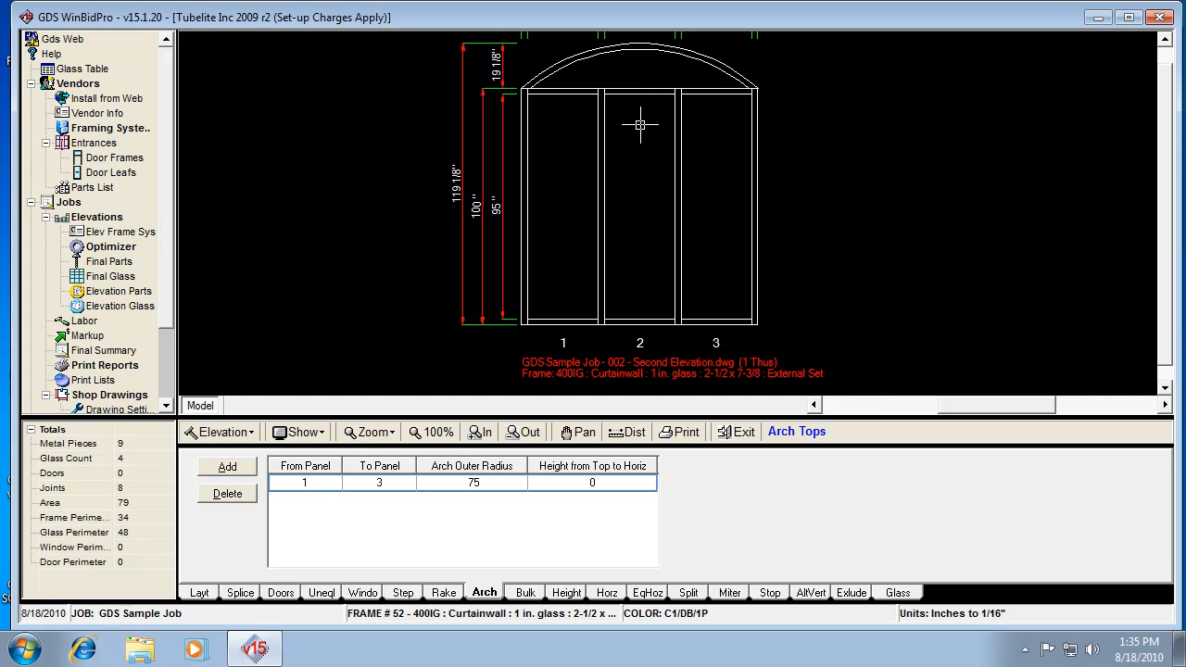
mouse_move(647, 103)
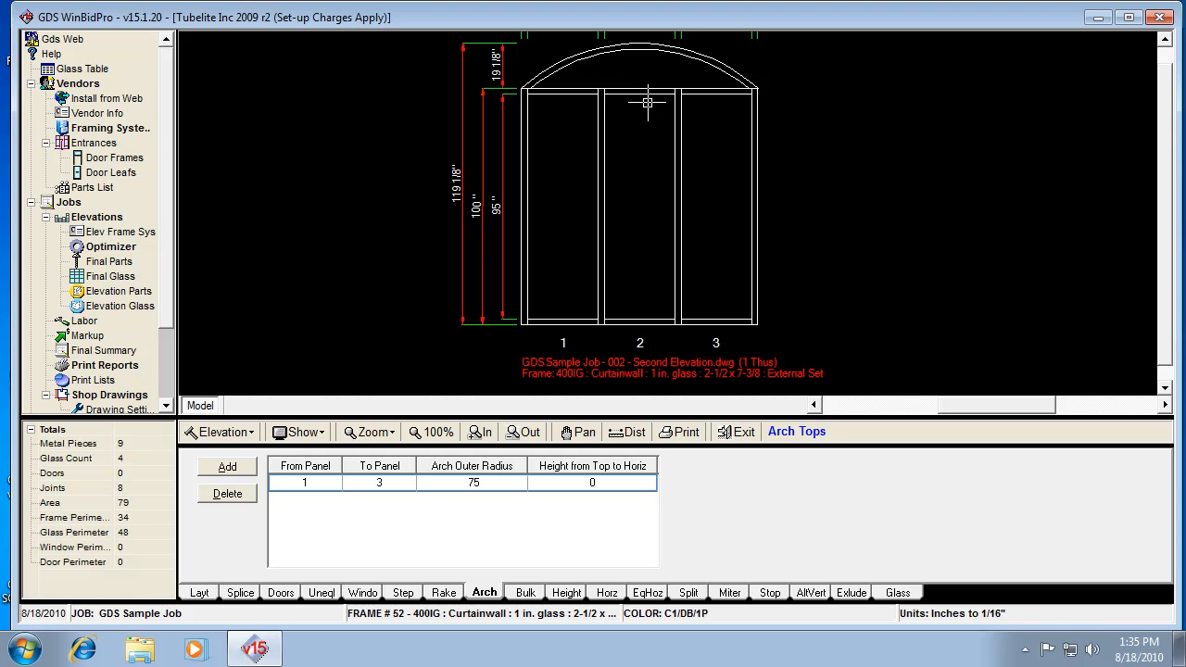
mouse_move(625, 118)
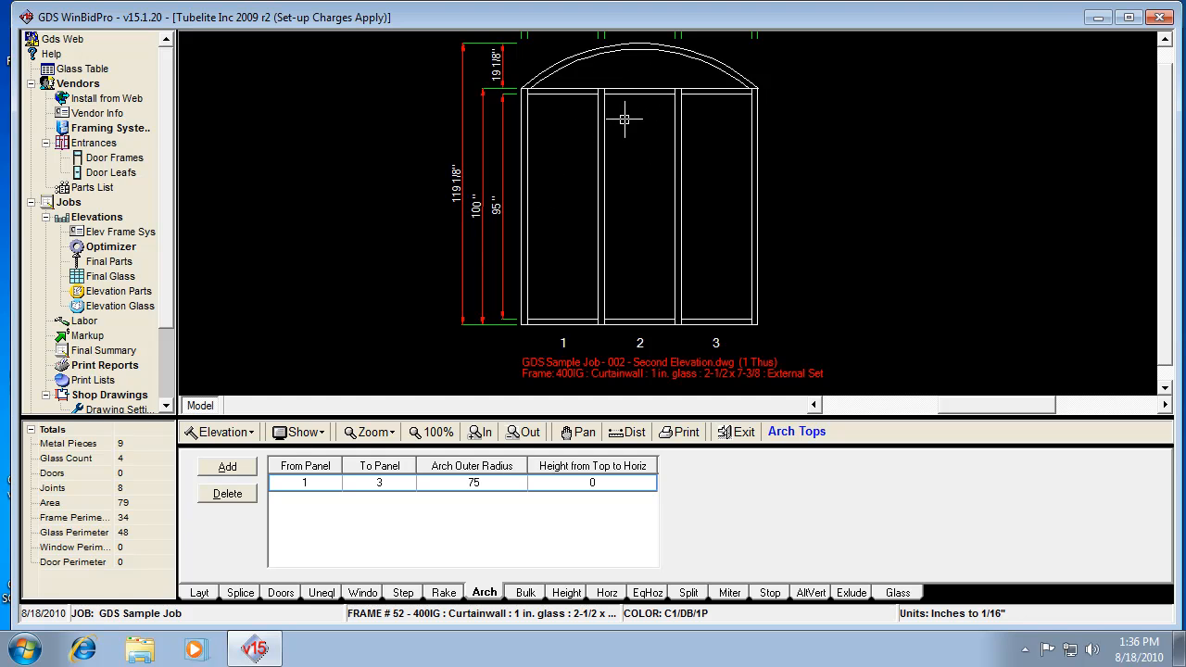
mouse_move(662, 38)
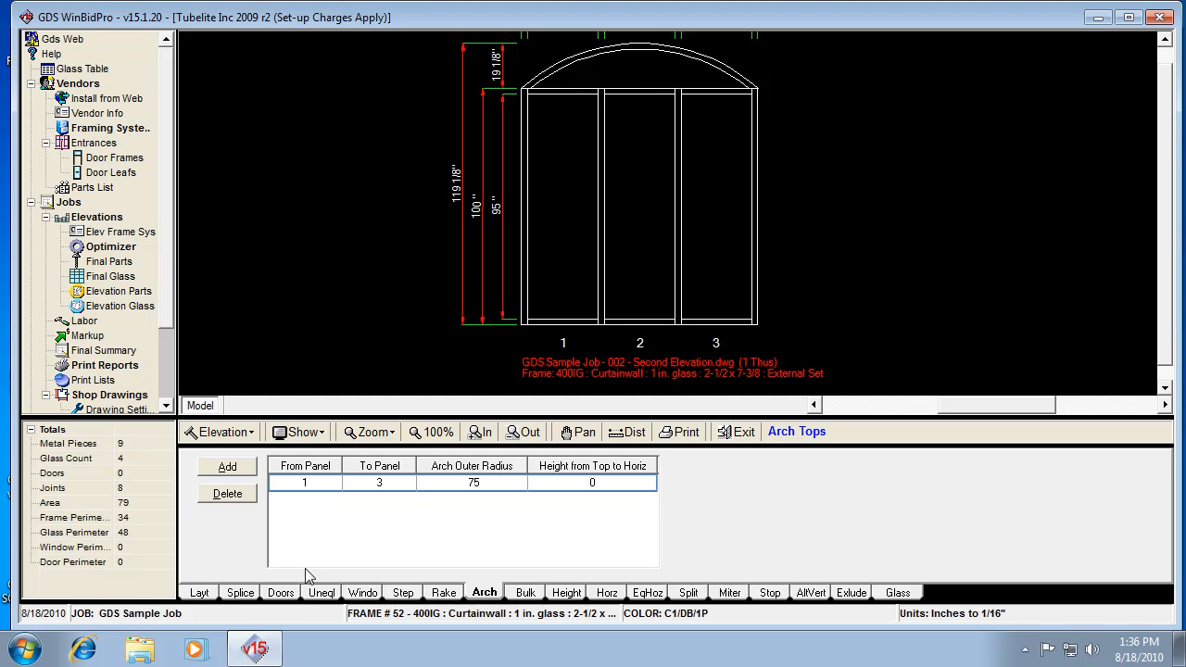
mouse_move(487, 557)
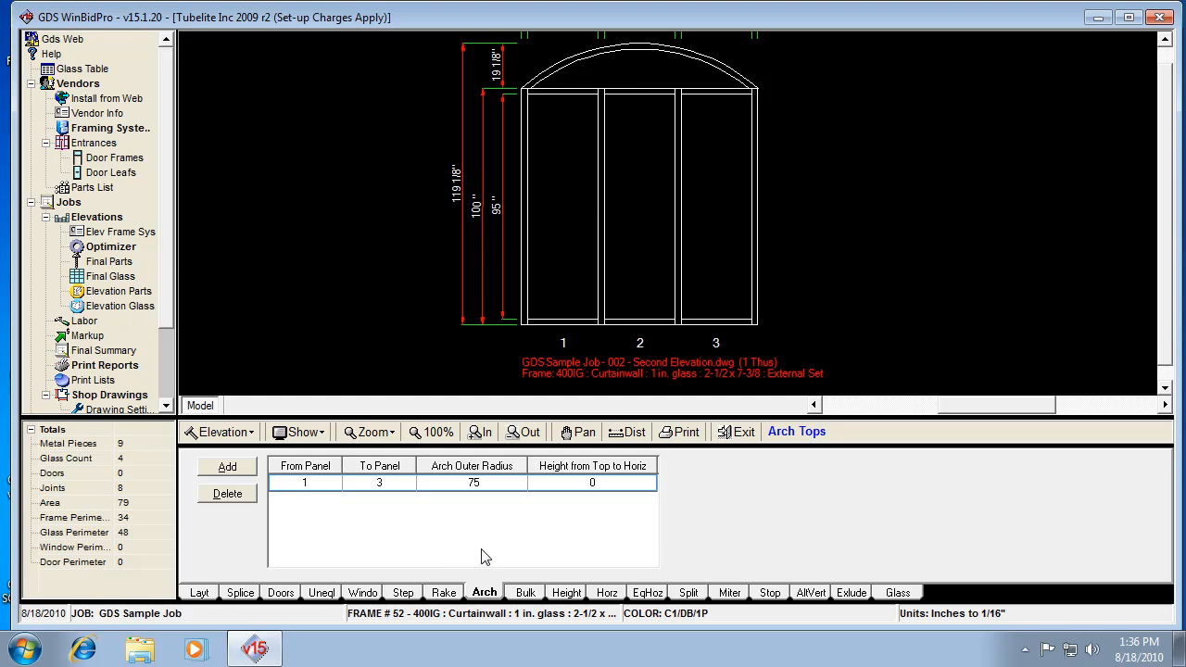
mouse_move(257, 537)
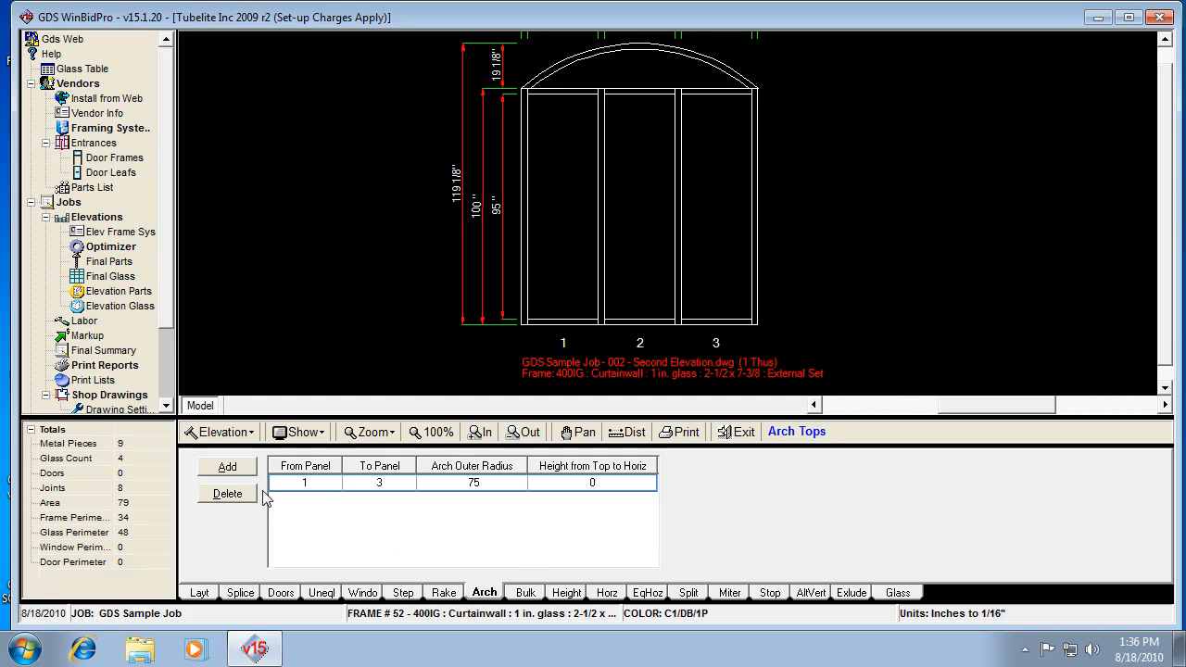
Delete the arched top and show the empty Bulkhead/Knee Wall settings.
click(227, 493)
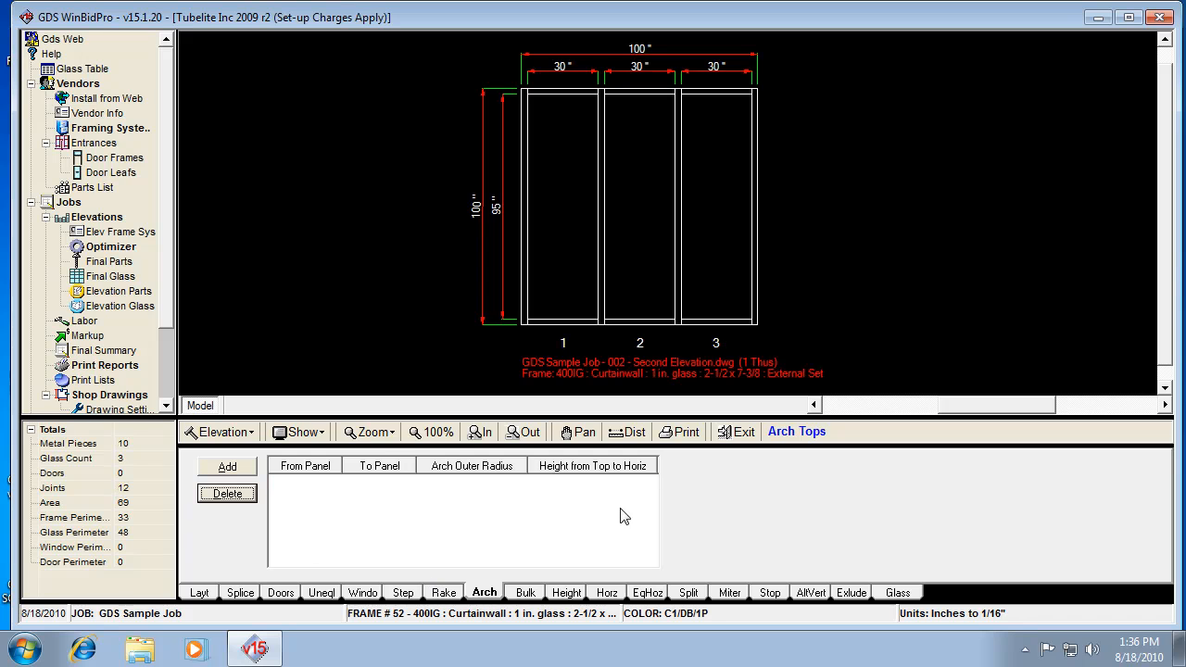
click(525, 592)
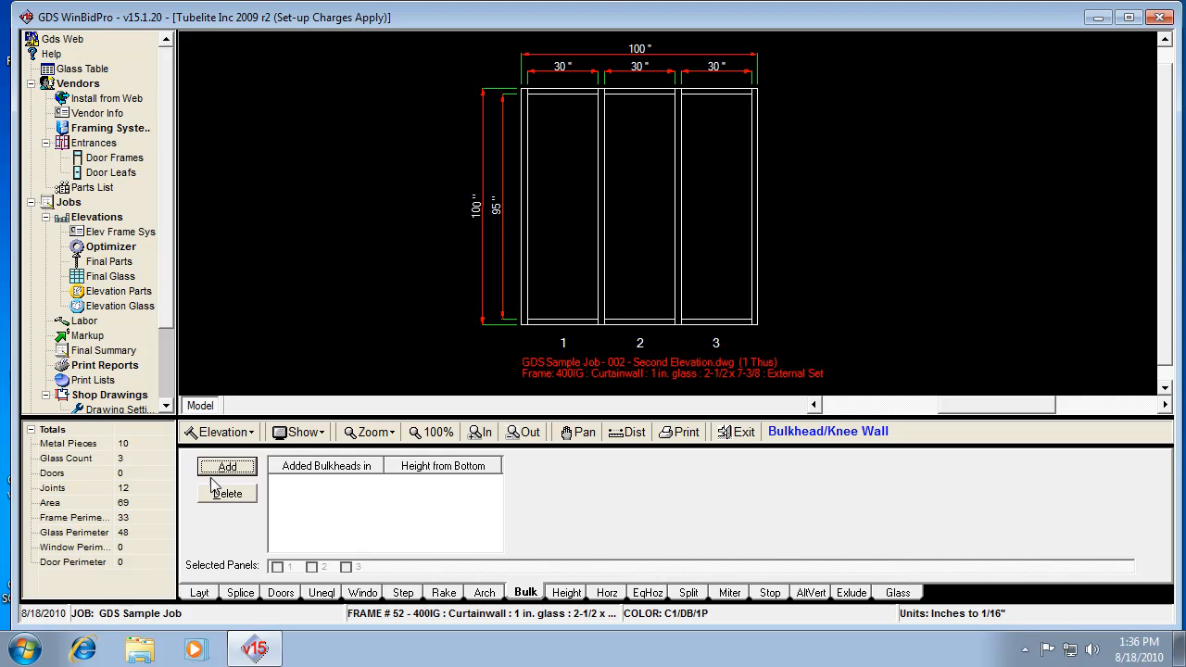
Define an 8-inch bulkhead limited to Selected Panels 2 and 3.
click(227, 466)
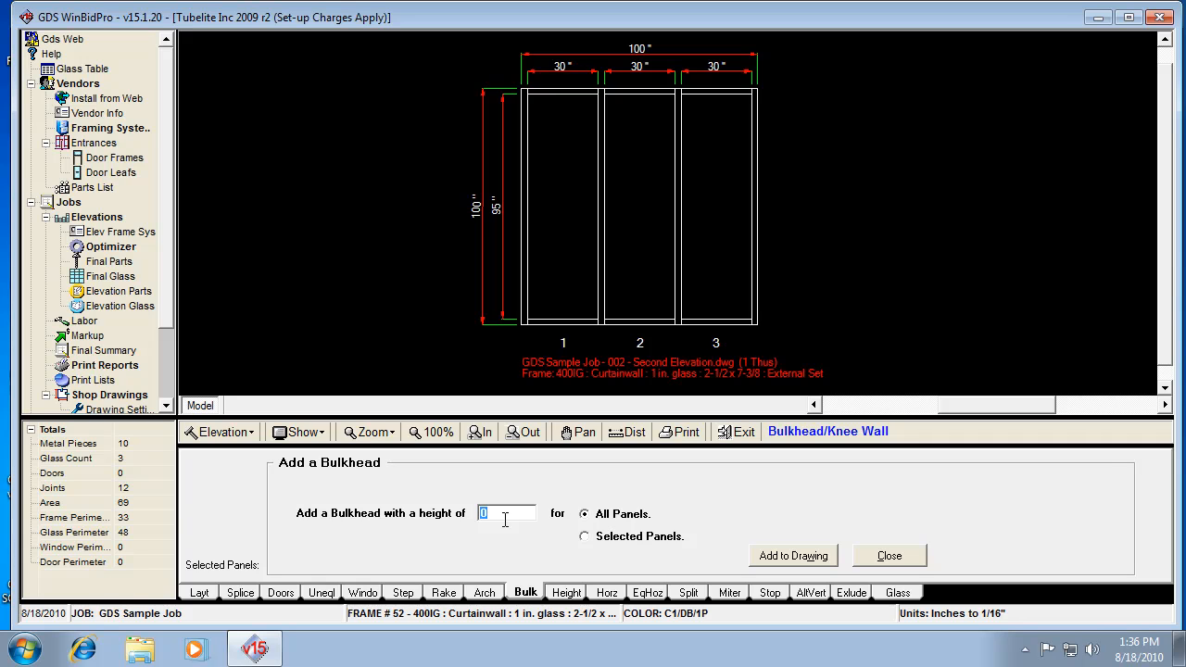
text(8)
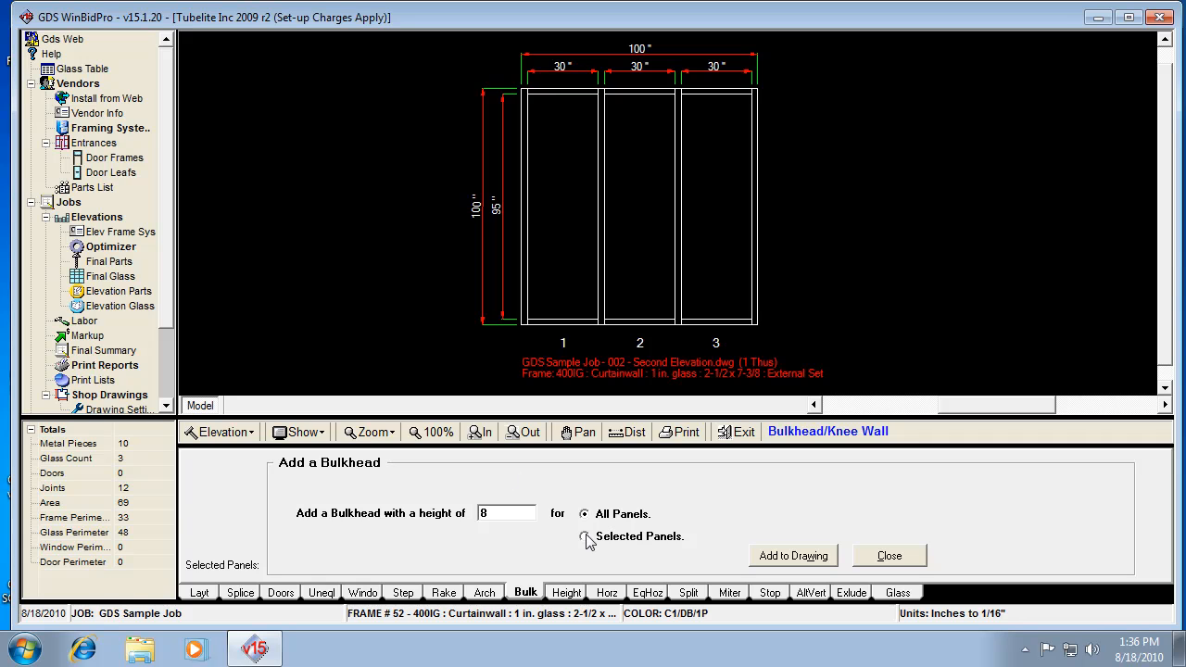
click(585, 536)
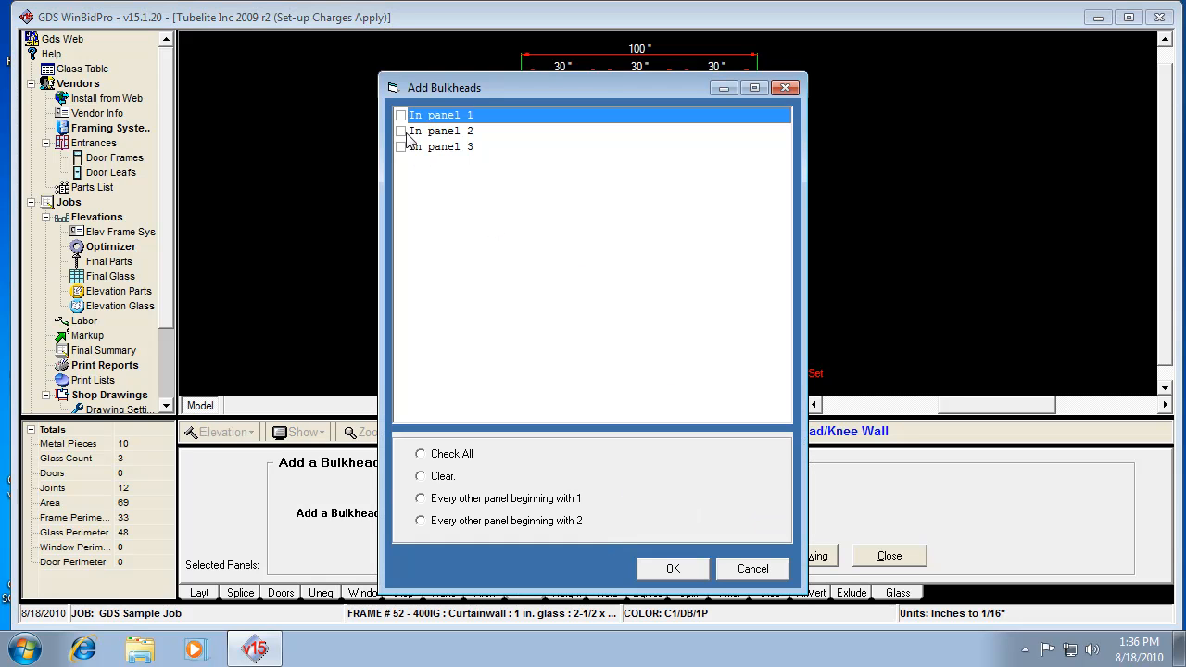
click(401, 147)
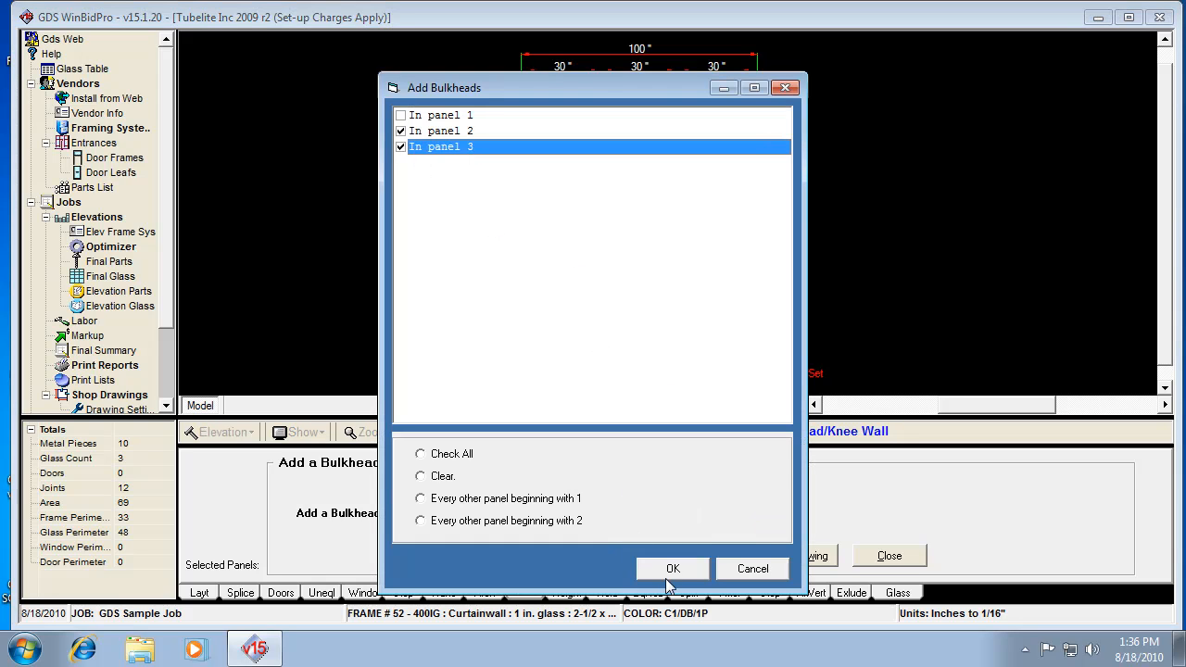
click(673, 569)
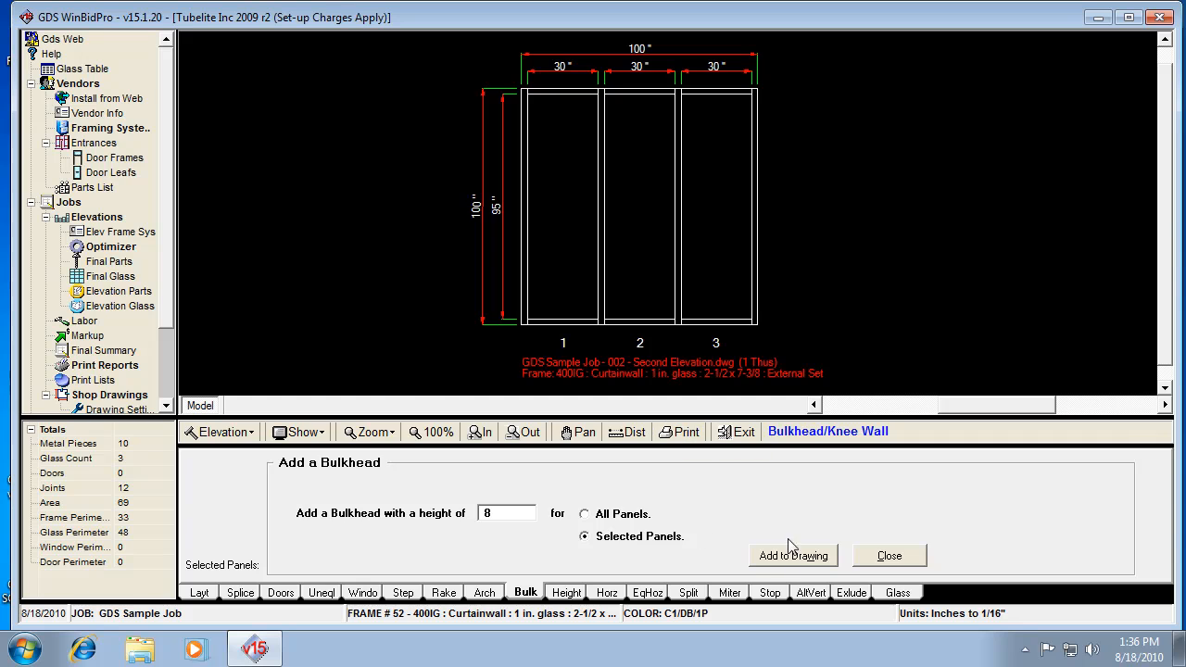
Add the 8-inch bulkhead, then move it from panel 2 to panel 1.
click(793, 555)
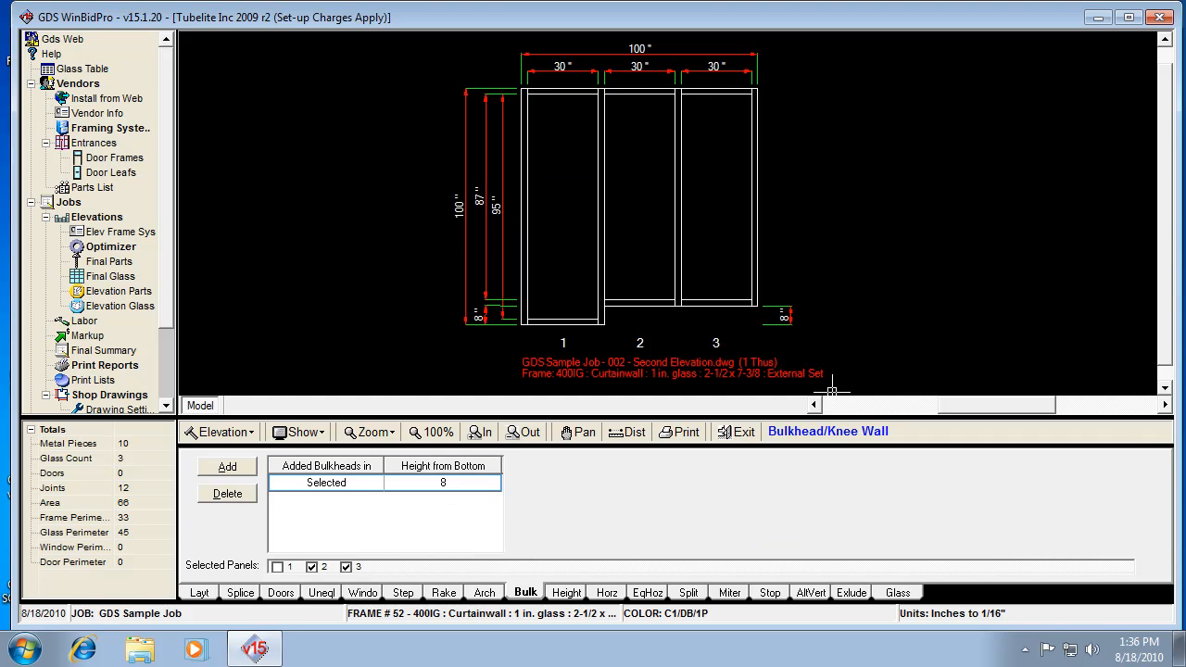
mouse_move(651, 306)
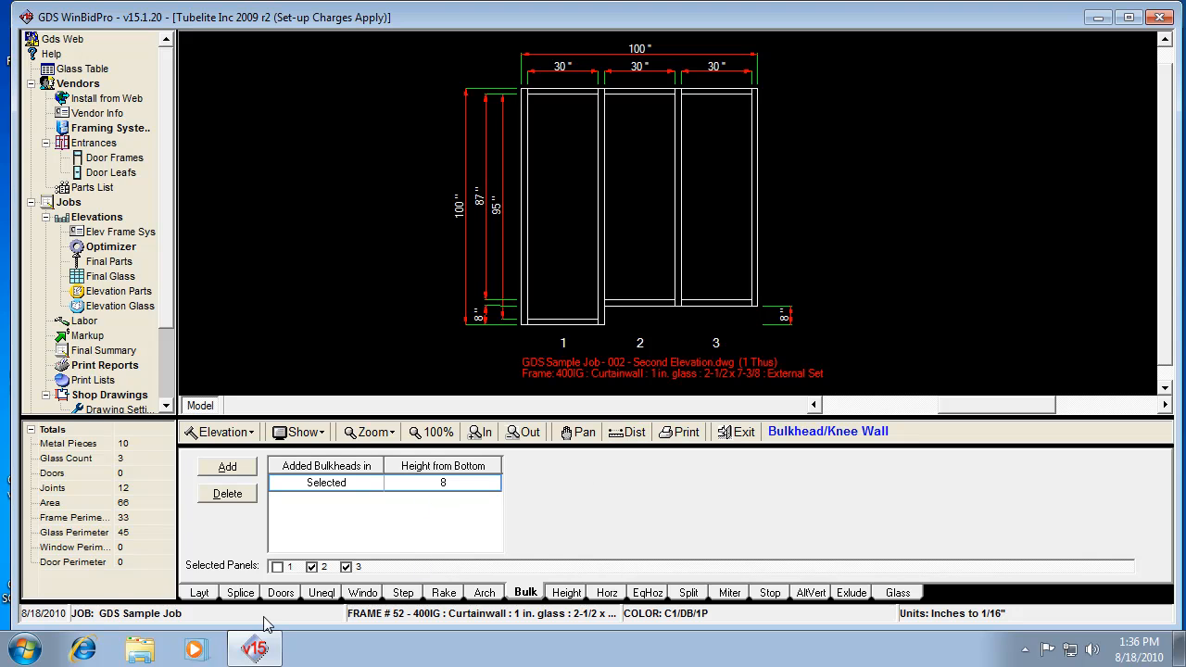
mouse_move(429, 563)
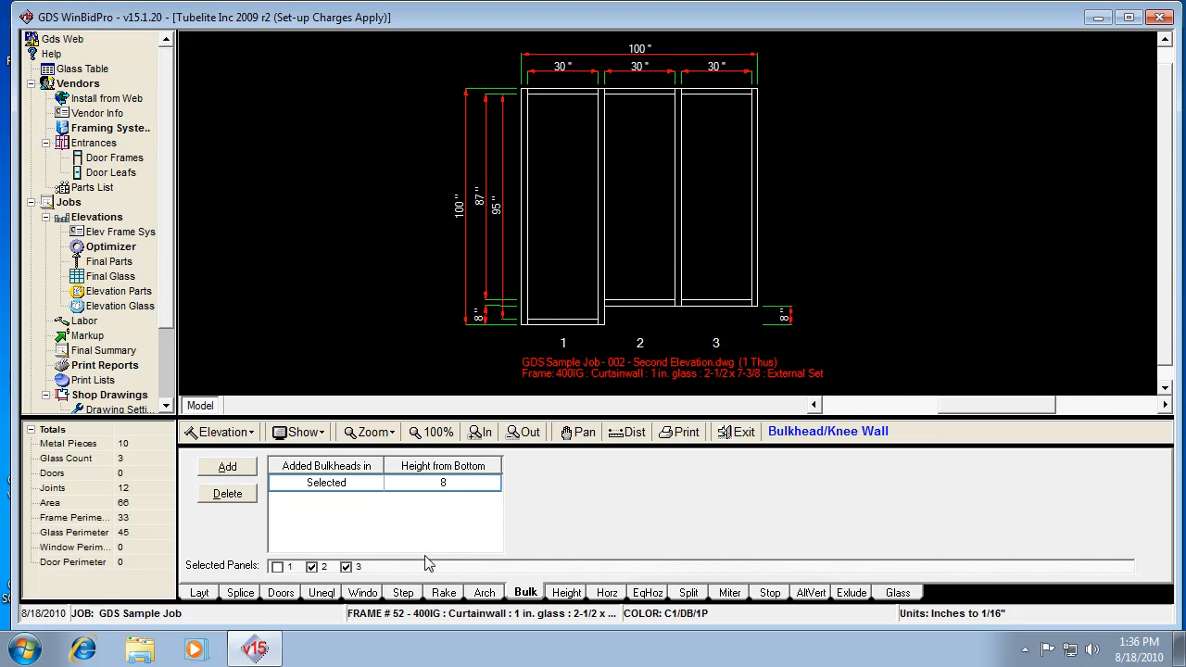
mouse_move(480, 516)
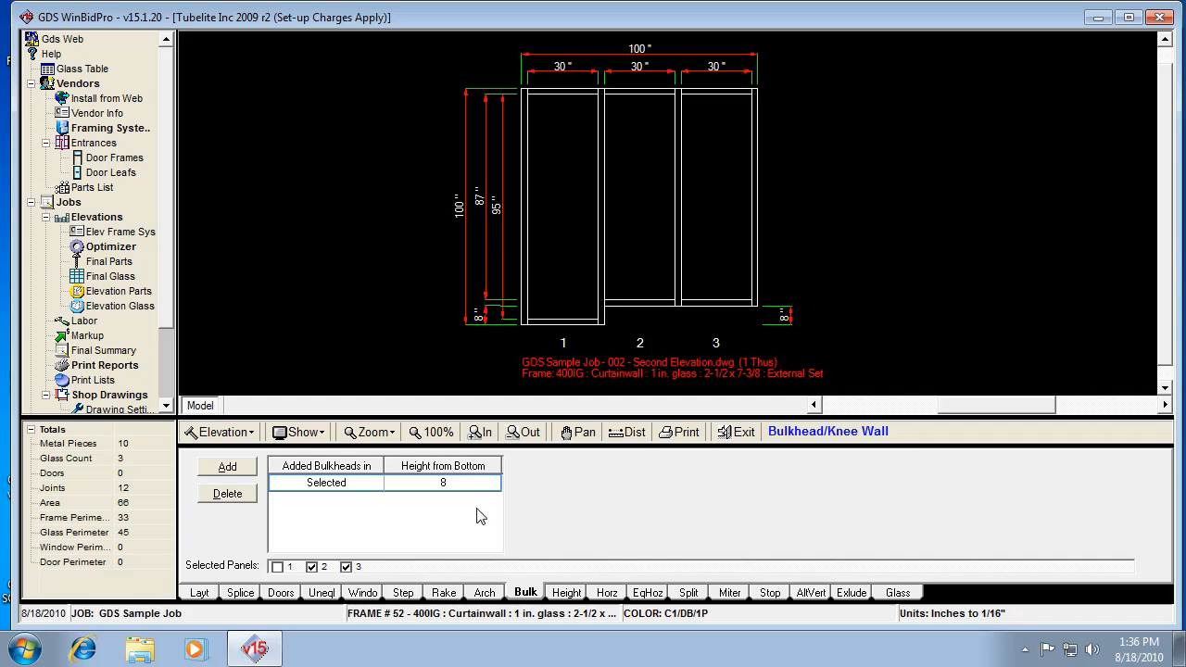
mouse_move(494, 531)
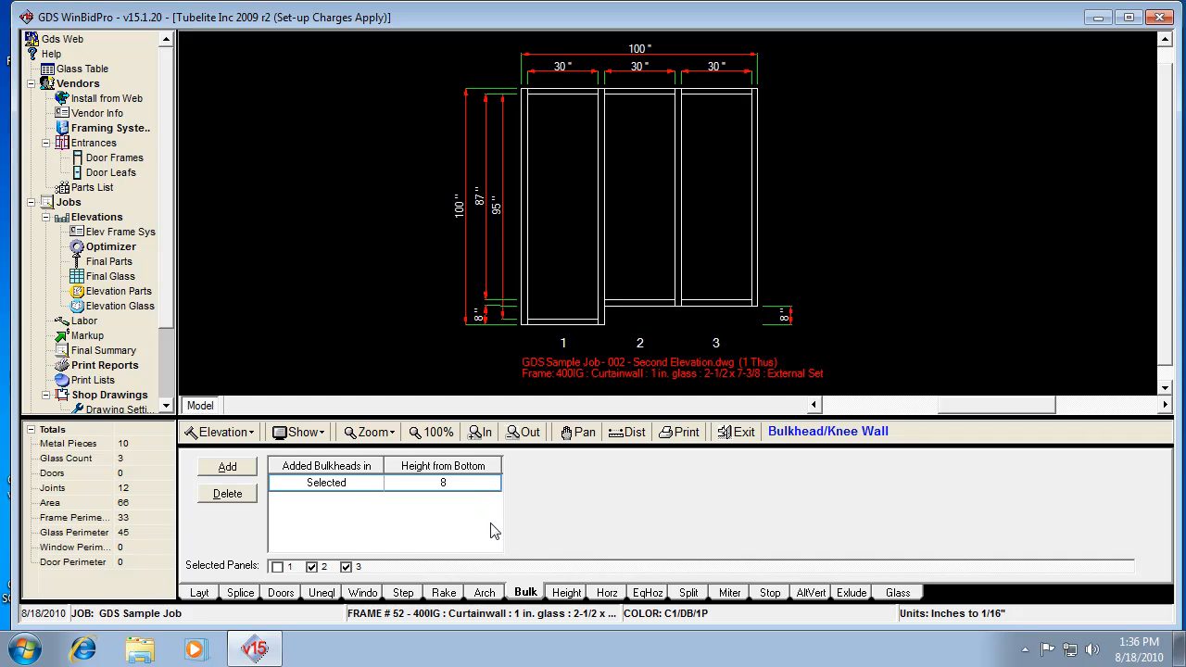
mouse_move(690, 475)
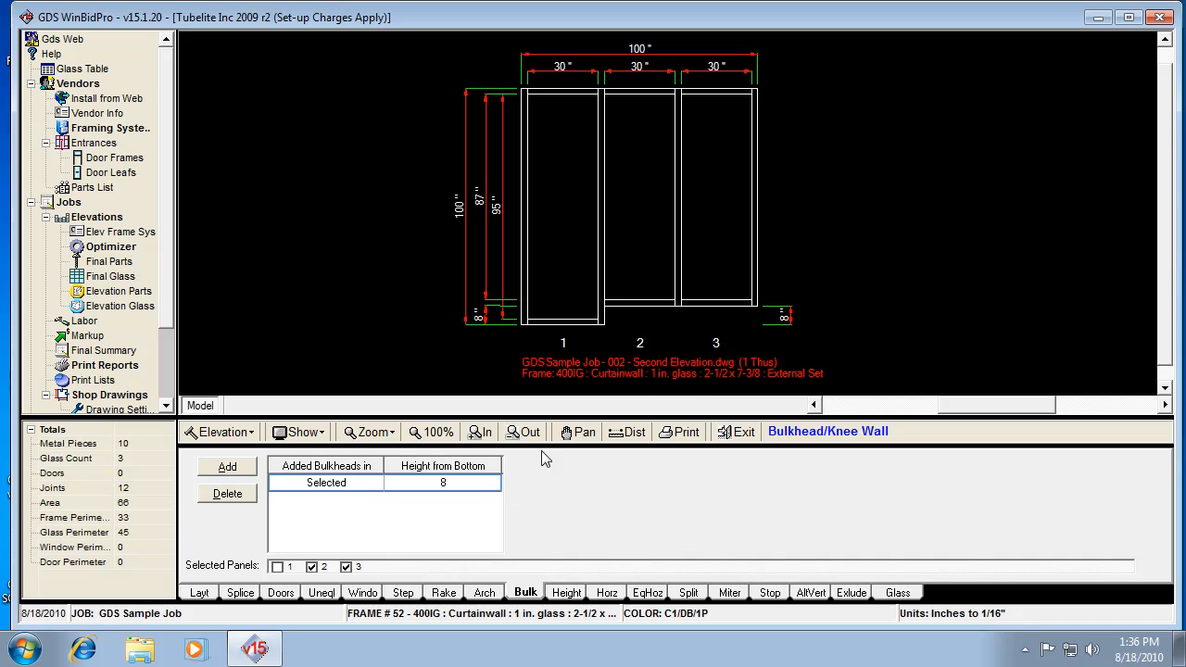
mouse_move(350, 647)
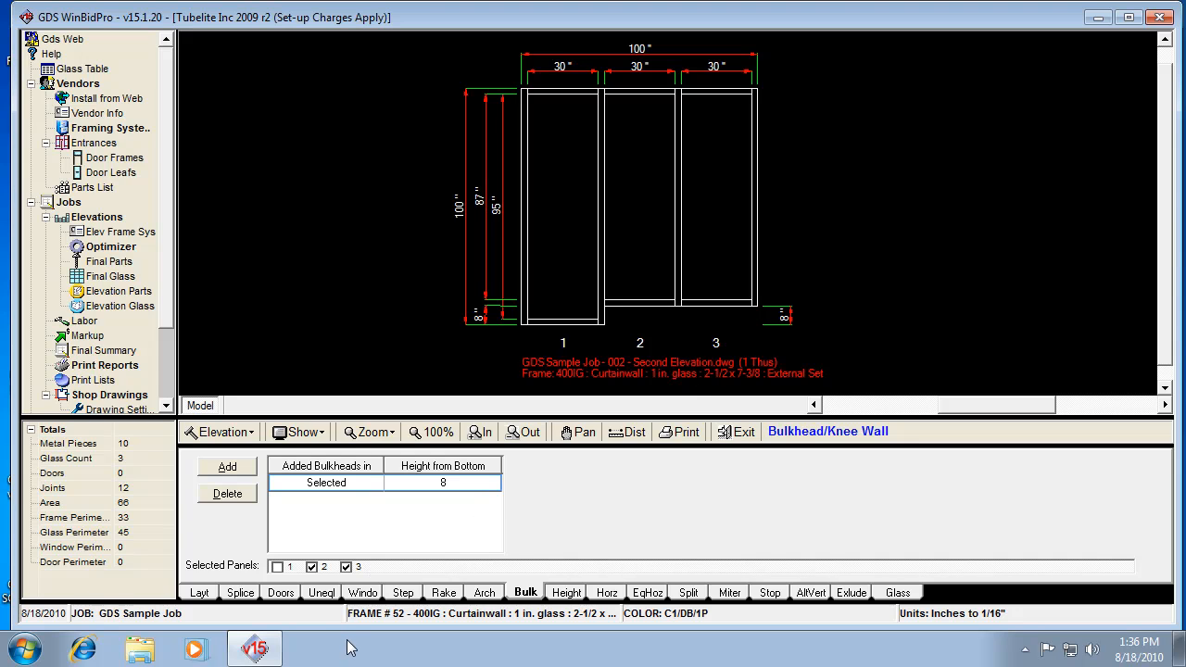
mouse_move(594, 429)
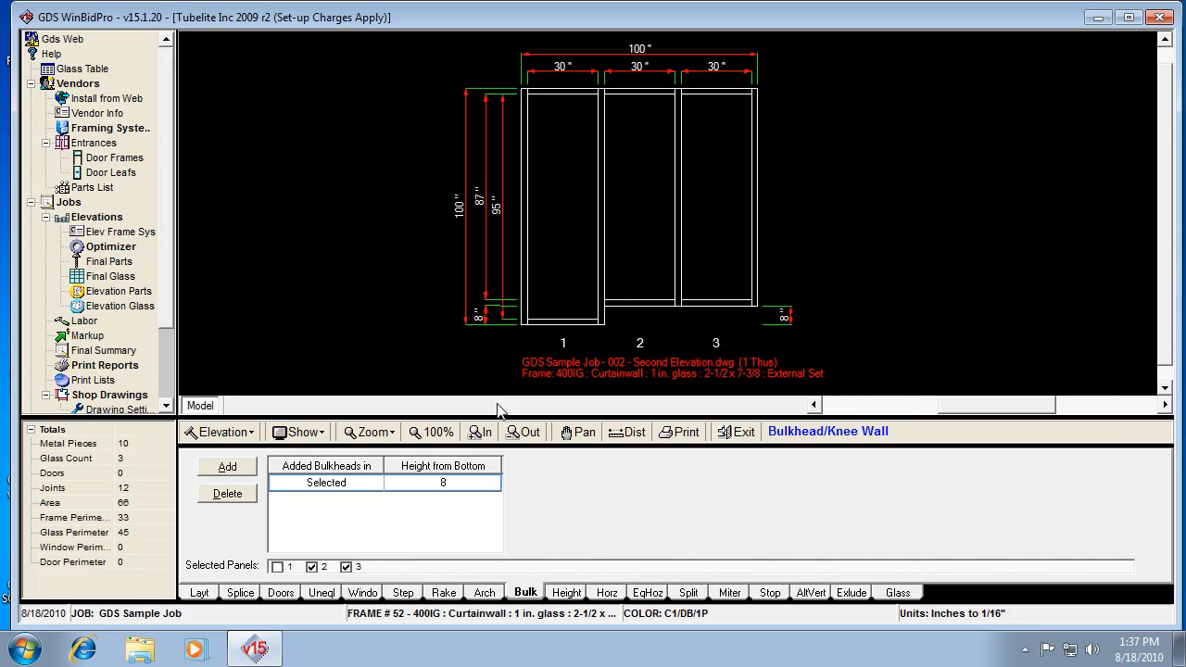
mouse_move(697, 295)
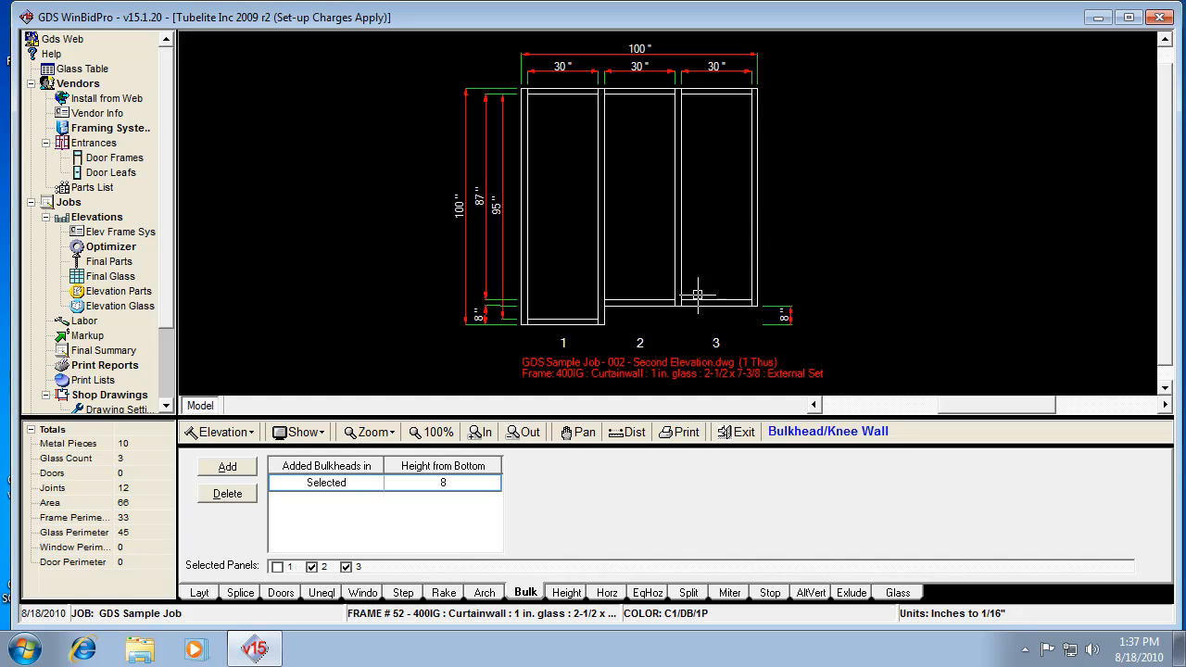
mouse_move(688, 356)
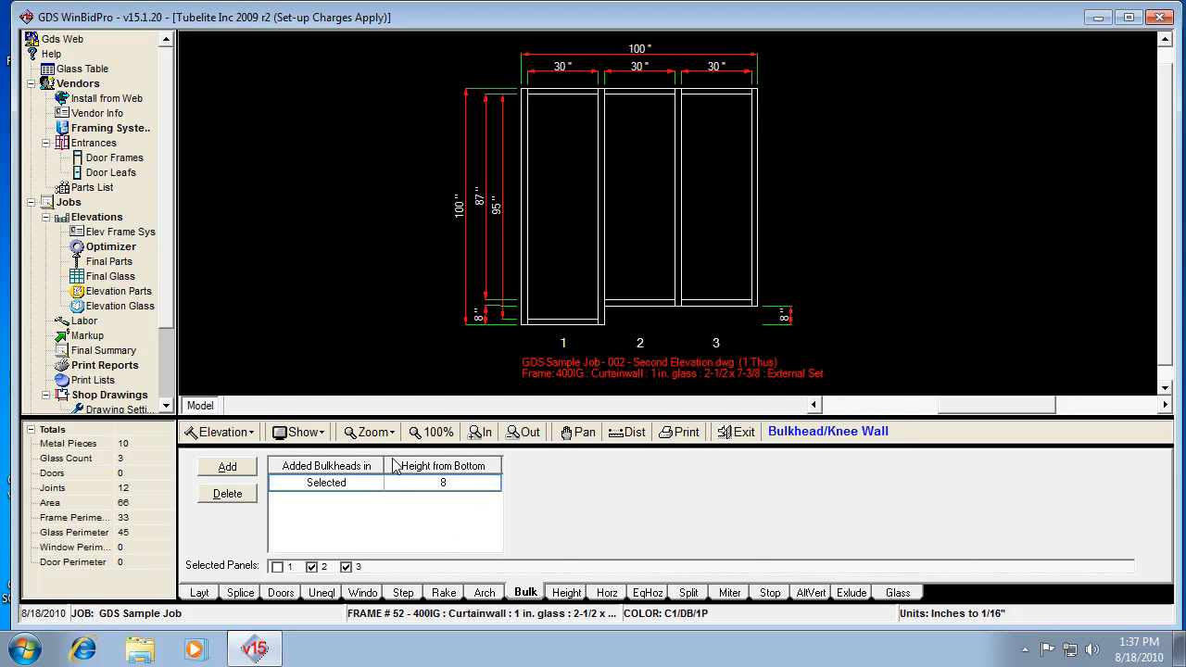
mouse_move(342, 592)
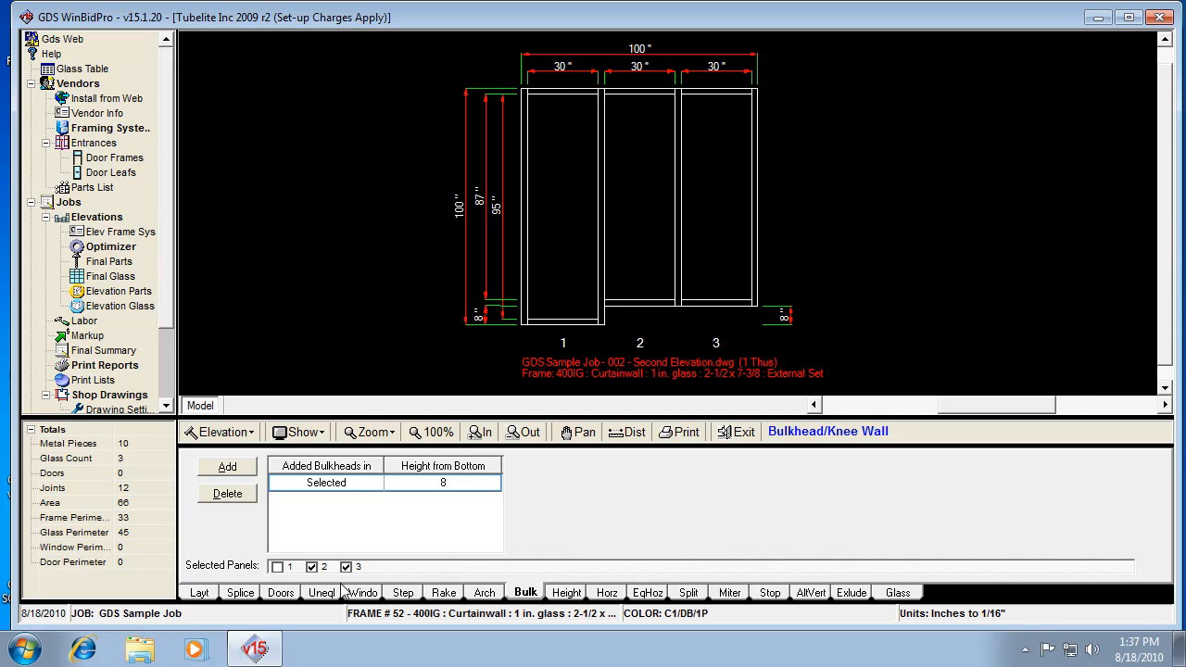
mouse_move(343, 584)
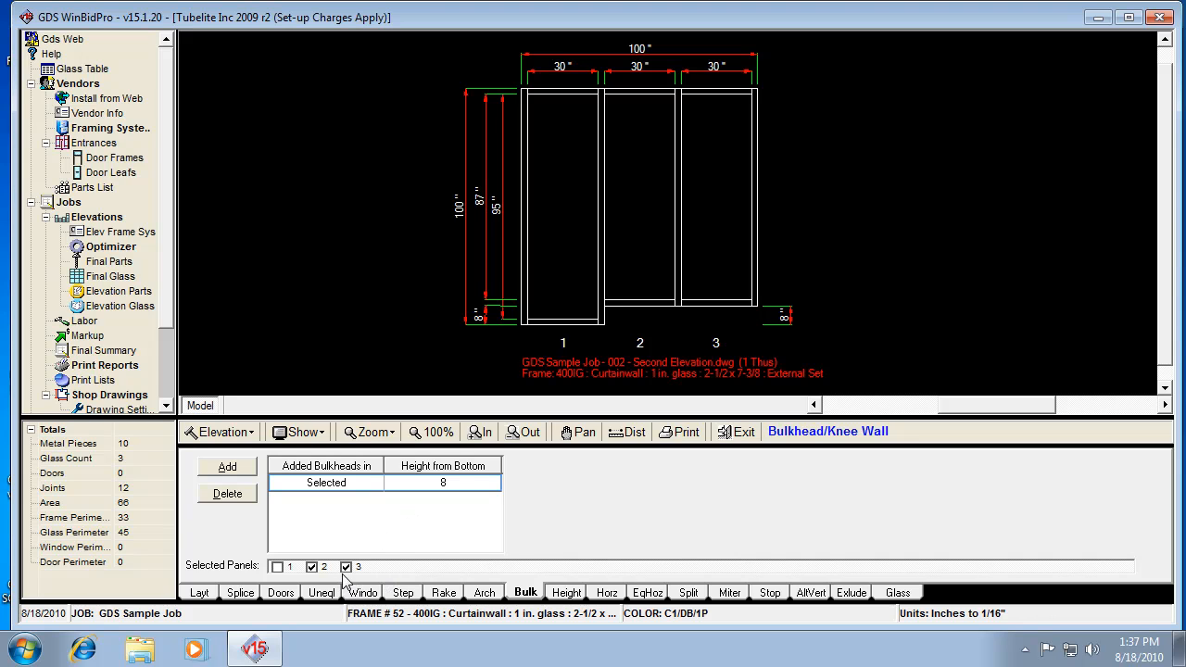
click(313, 567)
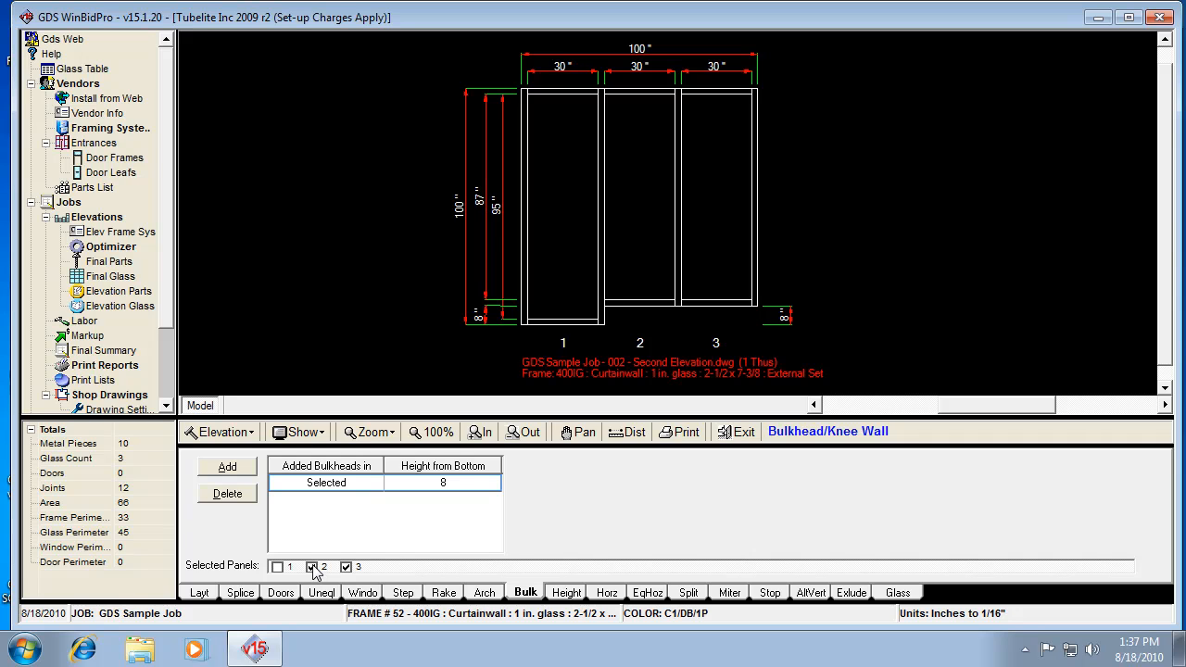
click(312, 566)
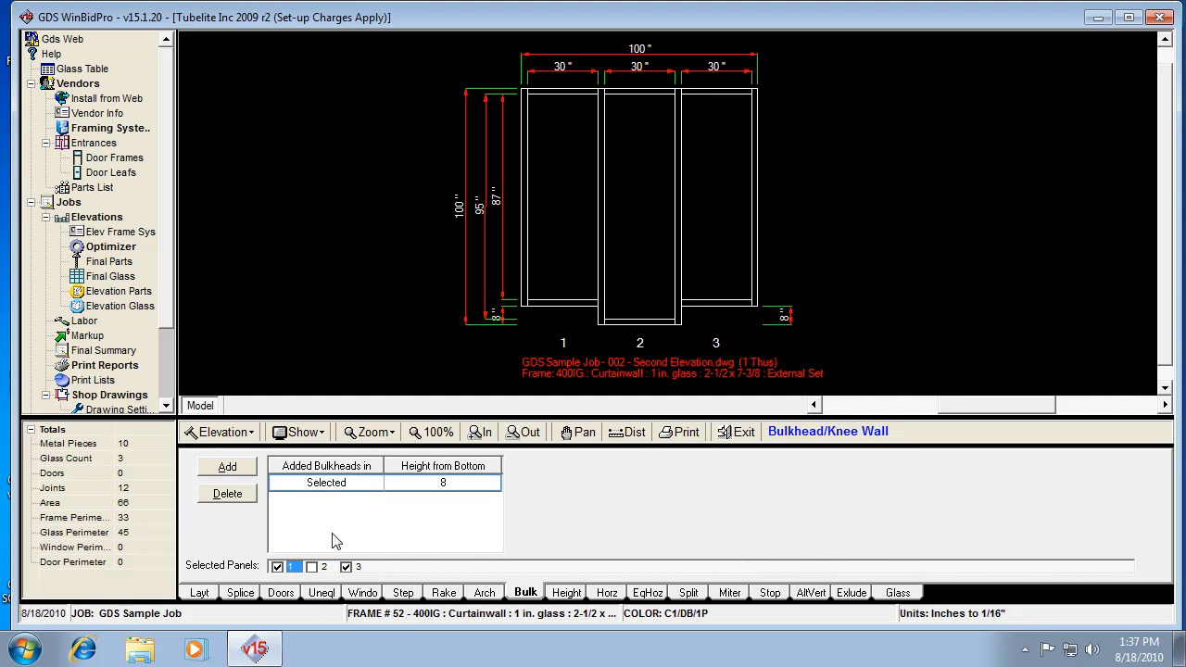
mouse_move(368, 641)
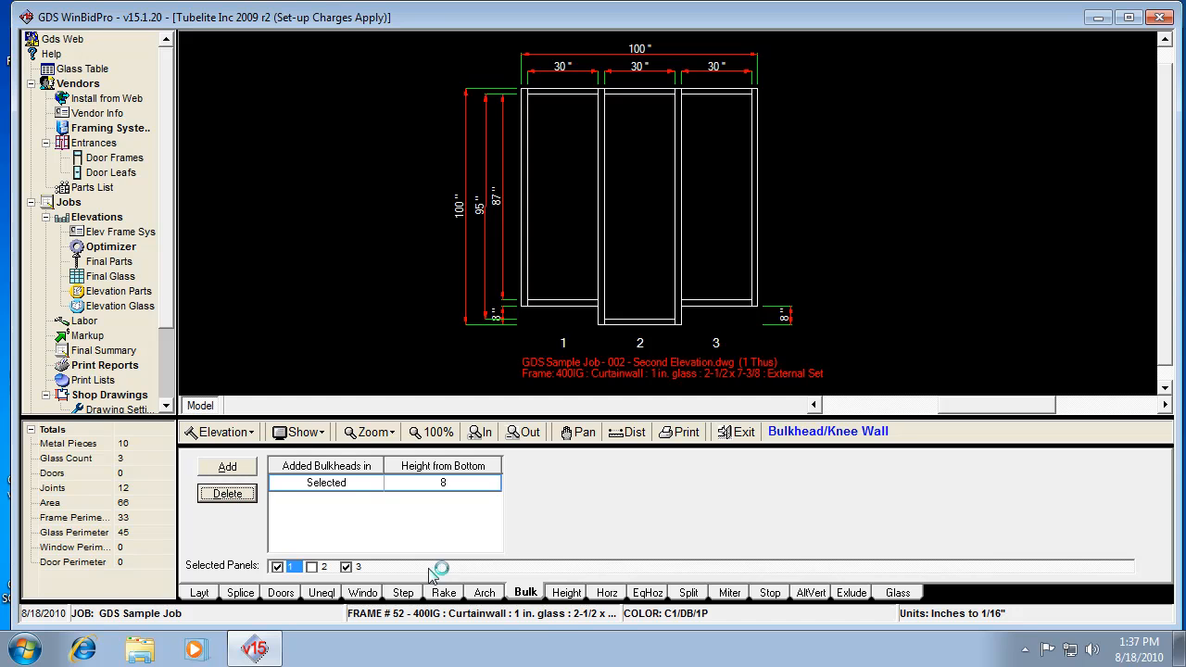
Delete the 8-inch bulkhead and start a new bulkhead 92 inches high.
click(227, 493)
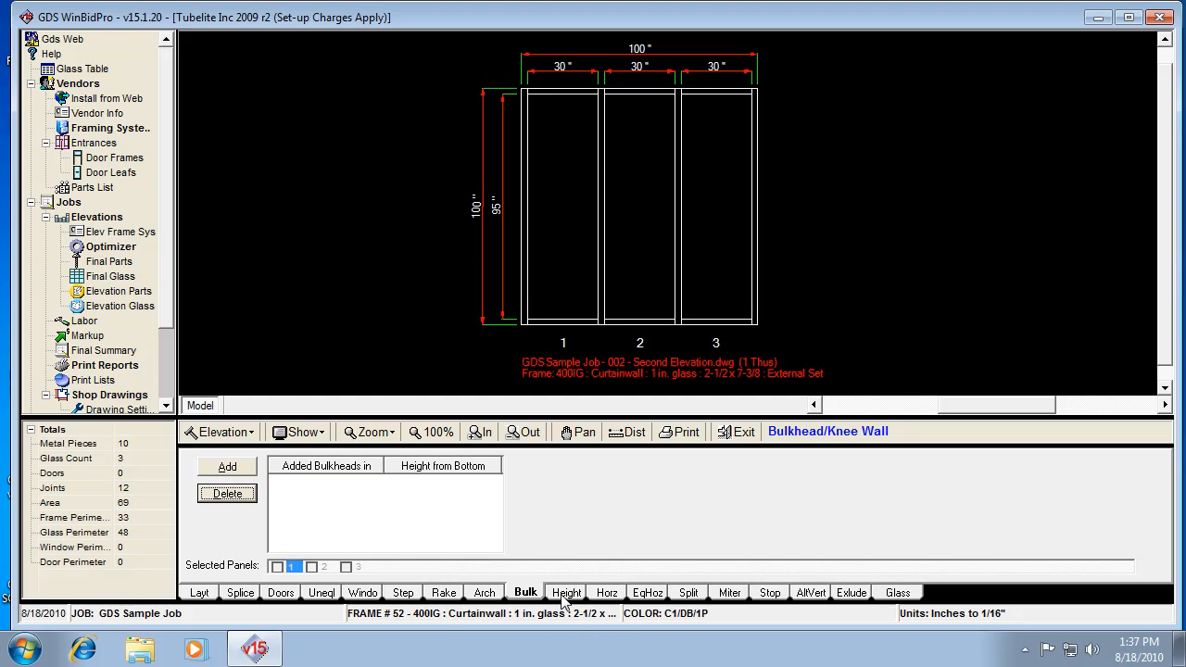
mouse_move(568, 605)
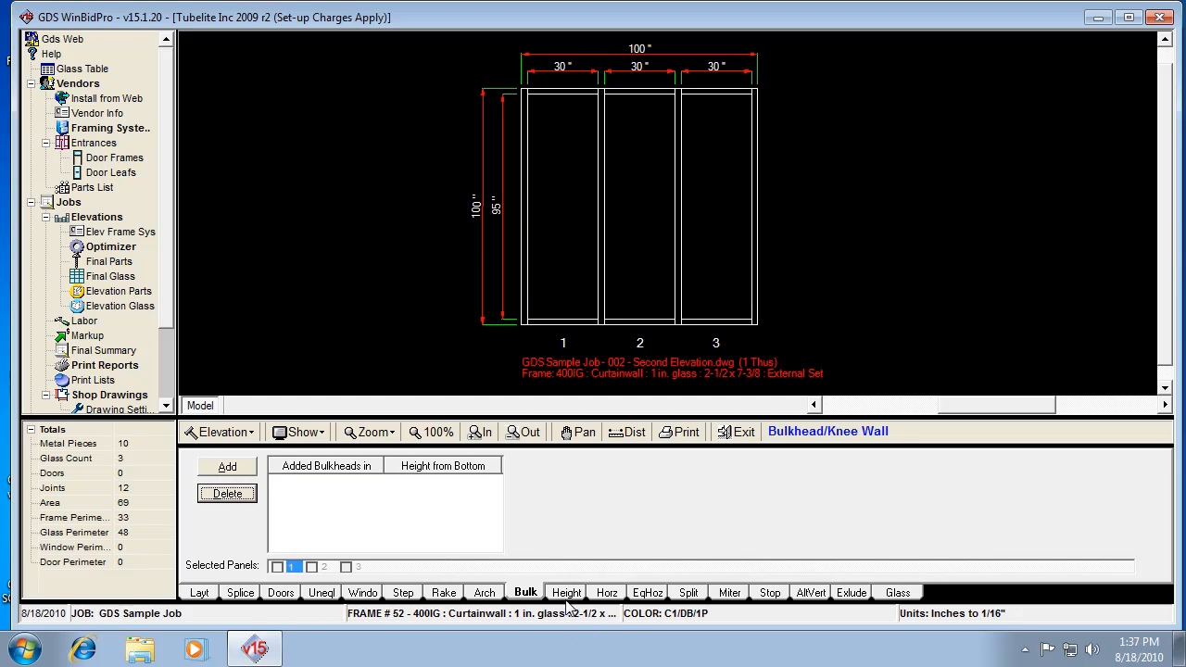
mouse_move(477, 609)
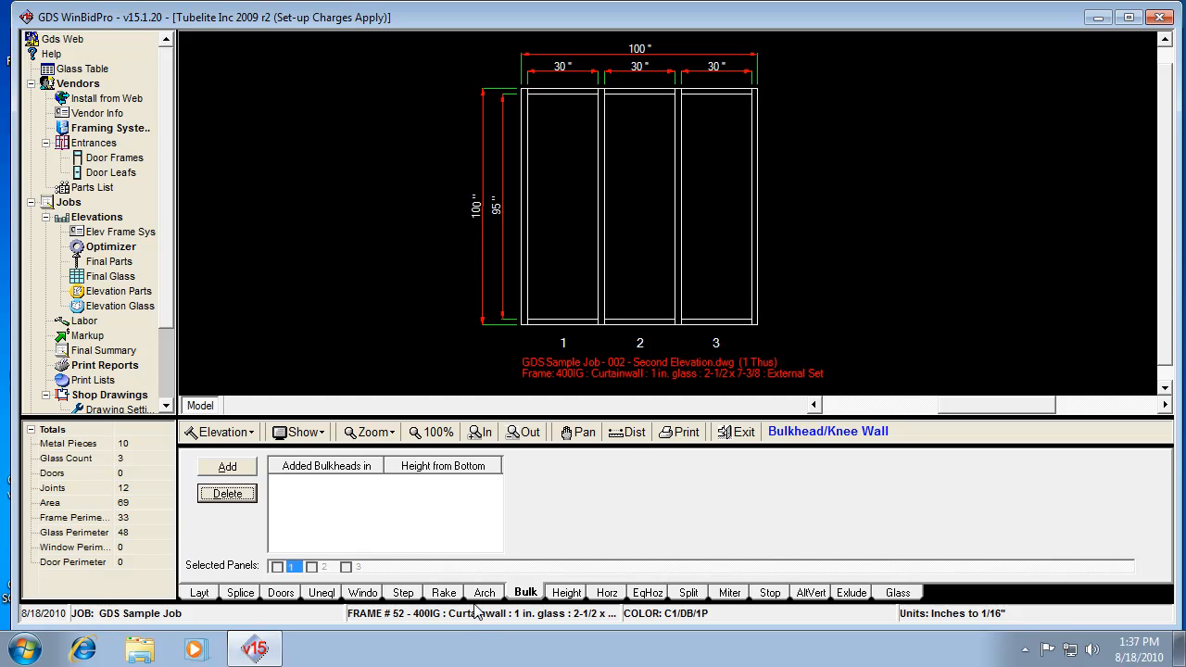
mouse_move(341, 387)
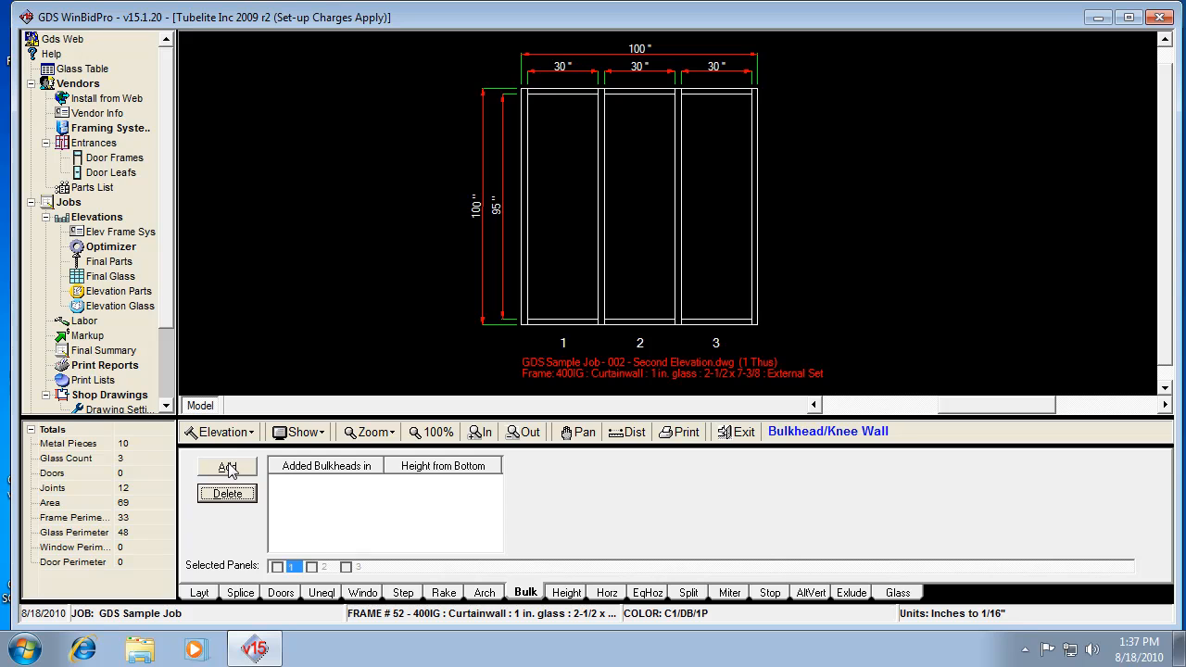
click(227, 467)
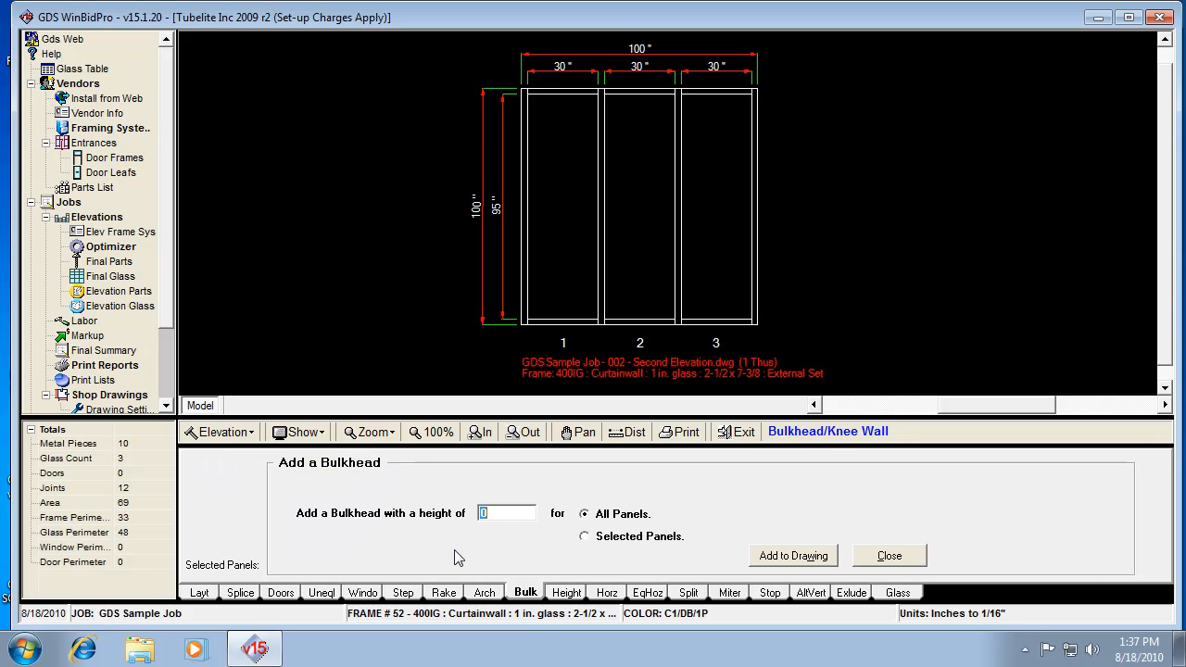
mouse_move(551, 626)
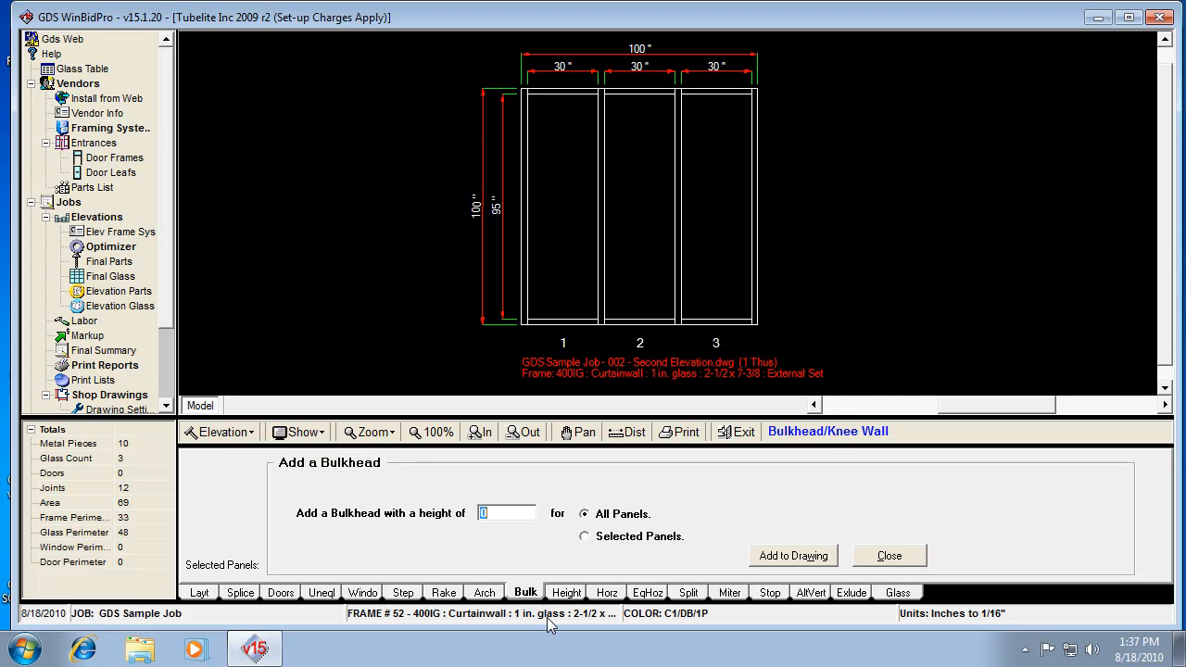
text(8)
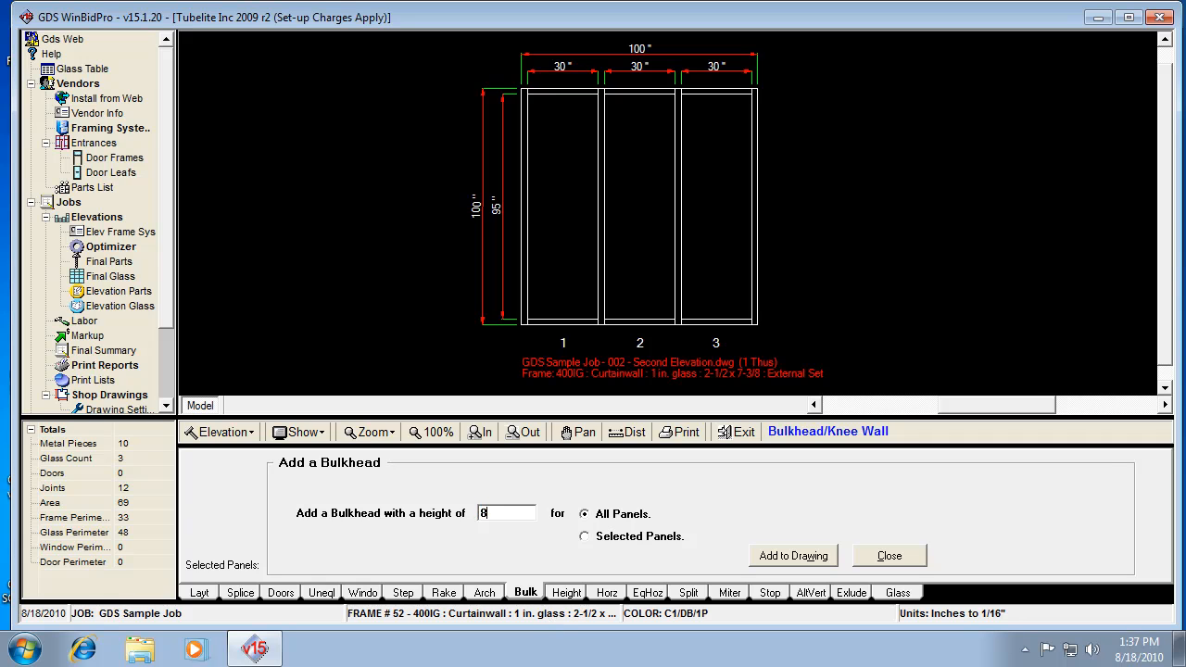
key(Backspace)
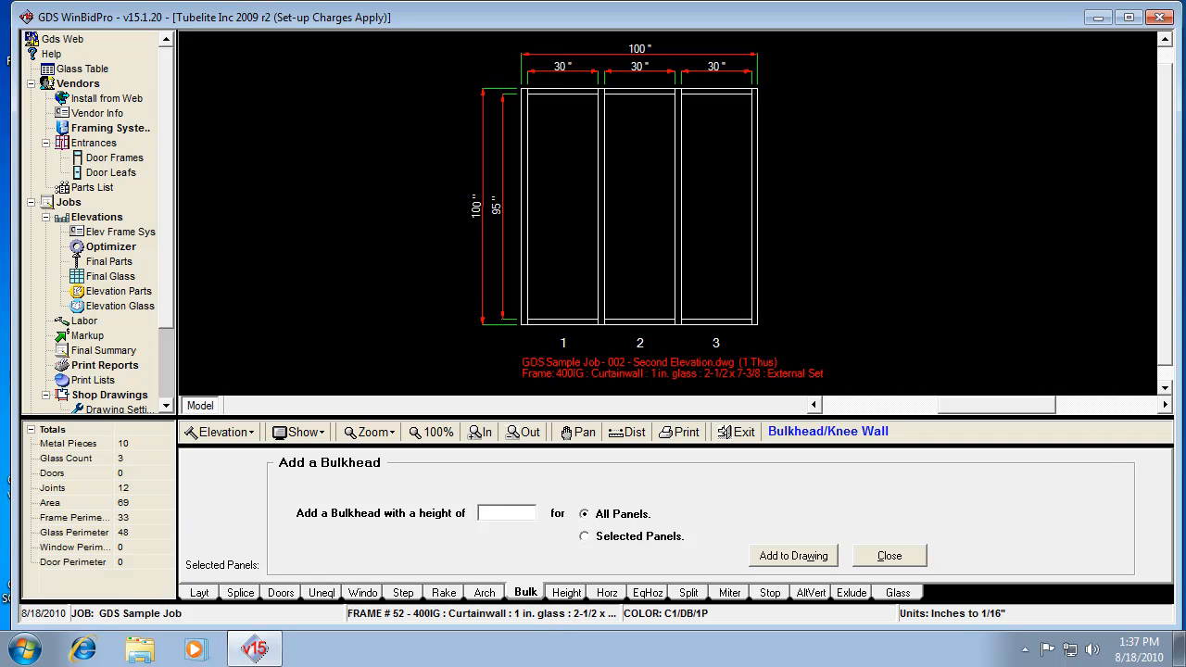
mouse_move(552, 551)
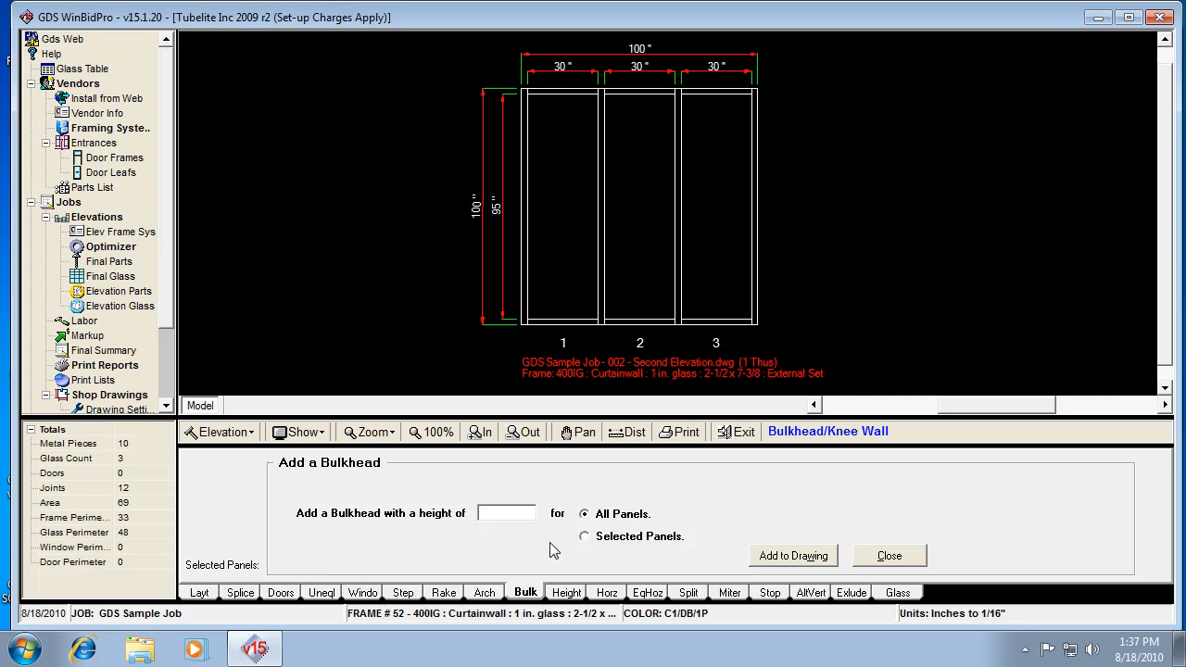
text(92)
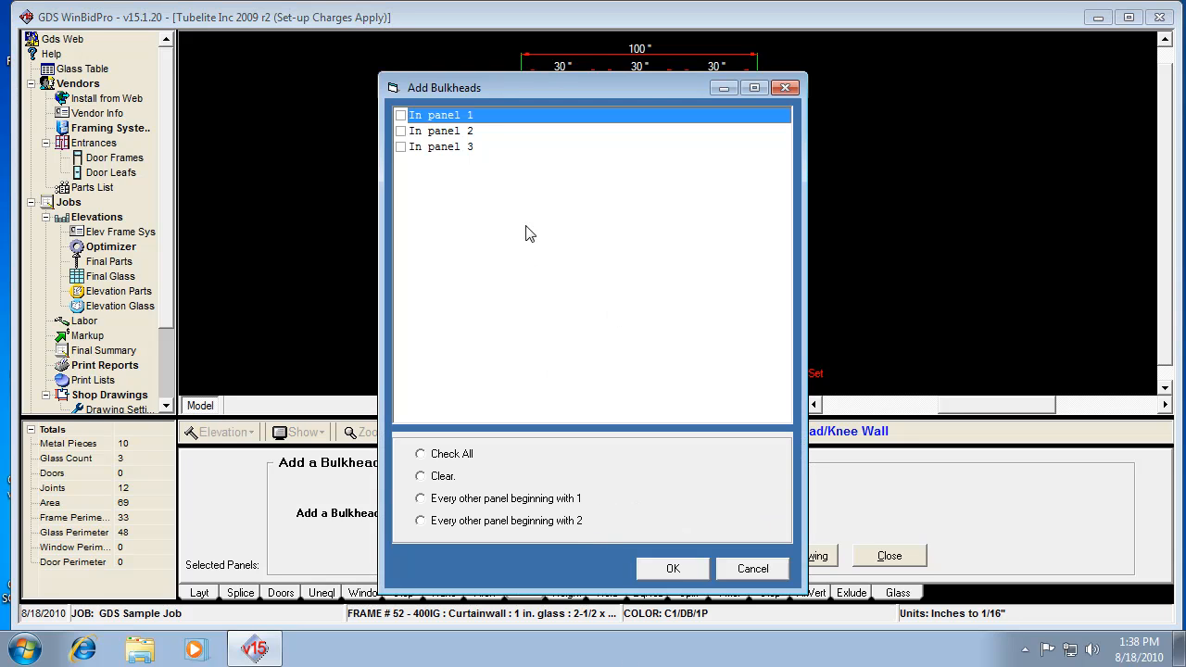
Add the 92-inch bulkhead to panels 2 and 3, delete it, and show panel heights.
click(401, 147)
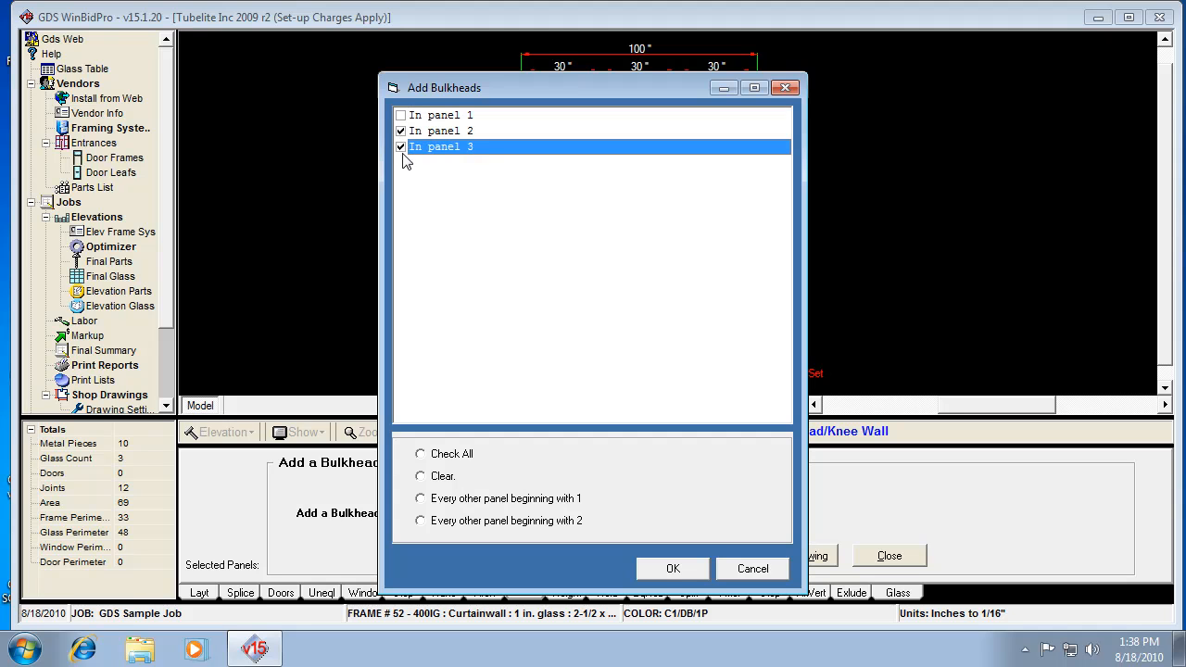
click(673, 568)
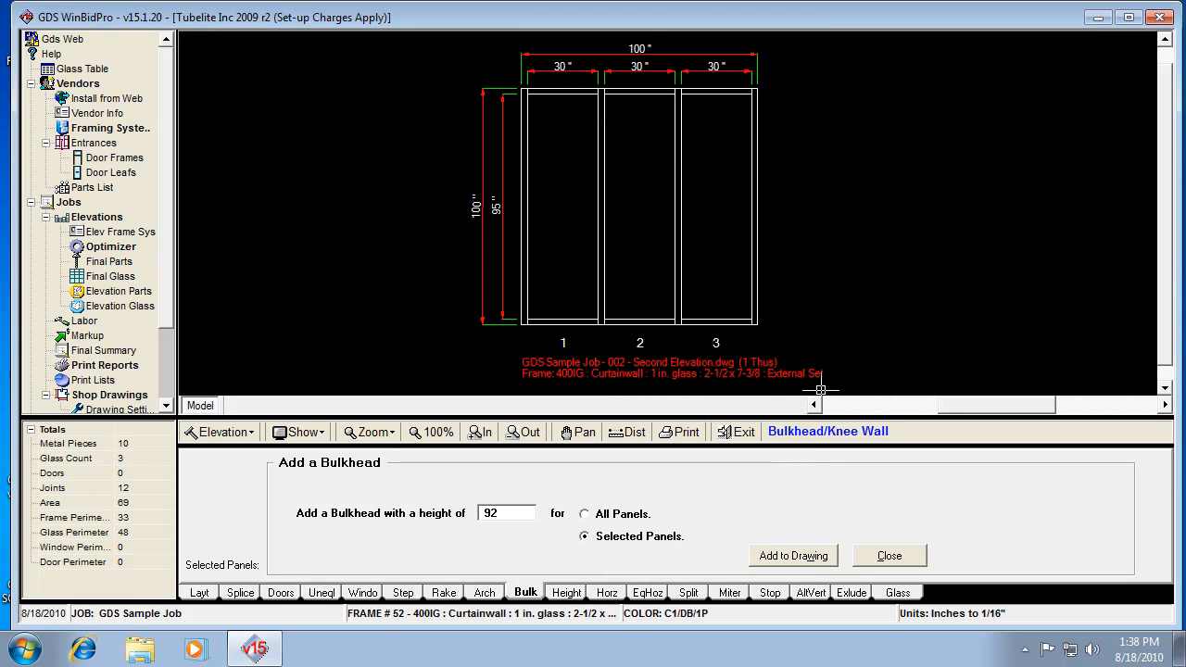
click(792, 555)
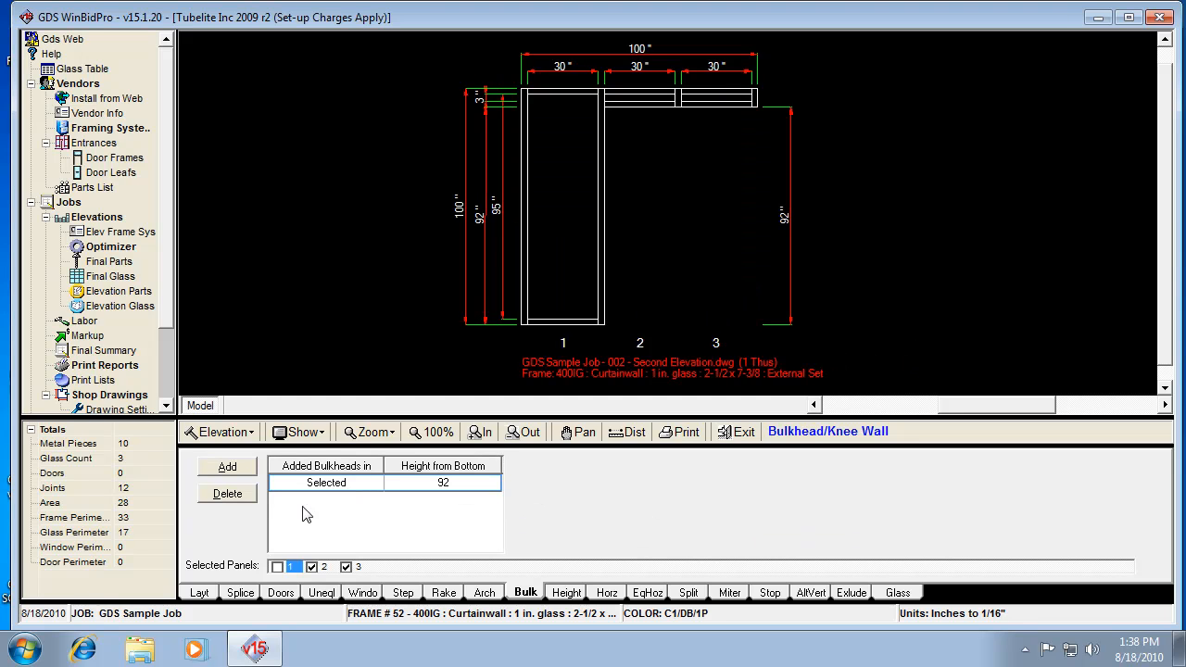
mouse_move(258, 515)
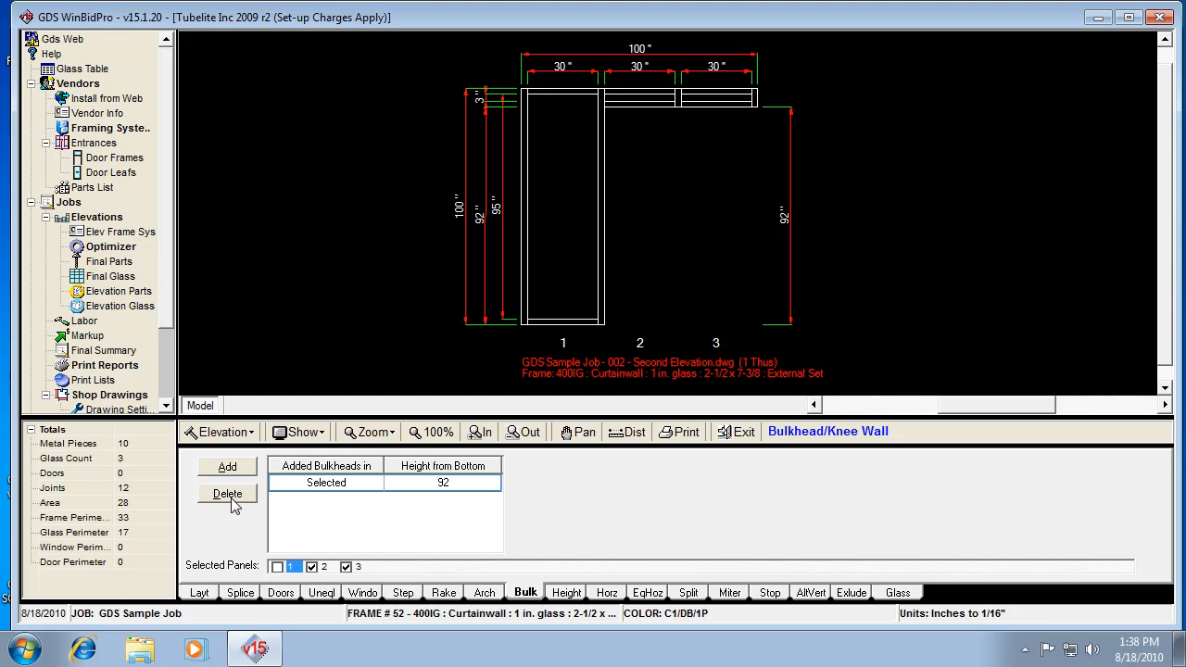
click(227, 493)
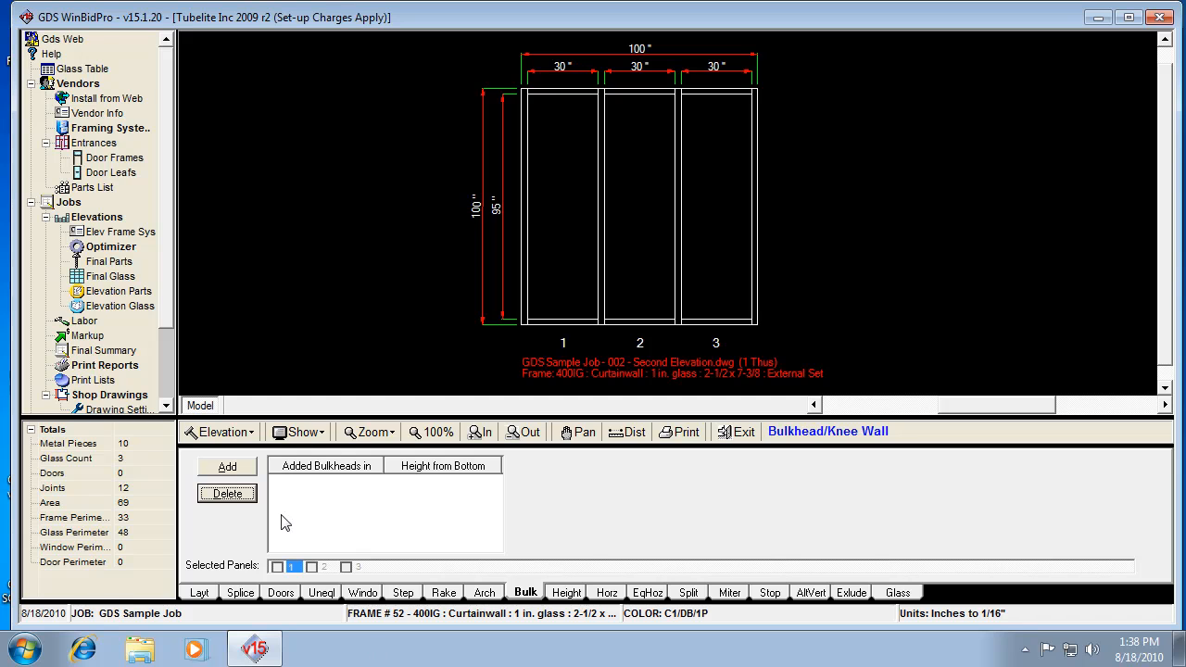
mouse_move(556, 607)
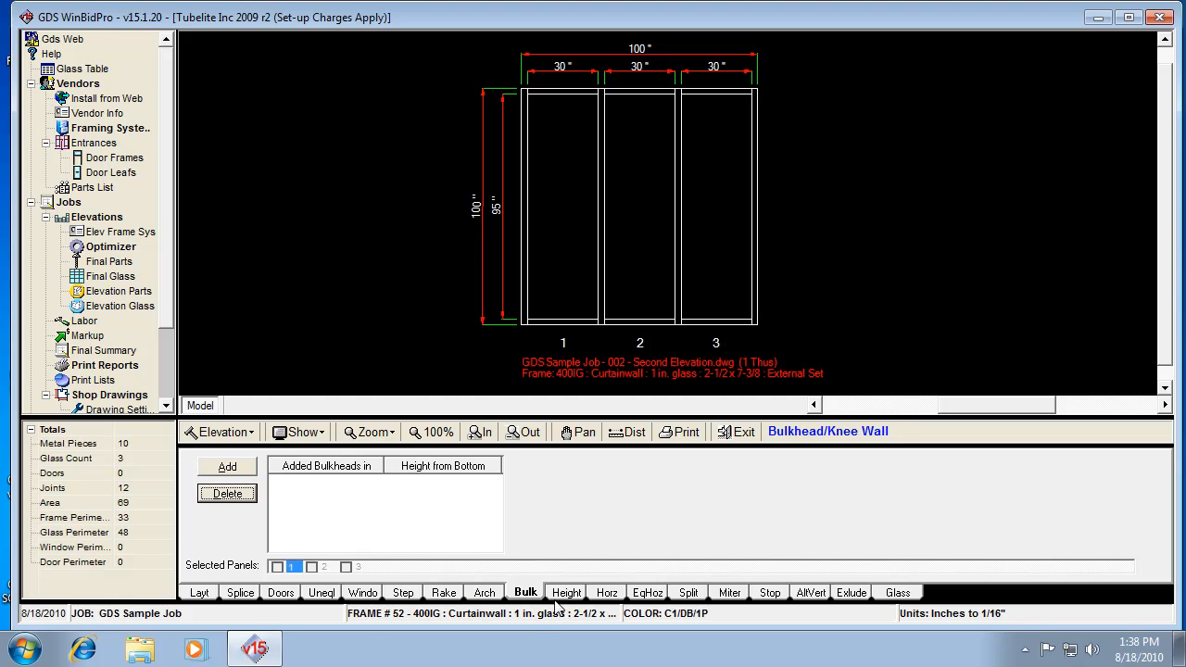
click(566, 592)
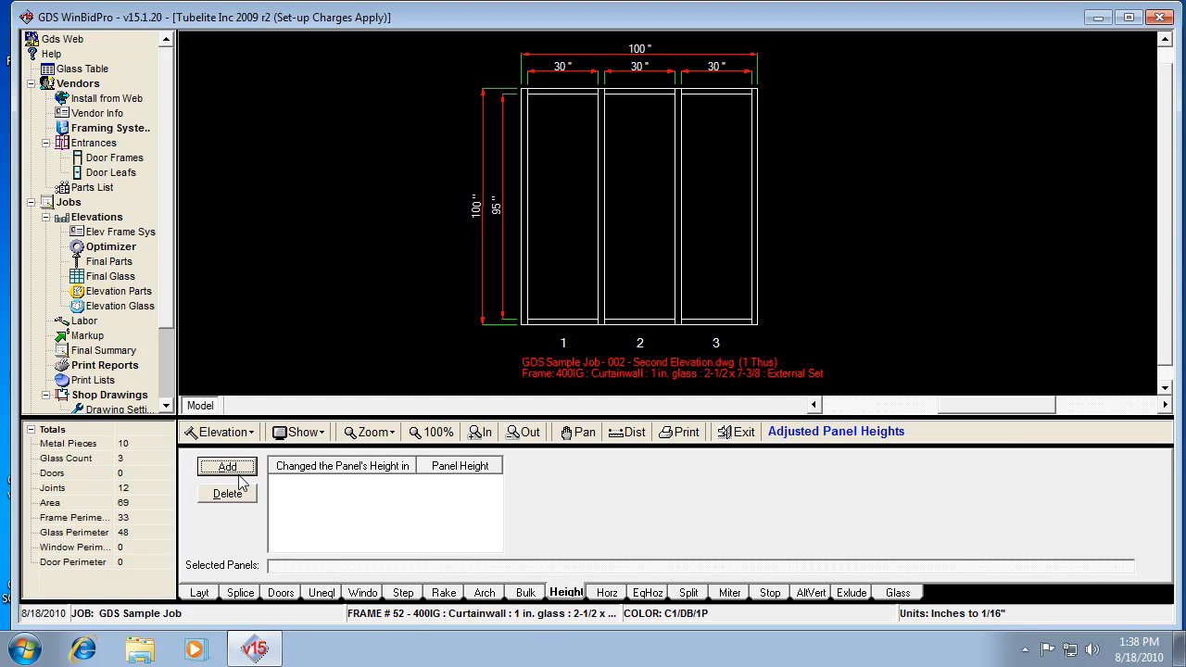
click(227, 467)
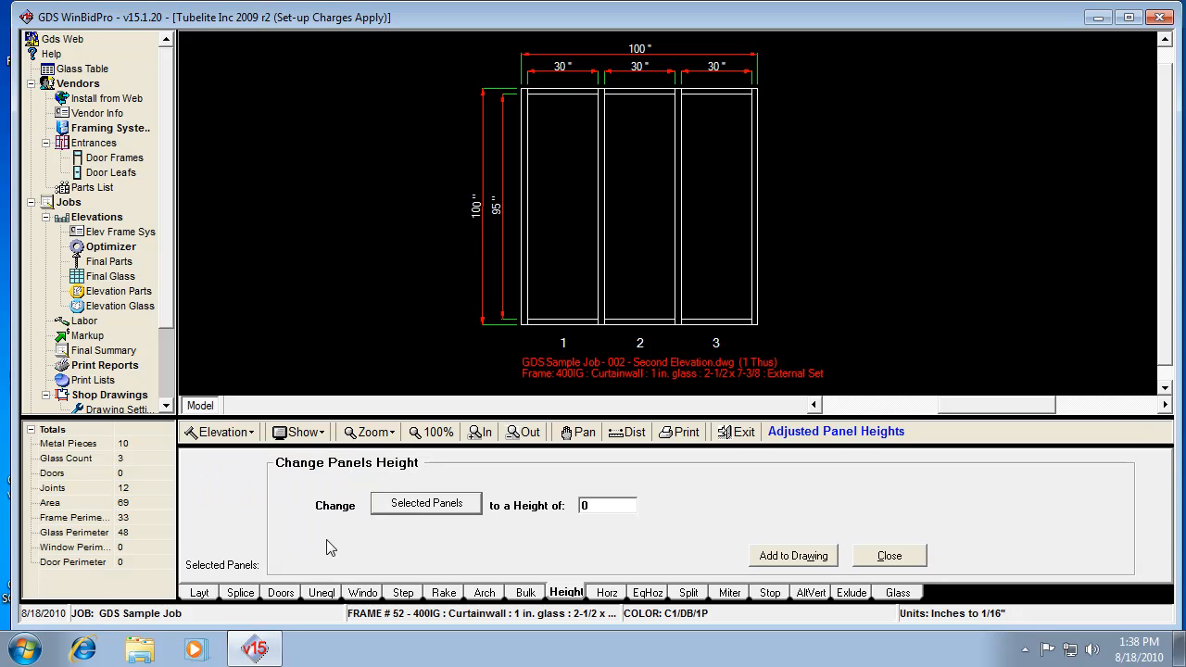
click(426, 503)
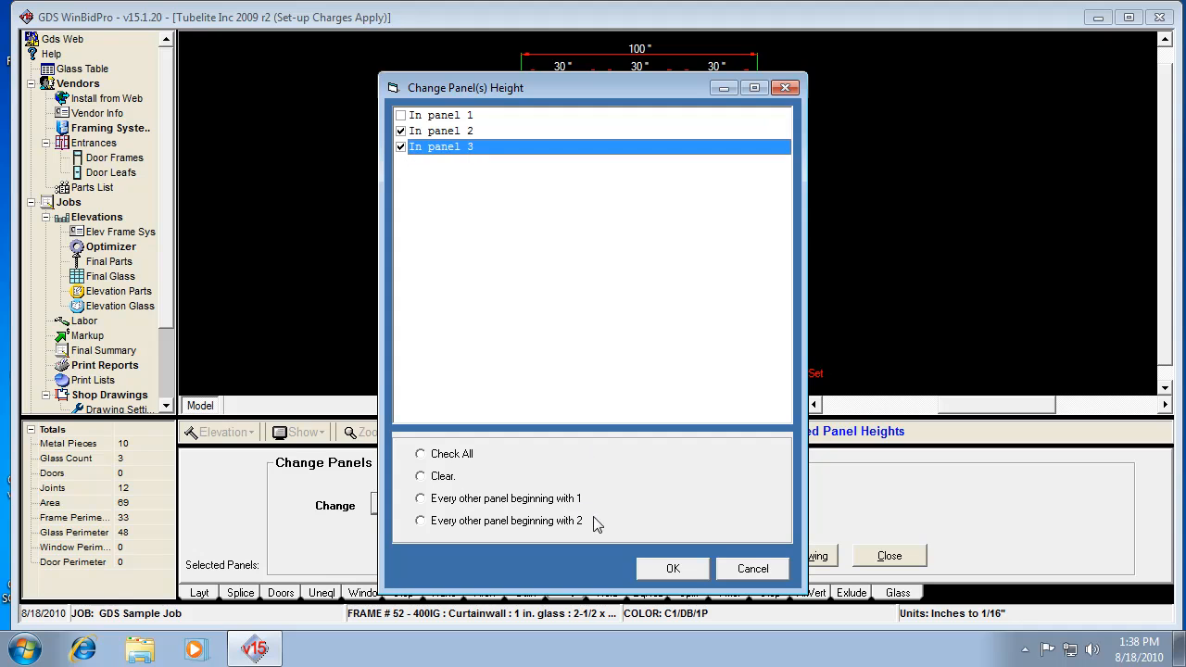
click(673, 568)
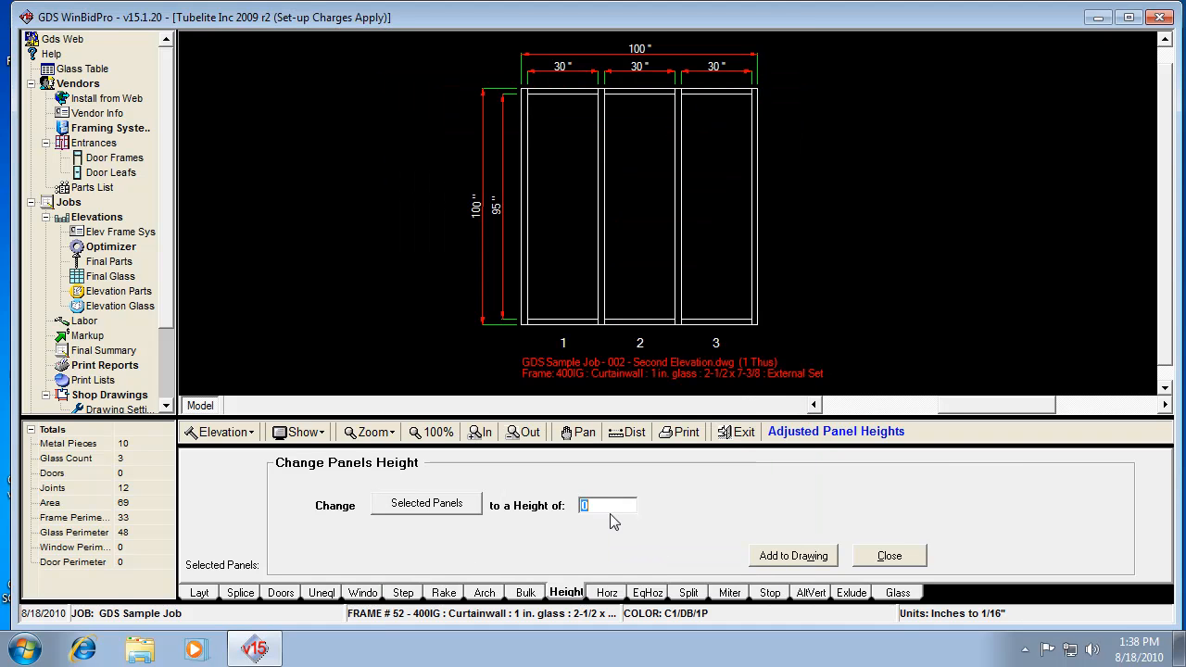
text(9)
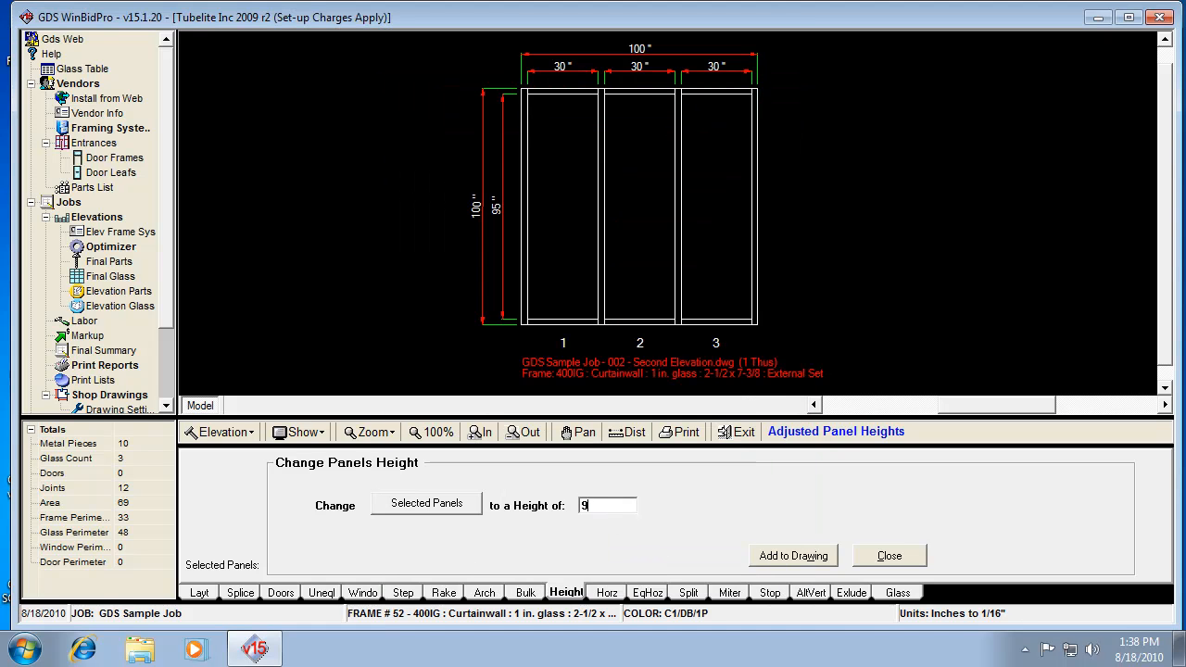
text(2)
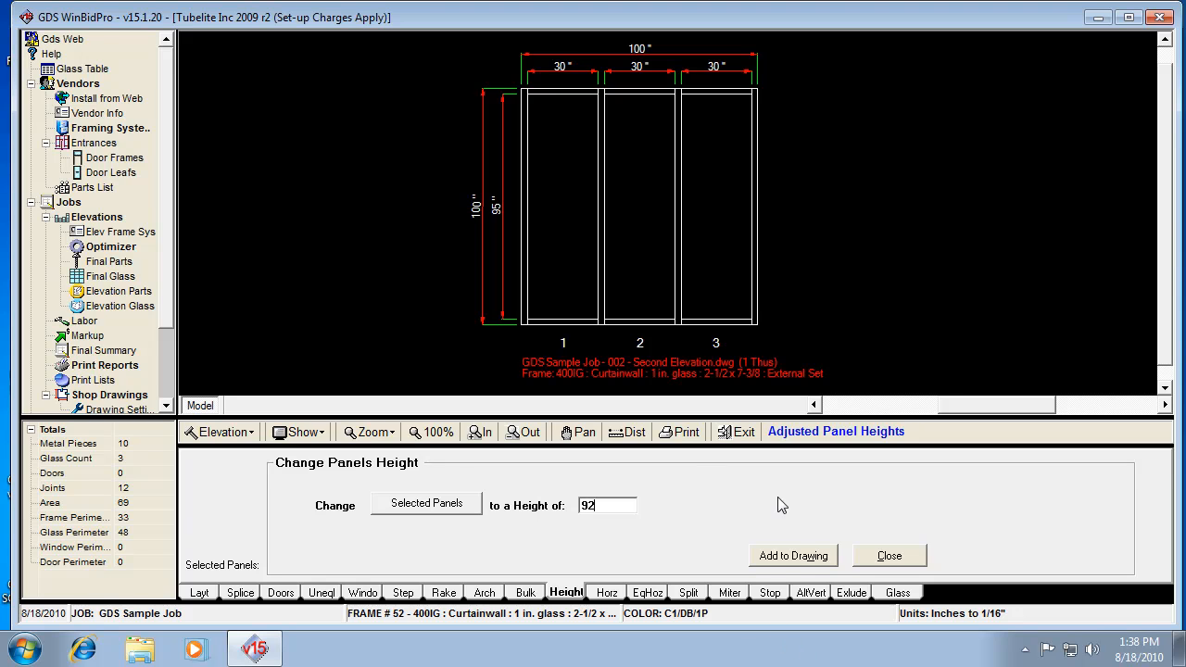
click(793, 555)
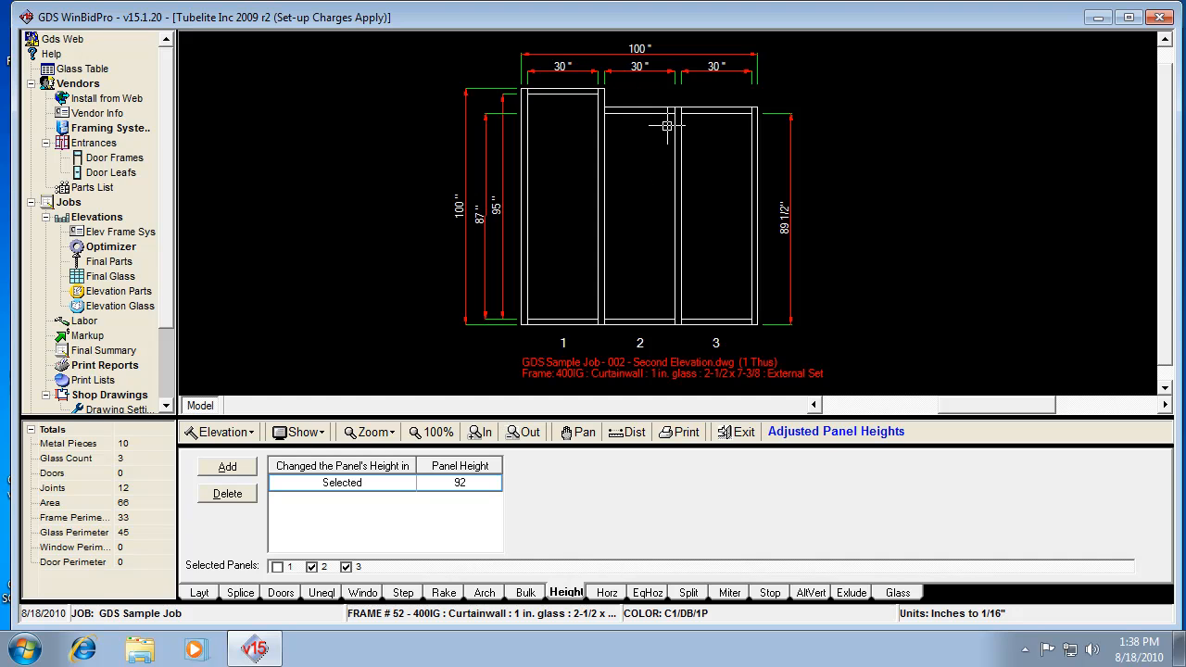
mouse_move(606, 347)
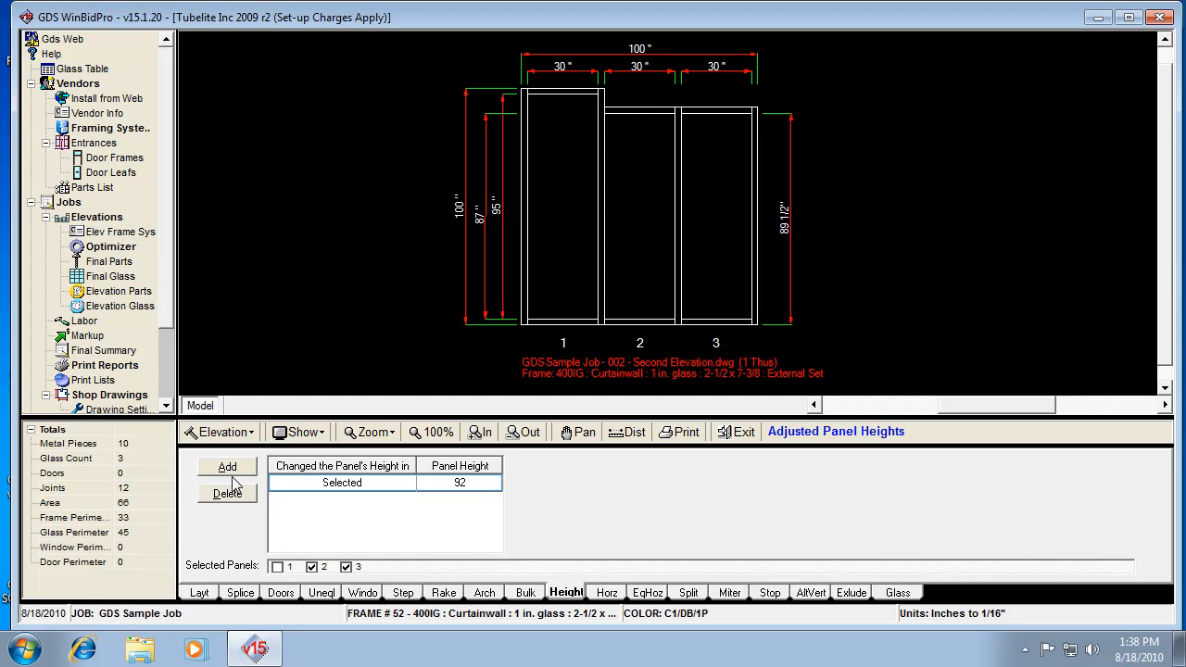
click(227, 493)
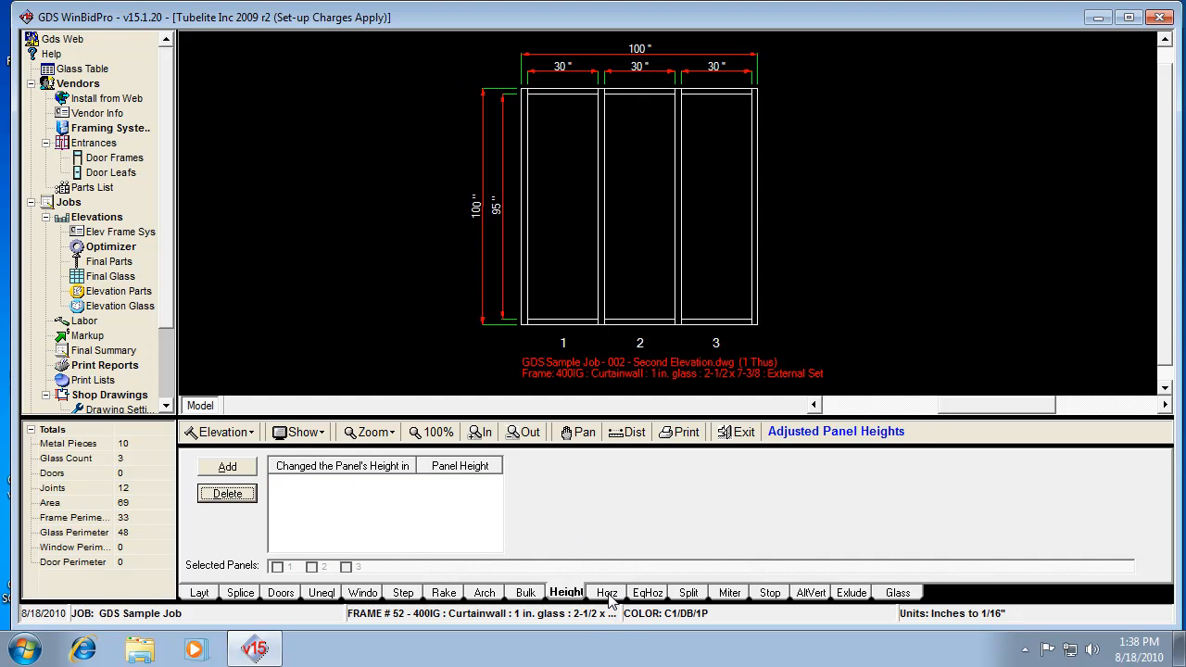
Add a 26-inch horizontal across all panels, giving 69-inch upper and lower lites.
click(606, 592)
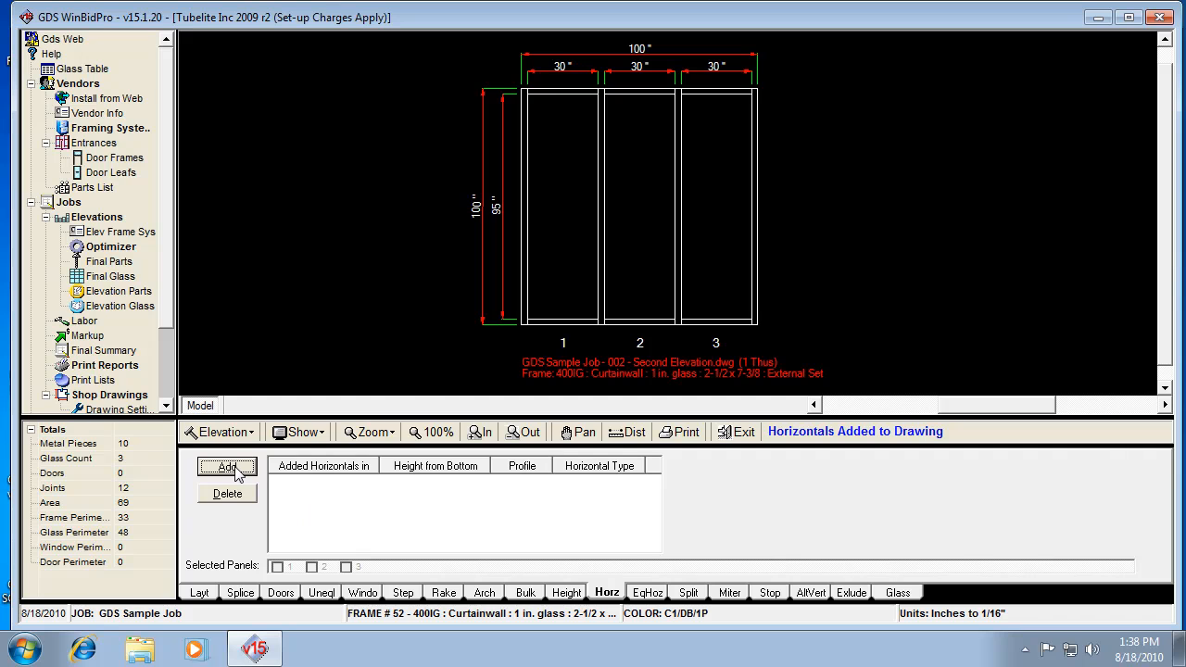
click(227, 466)
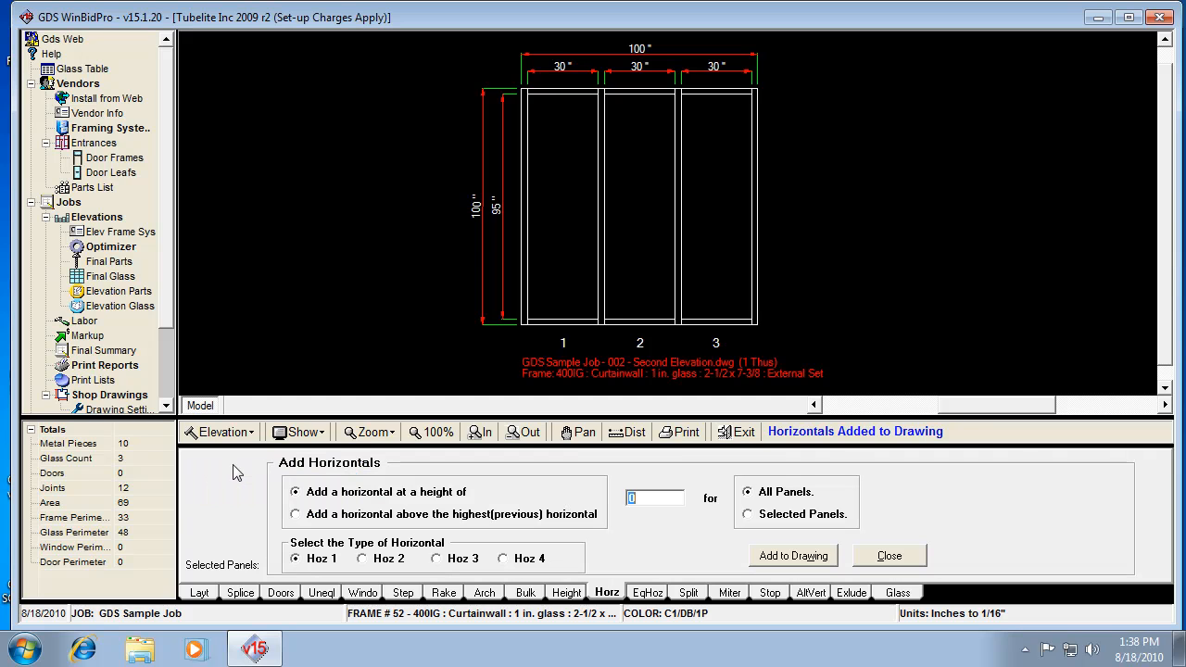
mouse_move(673, 551)
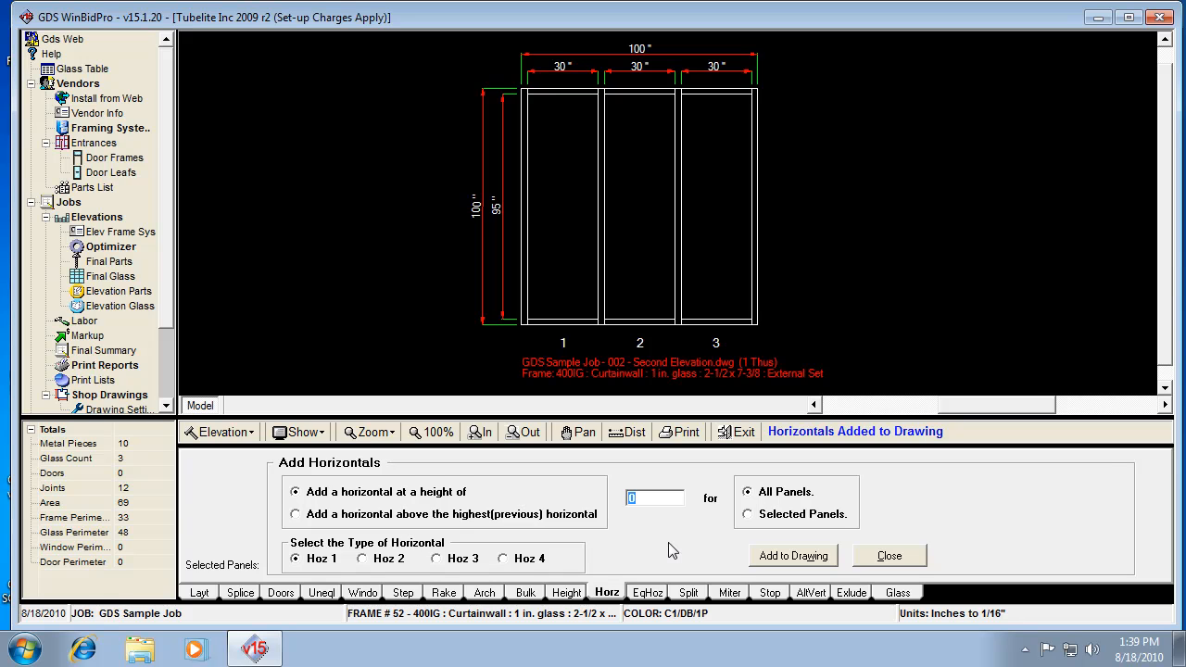
mouse_move(649, 498)
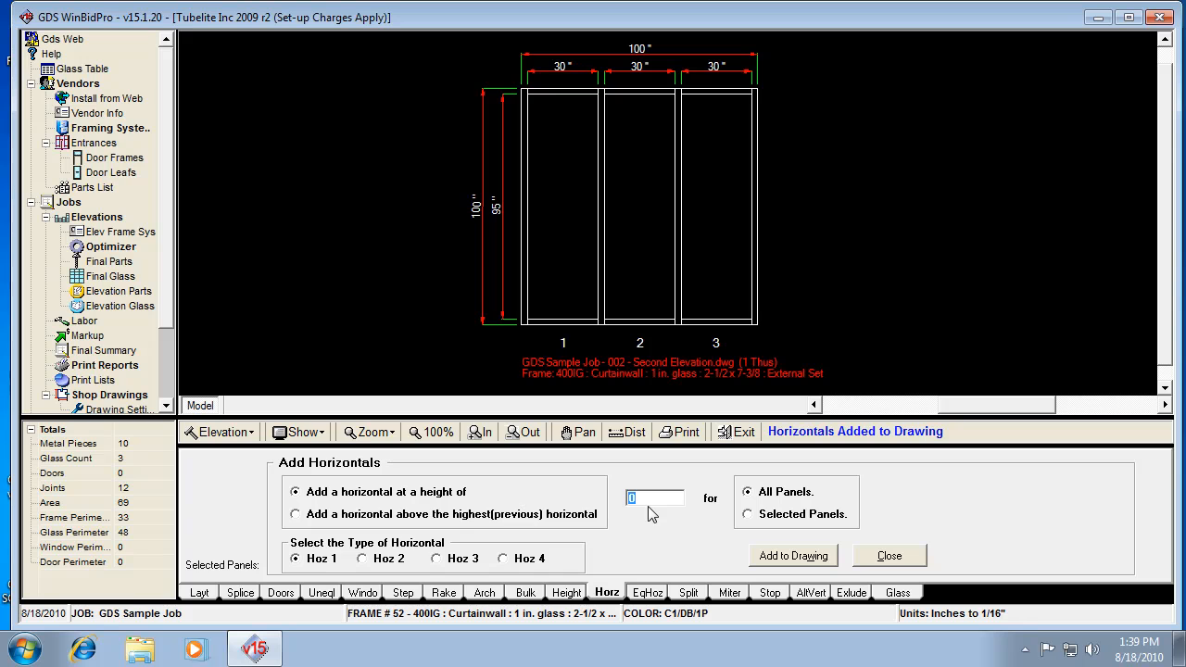
text(26)
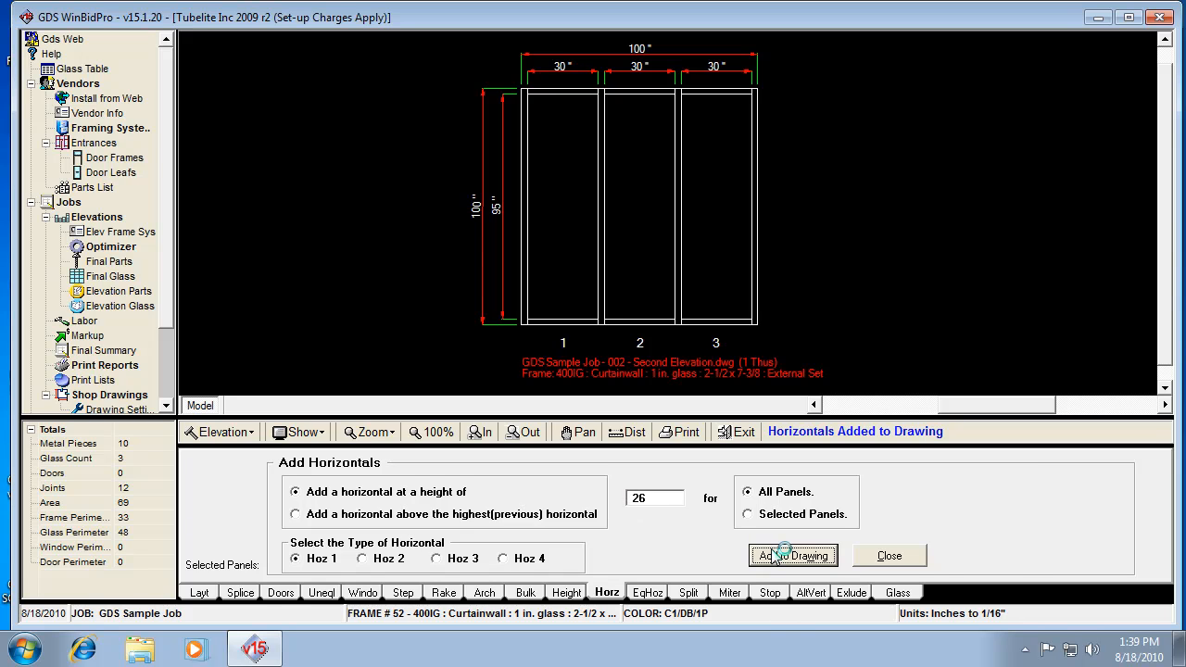
click(794, 555)
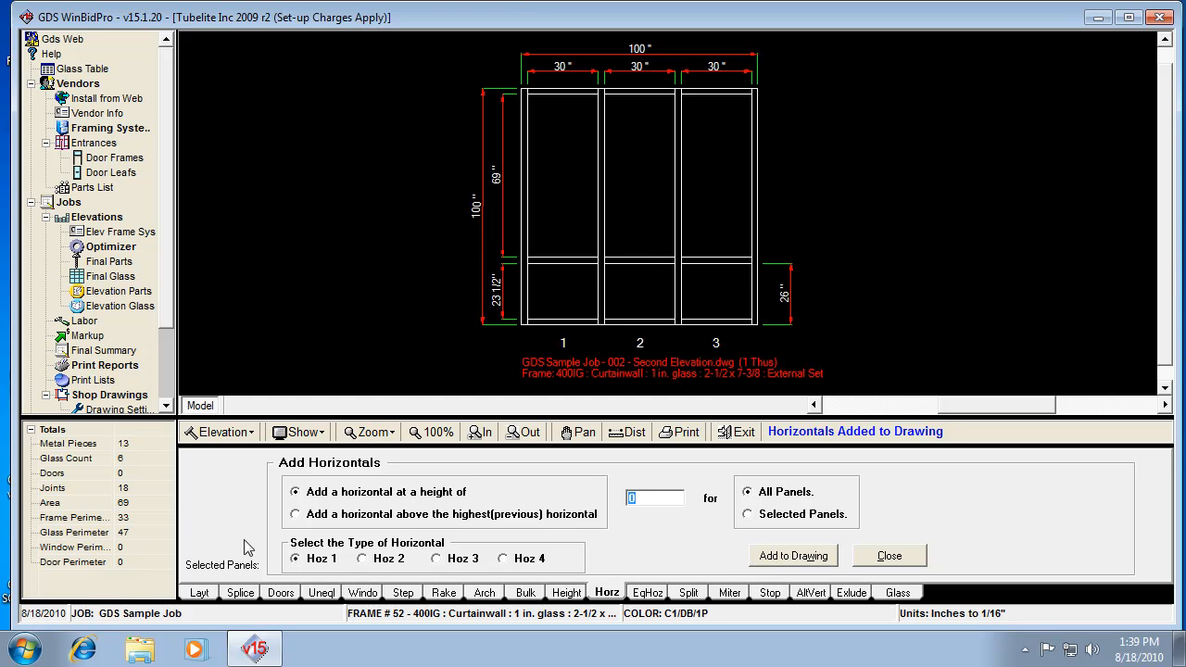
mouse_move(361, 511)
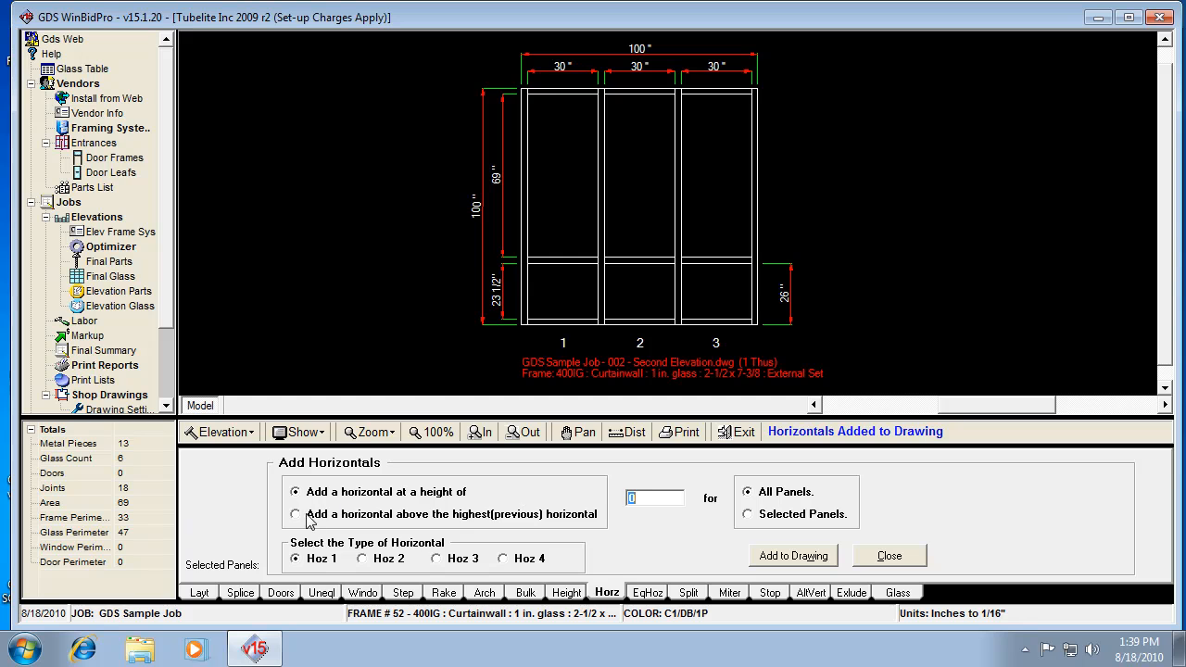
mouse_move(308, 522)
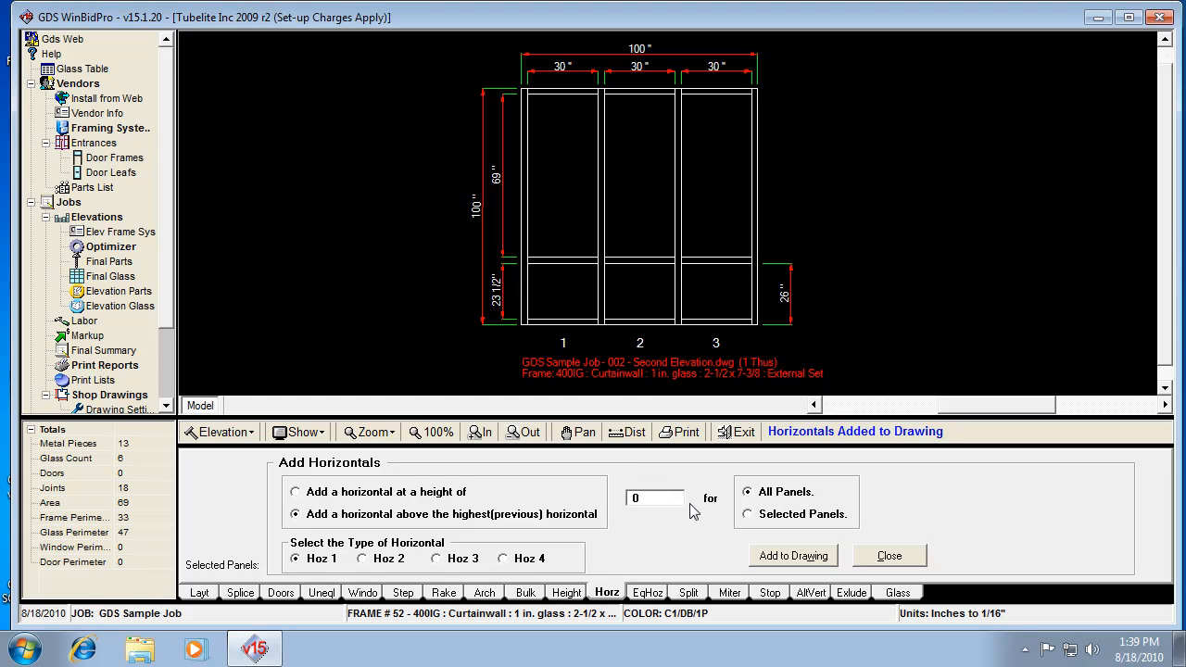
mouse_move(547, 510)
text(12)
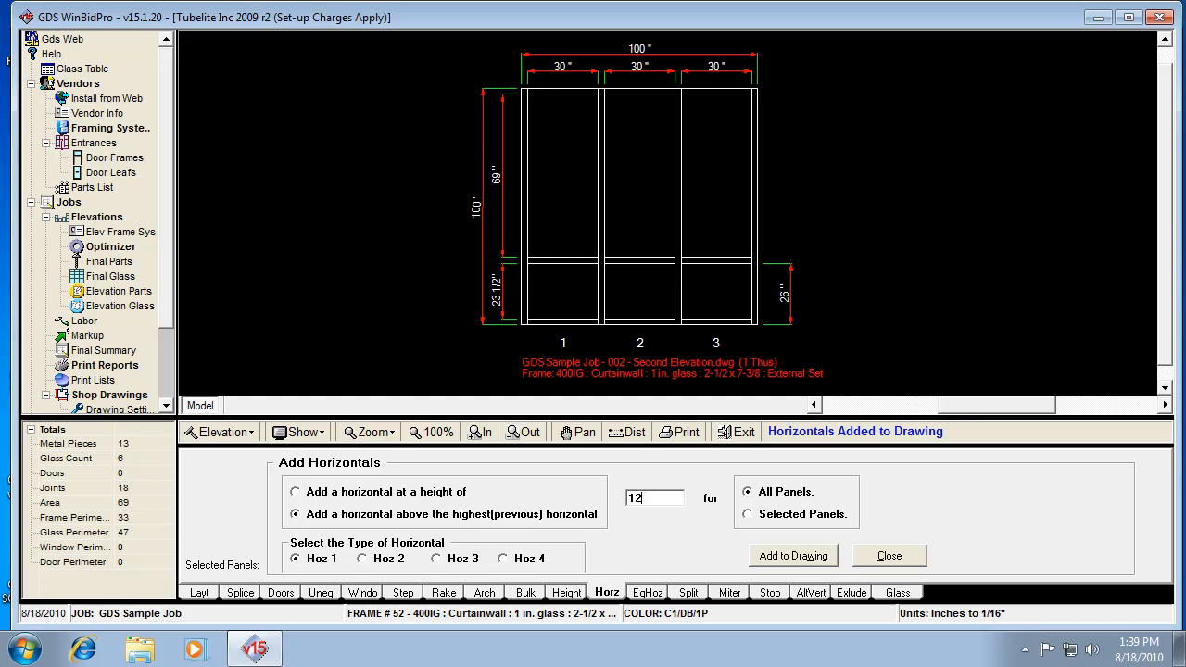
Add a horizontal 12 inches above the first, at 38 inches, giving nine lites.
click(793, 555)
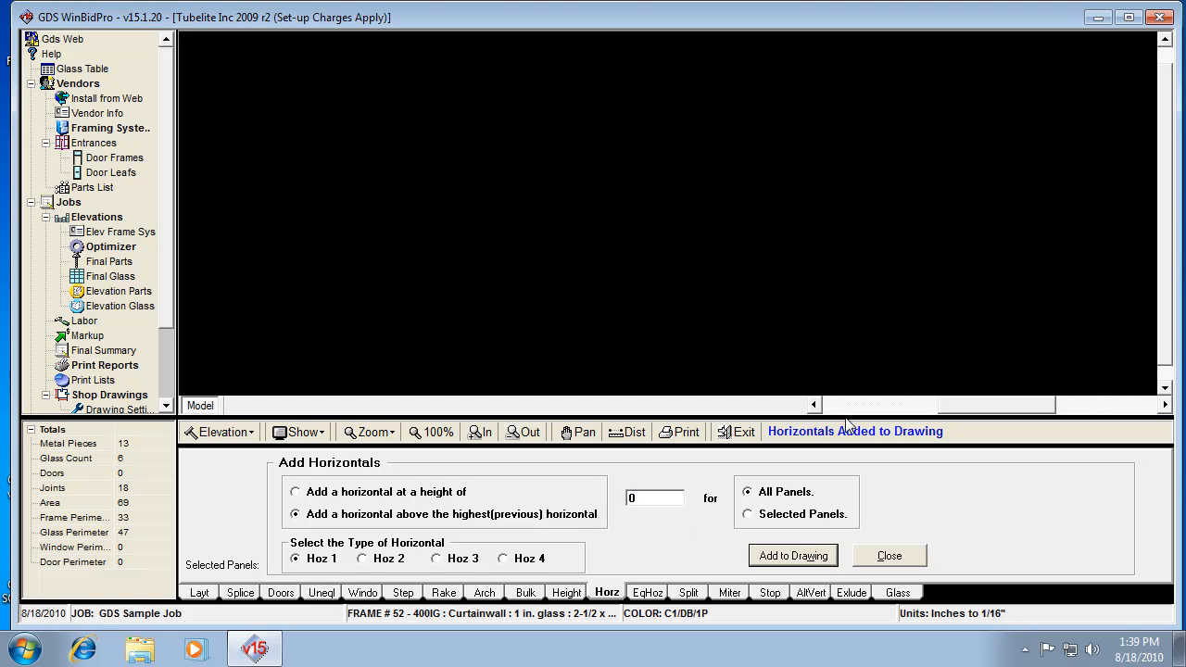
click(792, 555)
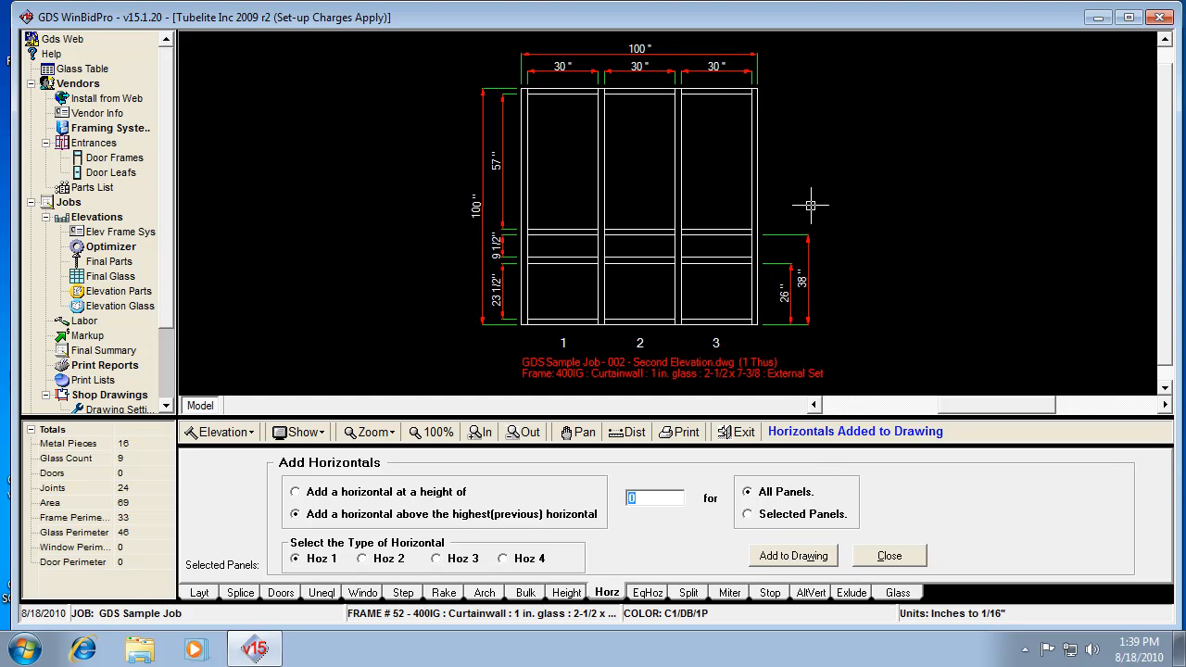
mouse_move(716, 322)
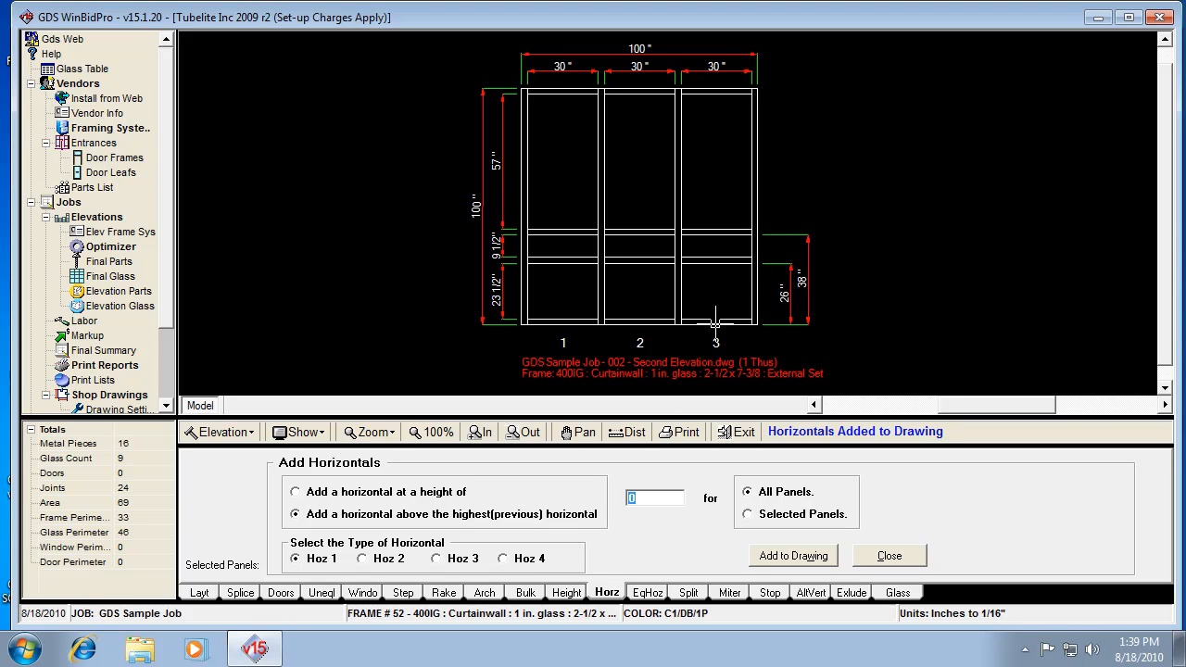
mouse_move(734, 268)
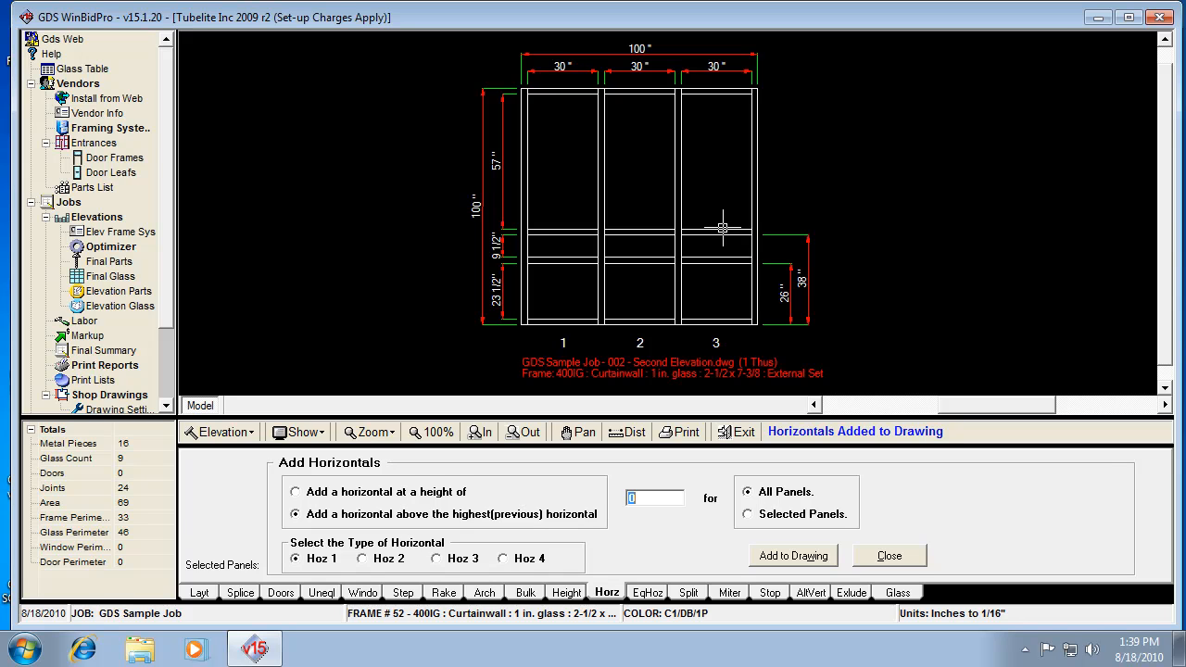
mouse_move(723, 229)
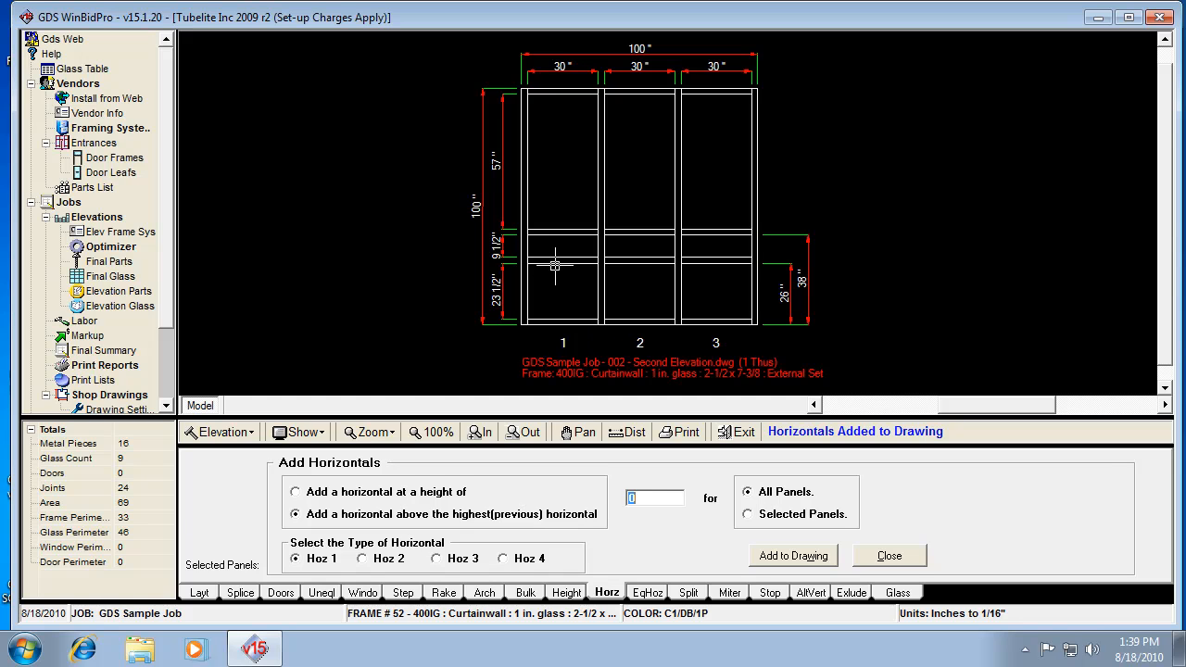
mouse_move(706, 319)
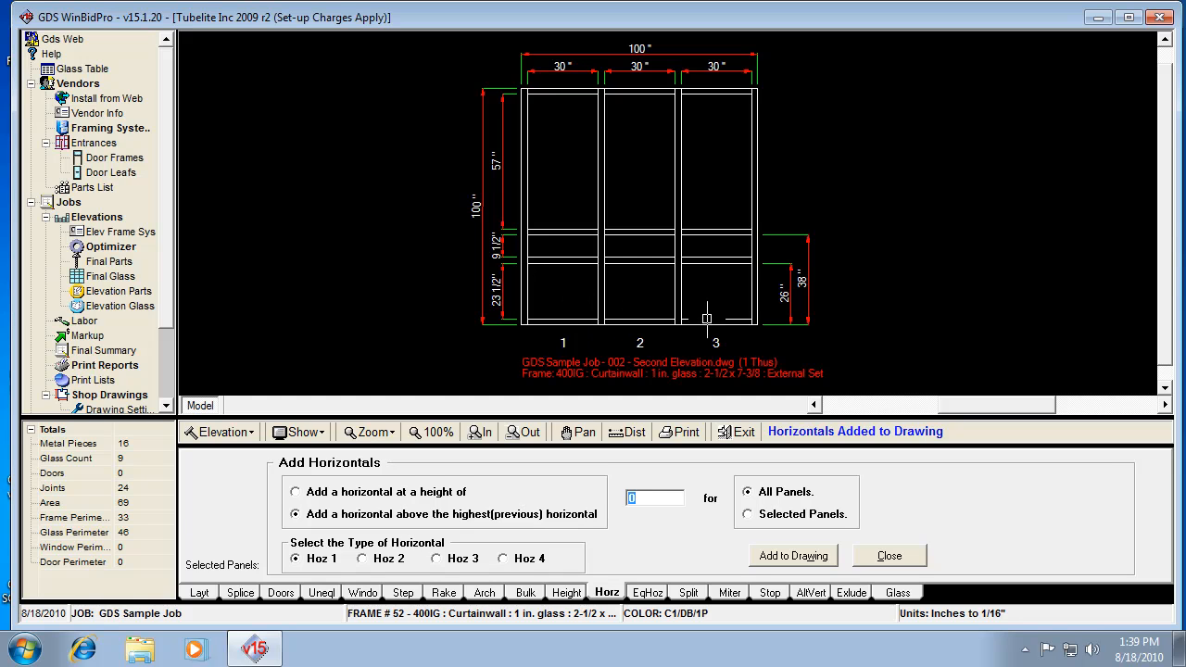
mouse_move(721, 280)
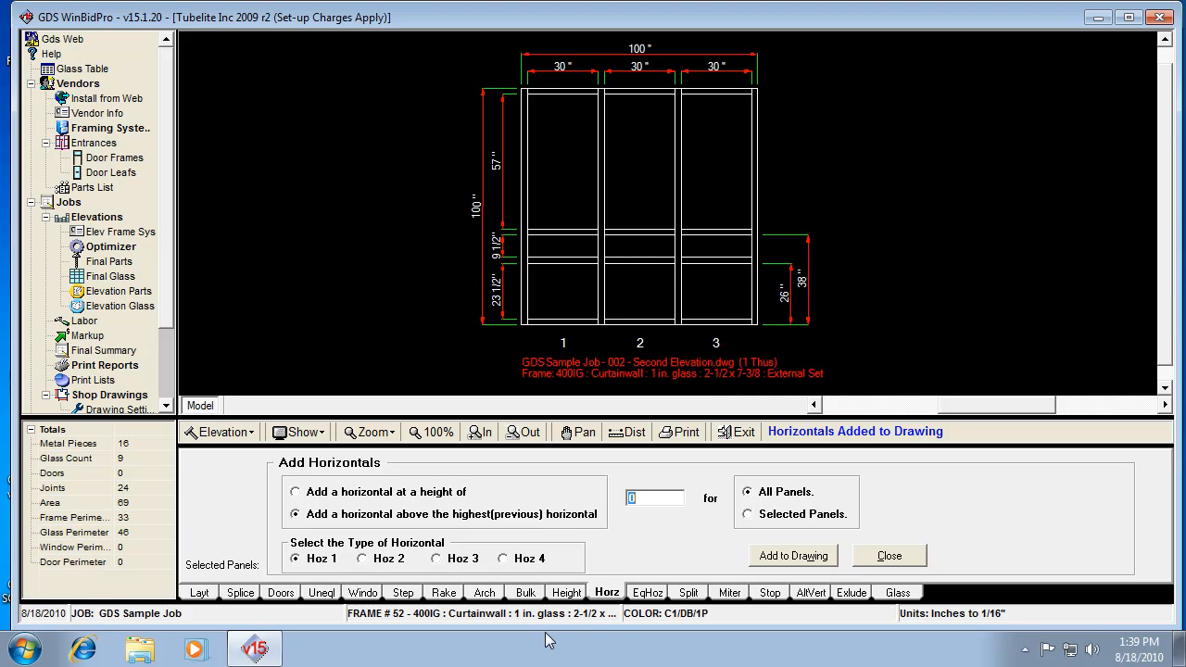
mouse_move(638, 621)
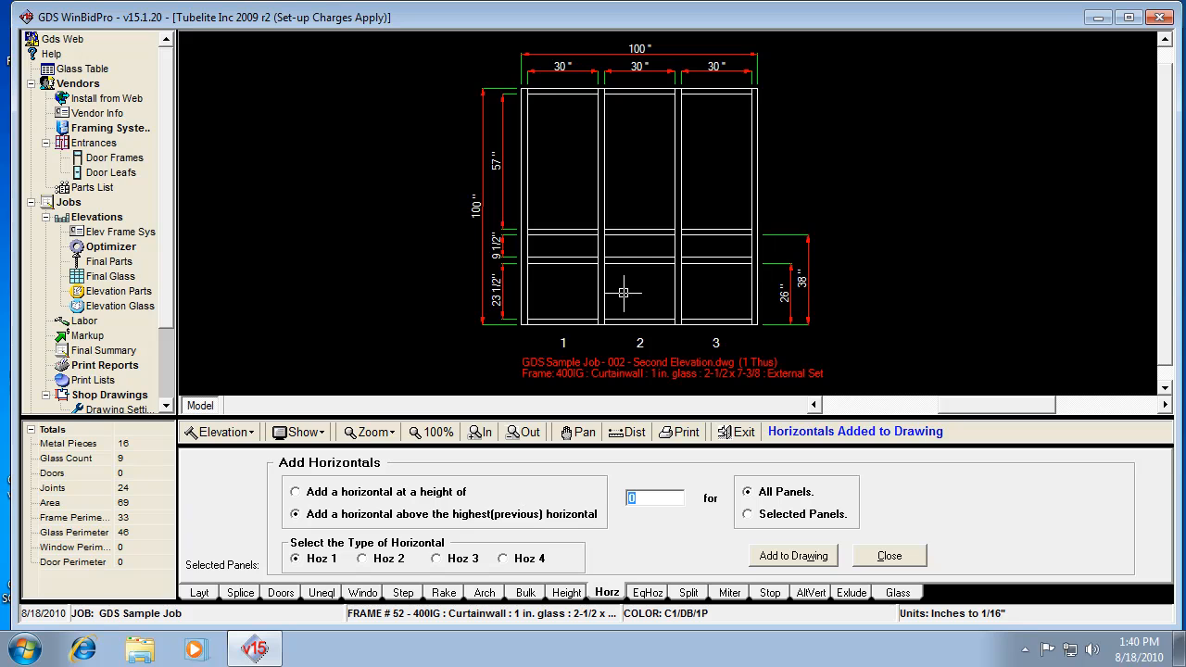
mouse_move(507, 249)
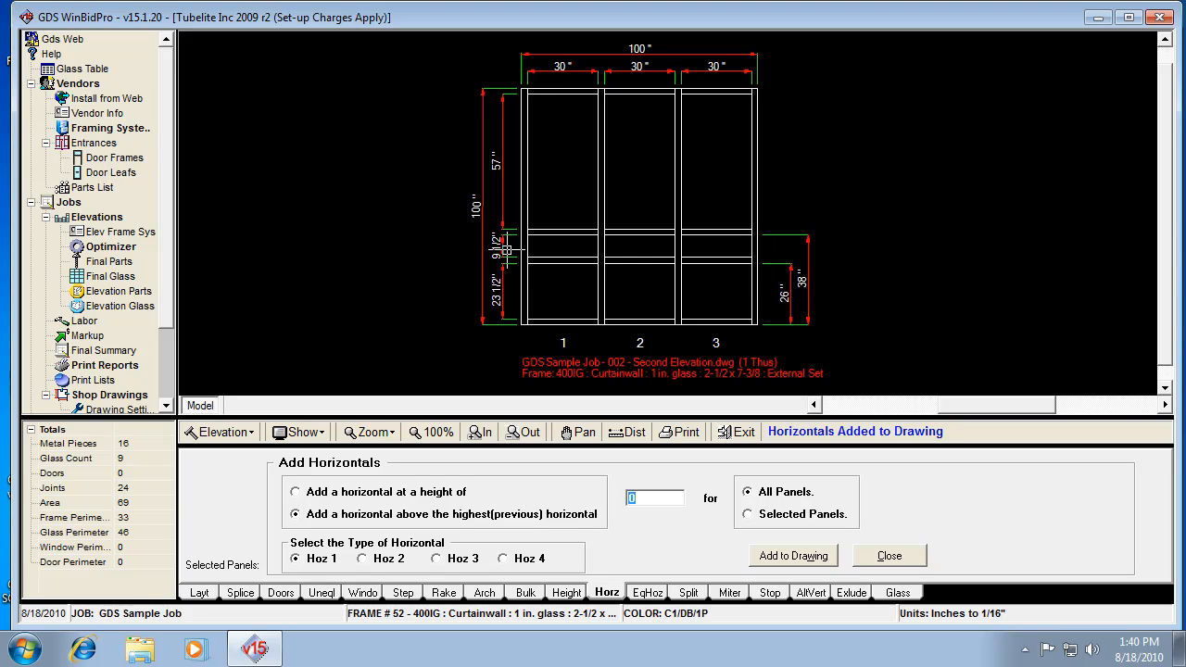
mouse_move(793, 223)
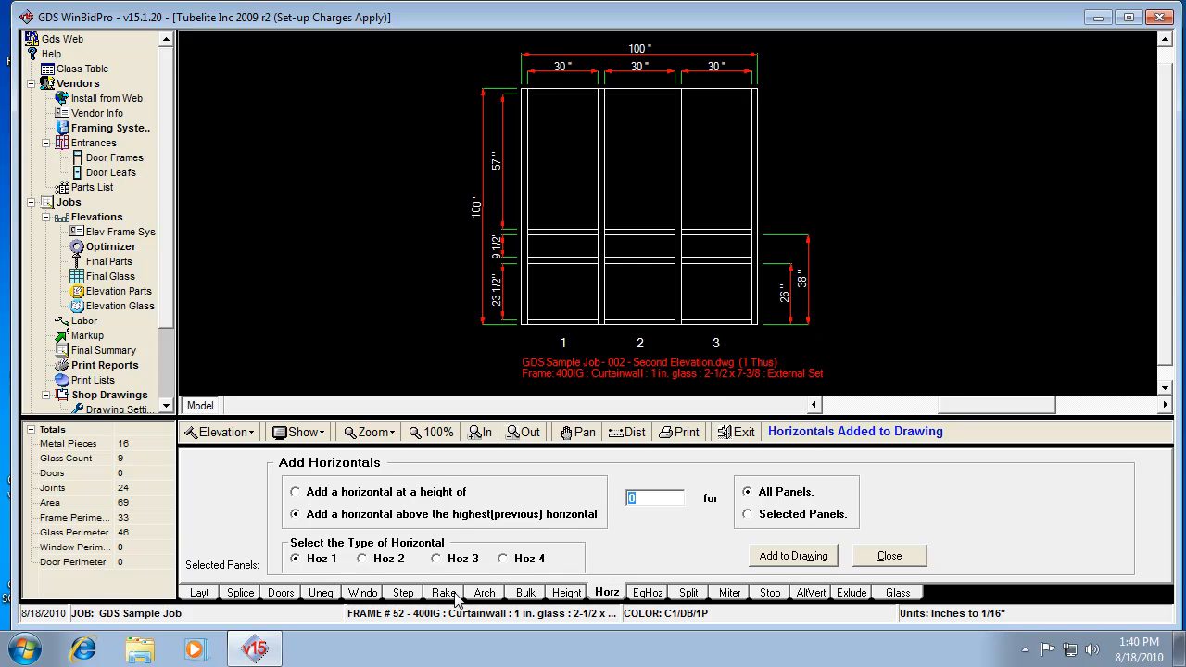
mouse_move(578, 467)
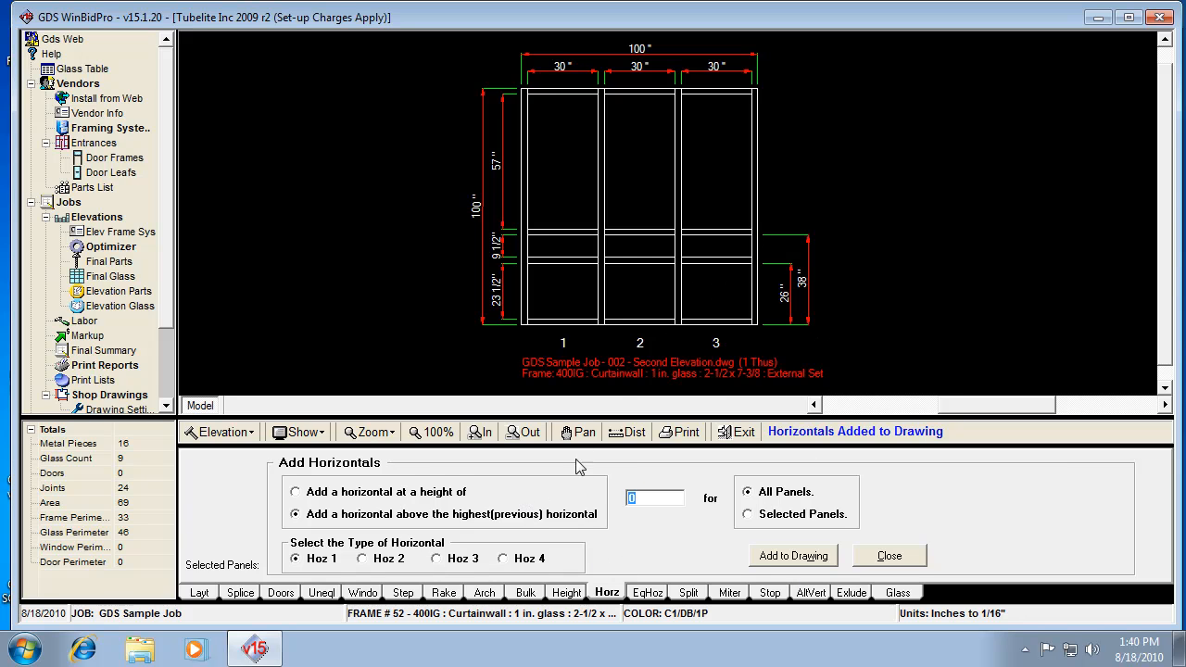
mouse_move(732, 584)
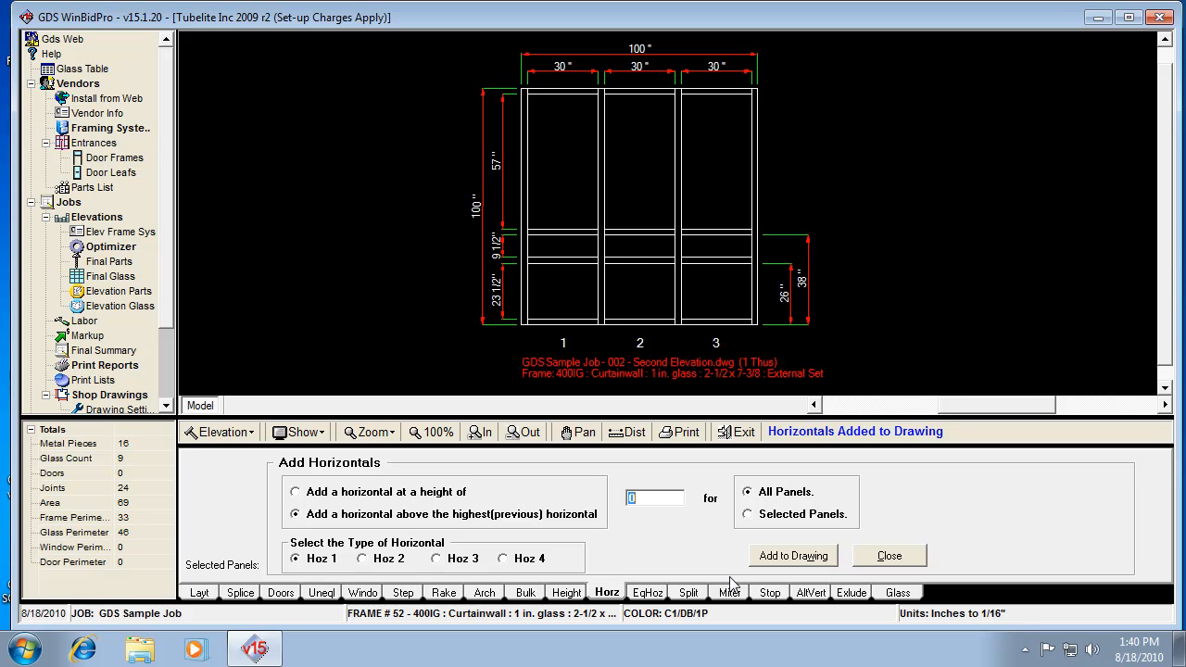
mouse_move(533, 489)
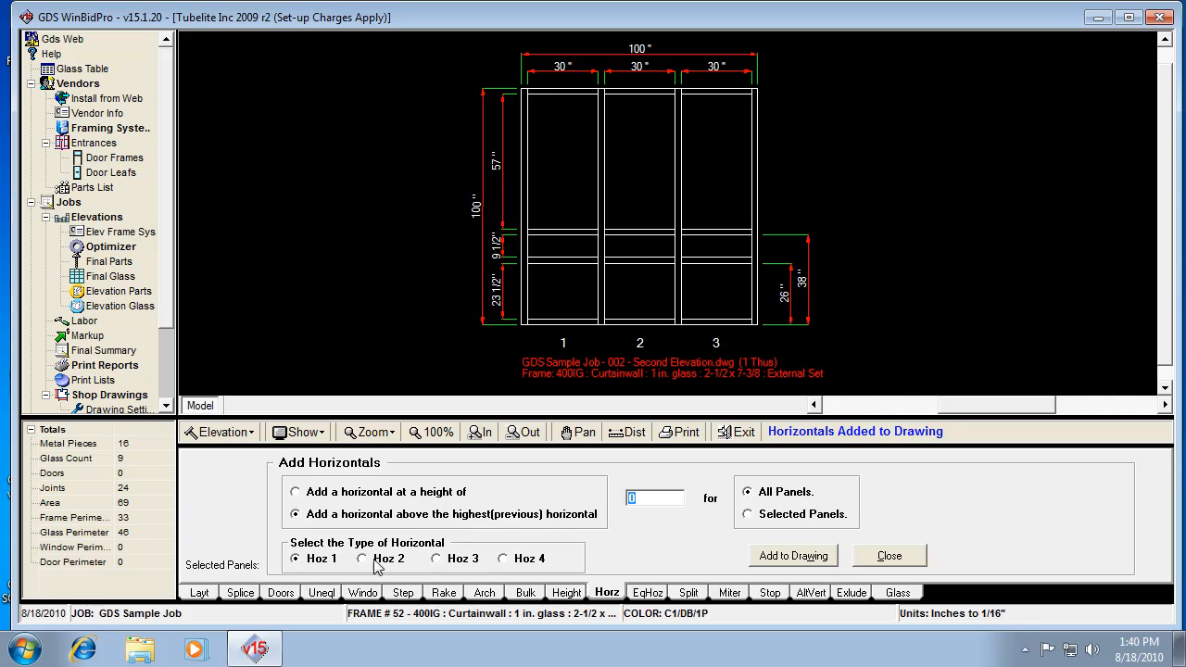
Select the Hoz 2 horizontal type and return to the Frame Layout settings.
click(362, 559)
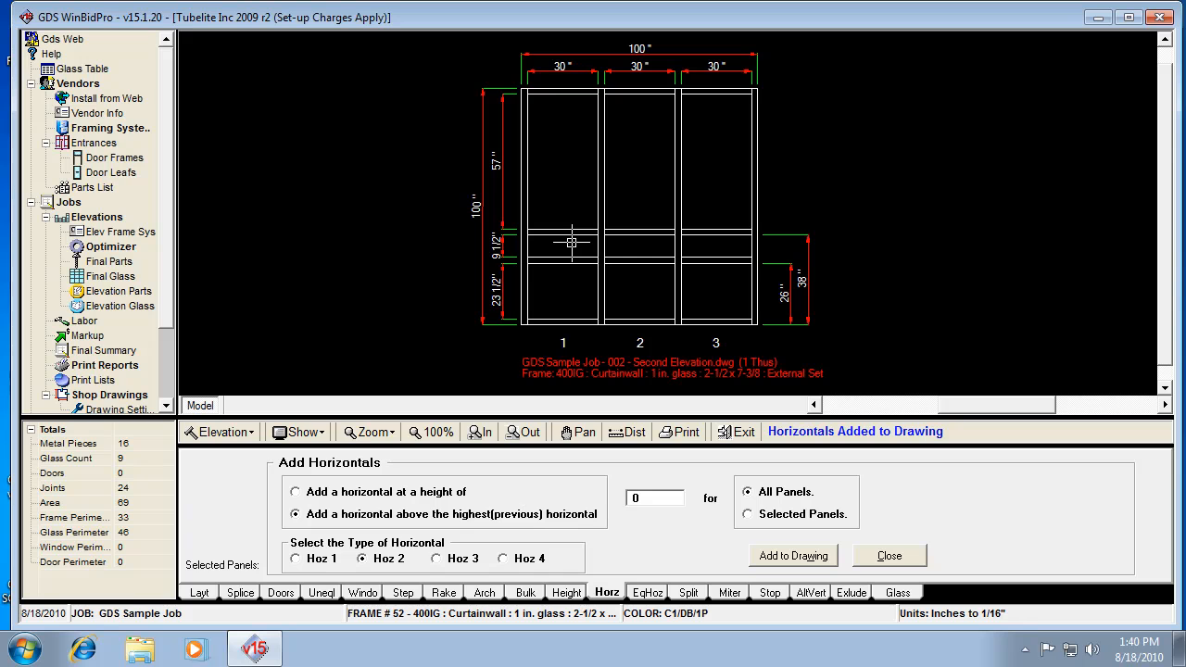
mouse_move(626, 257)
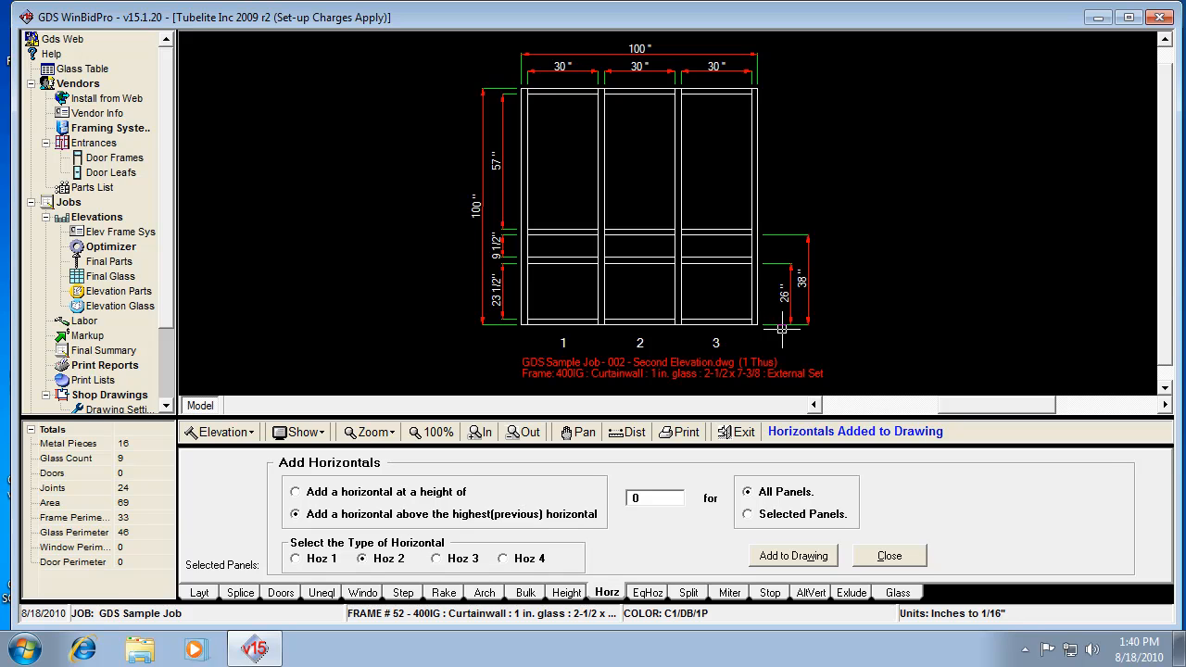
mouse_move(771, 353)
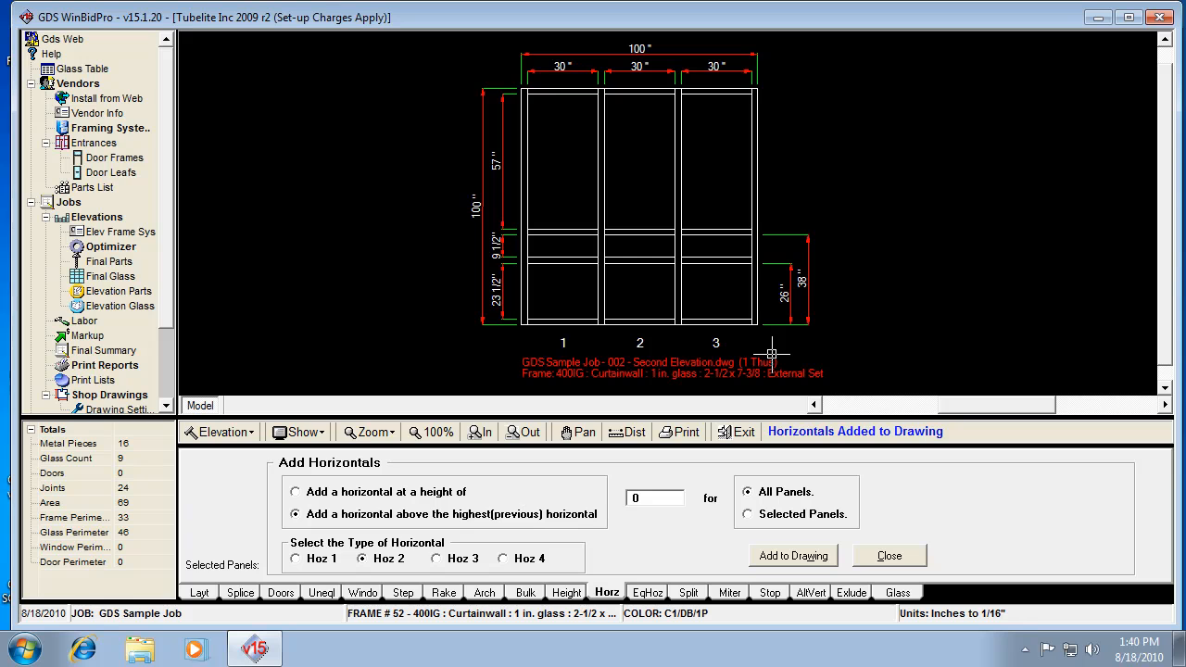
mouse_move(390, 631)
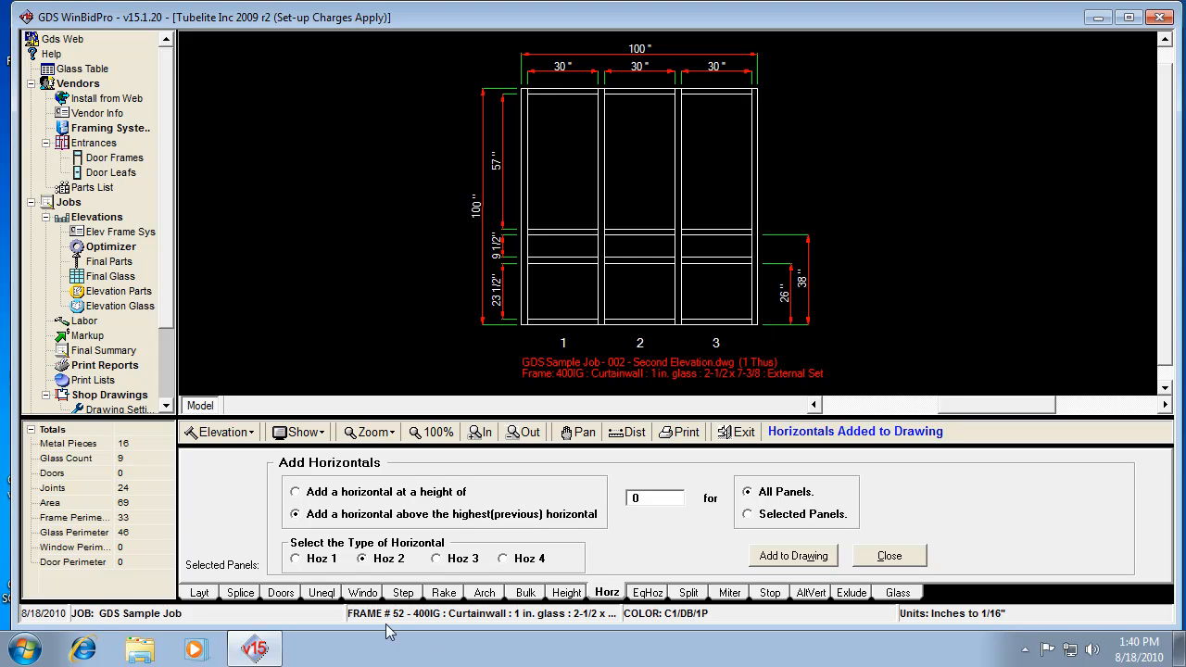
mouse_move(443, 565)
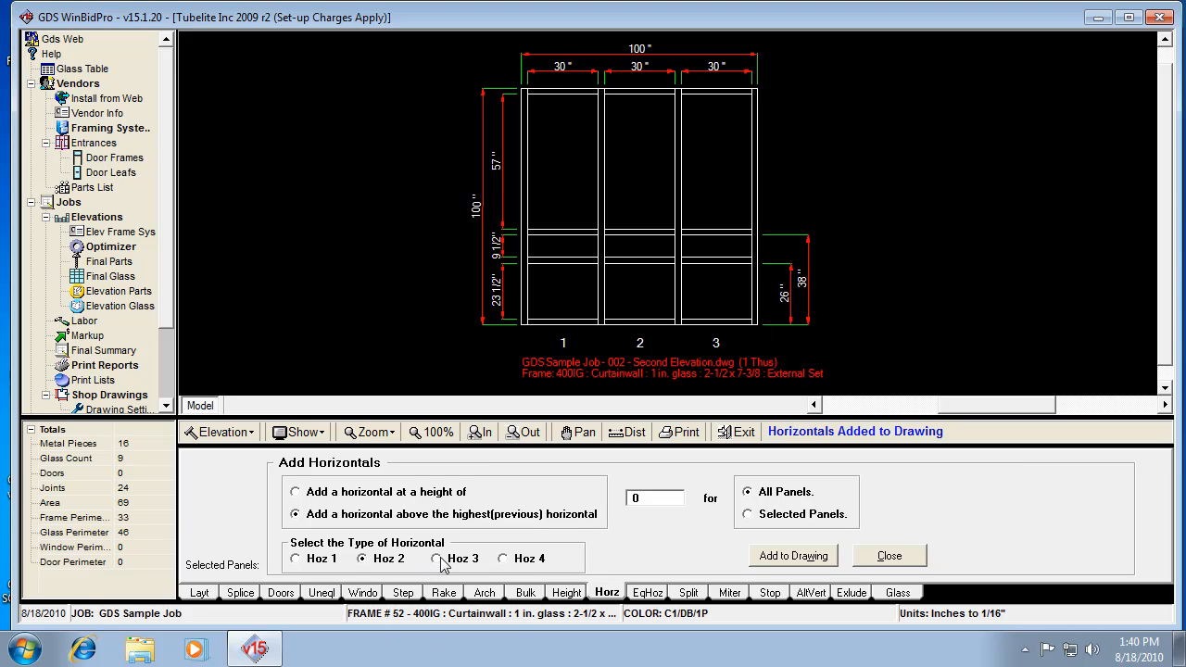
click(436, 558)
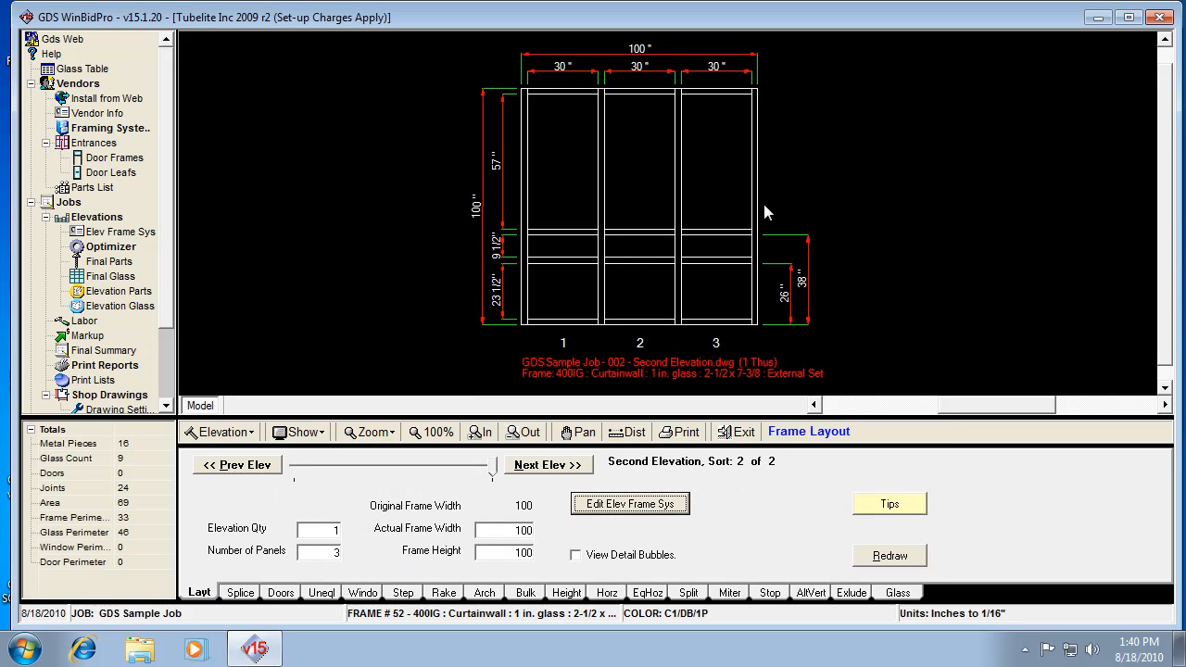
Set the Horizontal 2 profile to 4 in Framing System Parts and accept the settings.
click(630, 504)
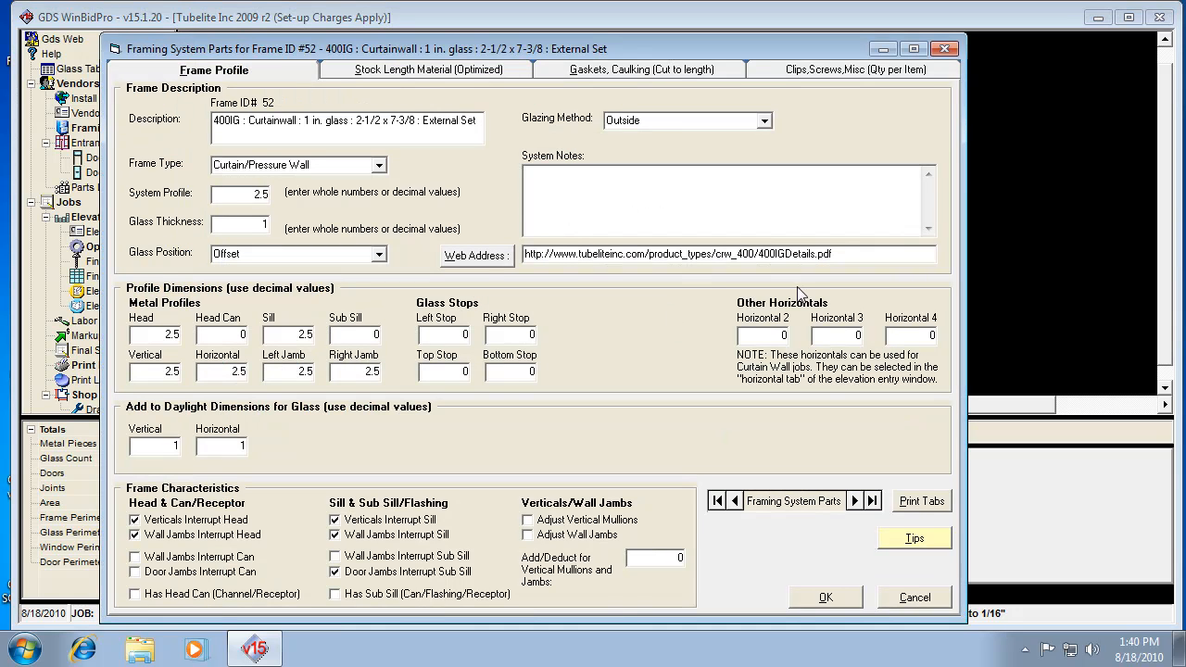
click(760, 336)
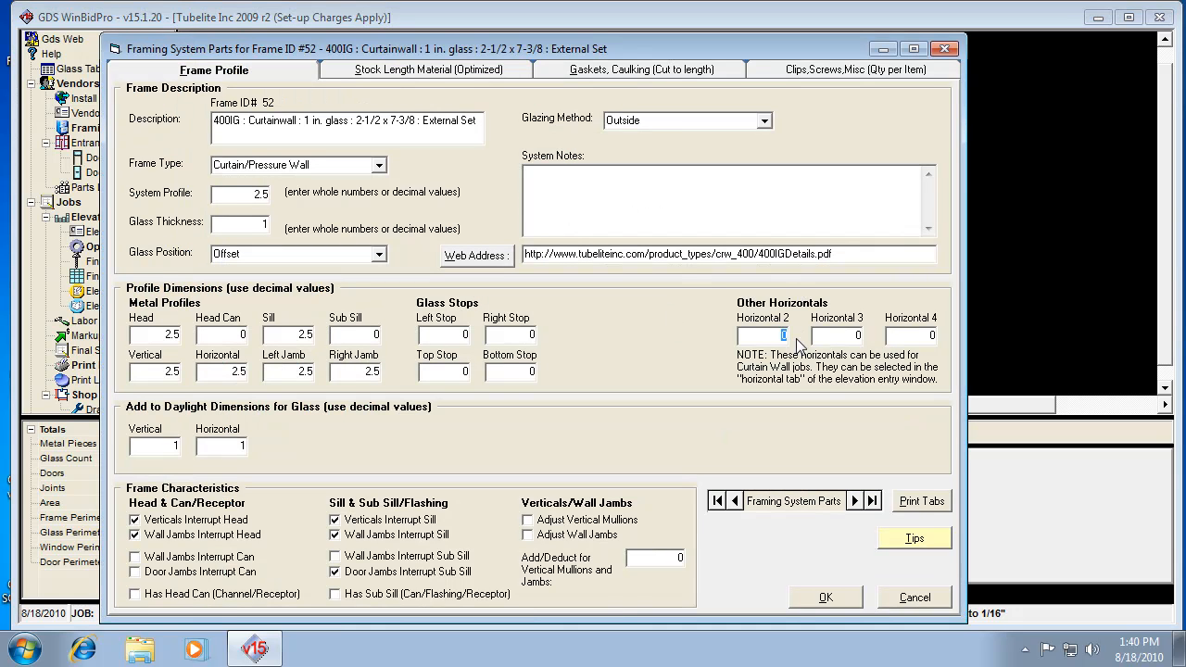
mouse_move(554, 545)
text(4)
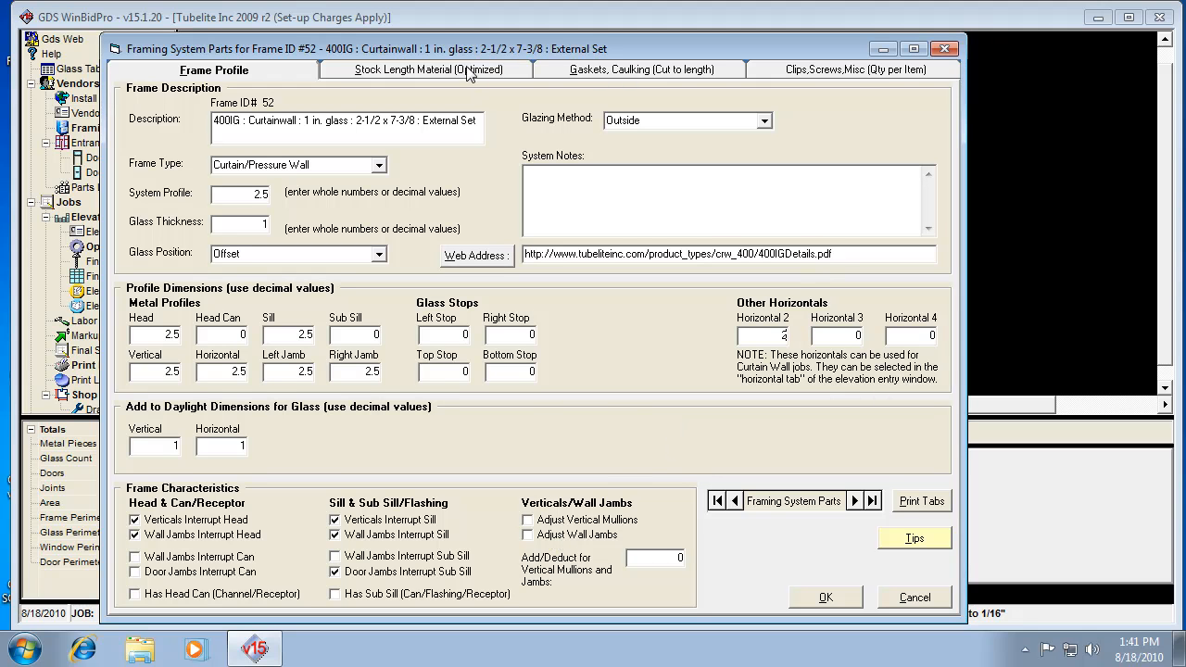
click(425, 69)
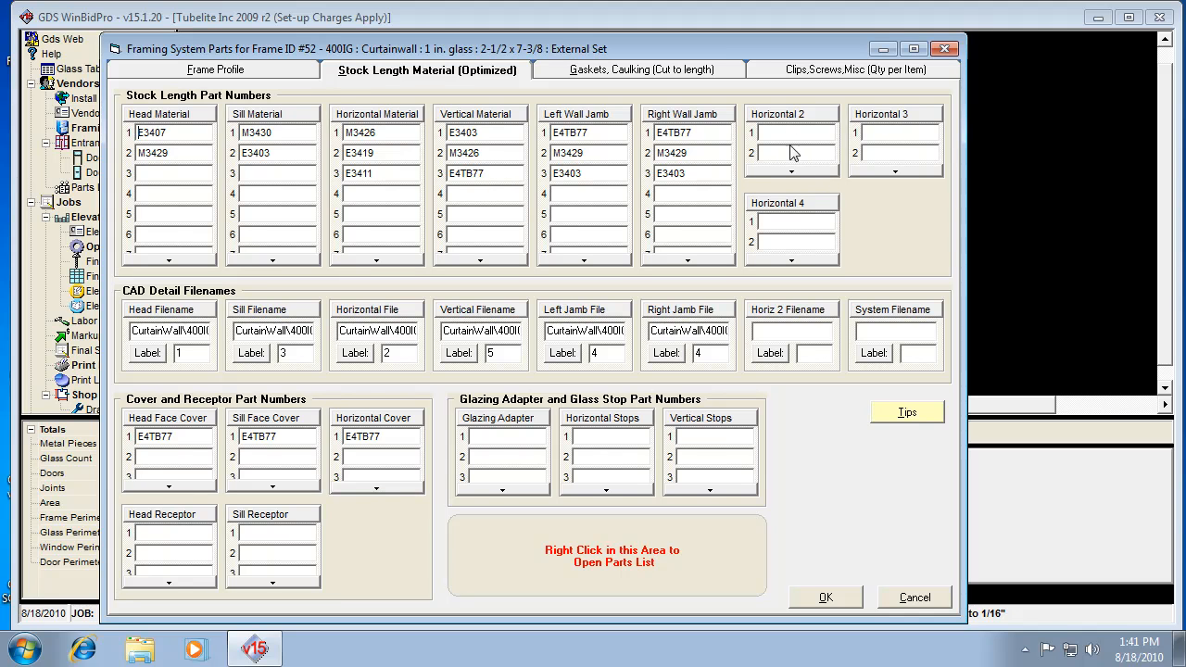
mouse_move(846, 618)
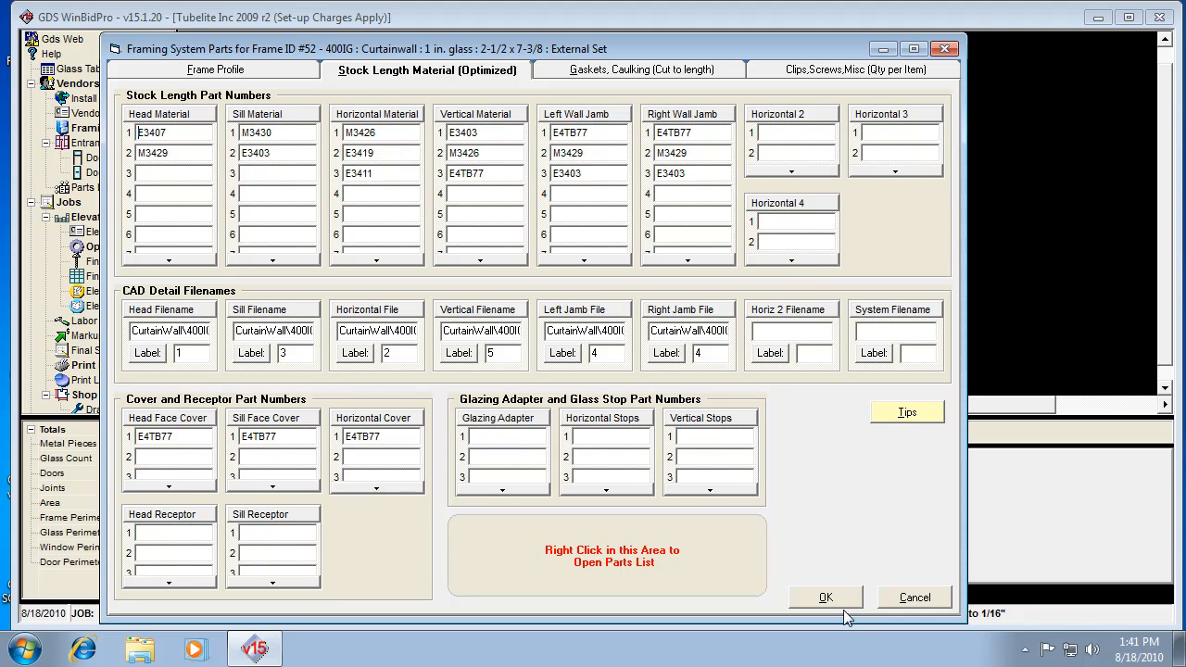
click(824, 597)
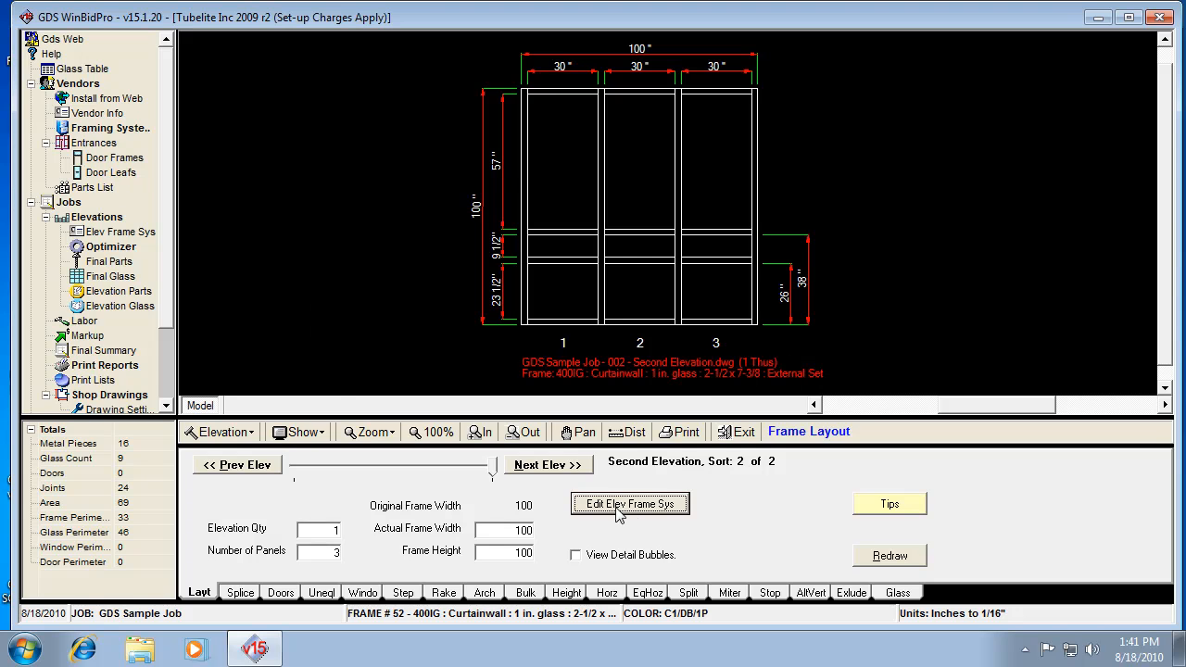
mouse_move(855, 548)
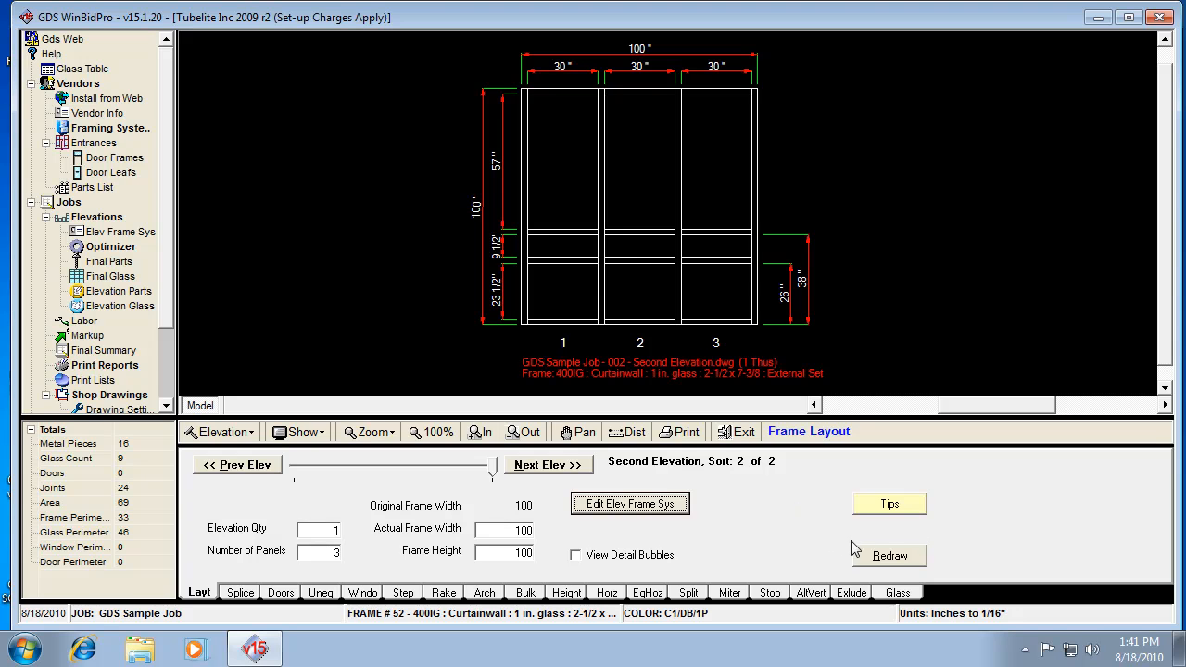
mouse_move(649, 598)
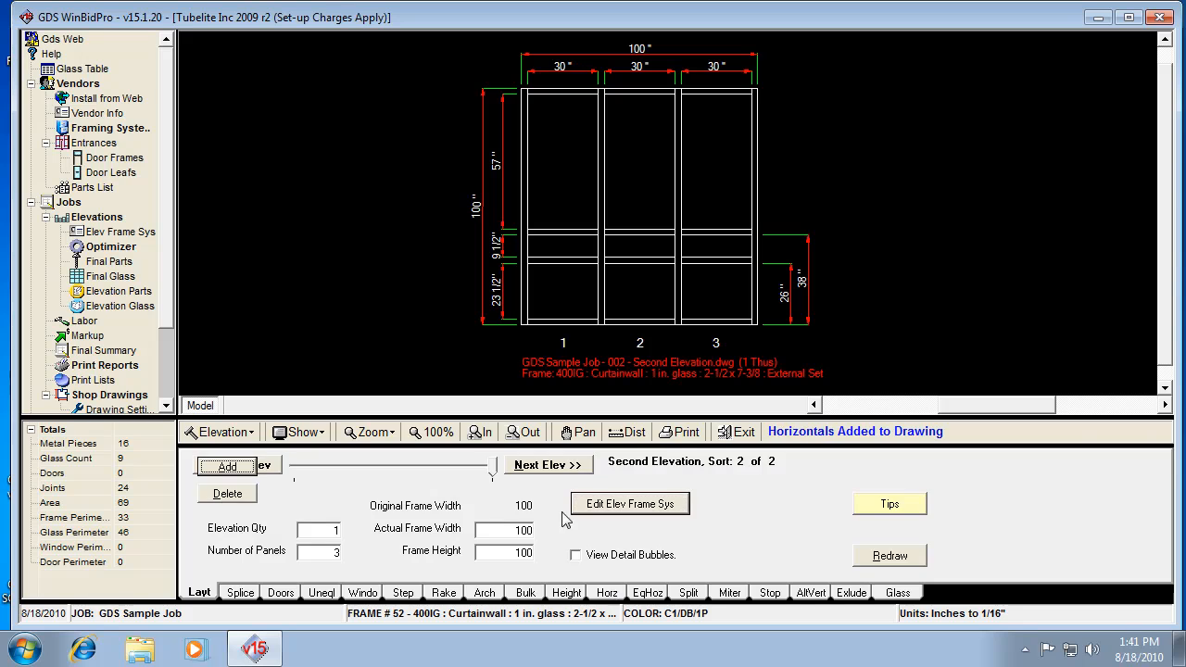
Add a Hoz 2 horizontal at 80 inches across all three panels.
click(607, 592)
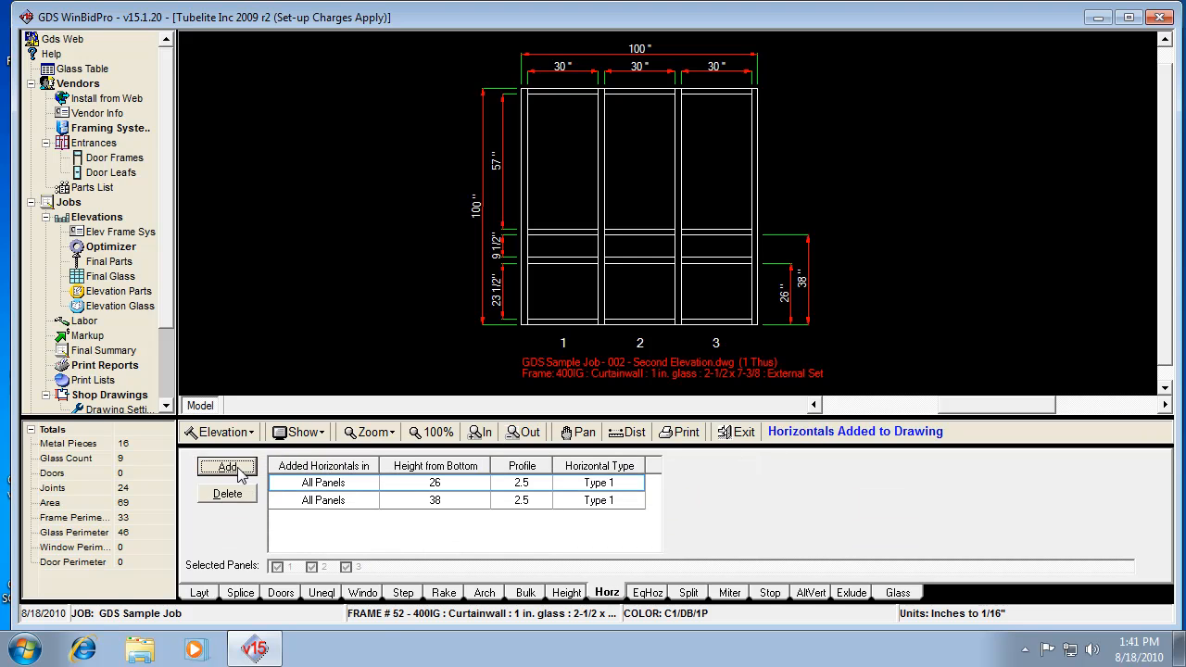
click(228, 468)
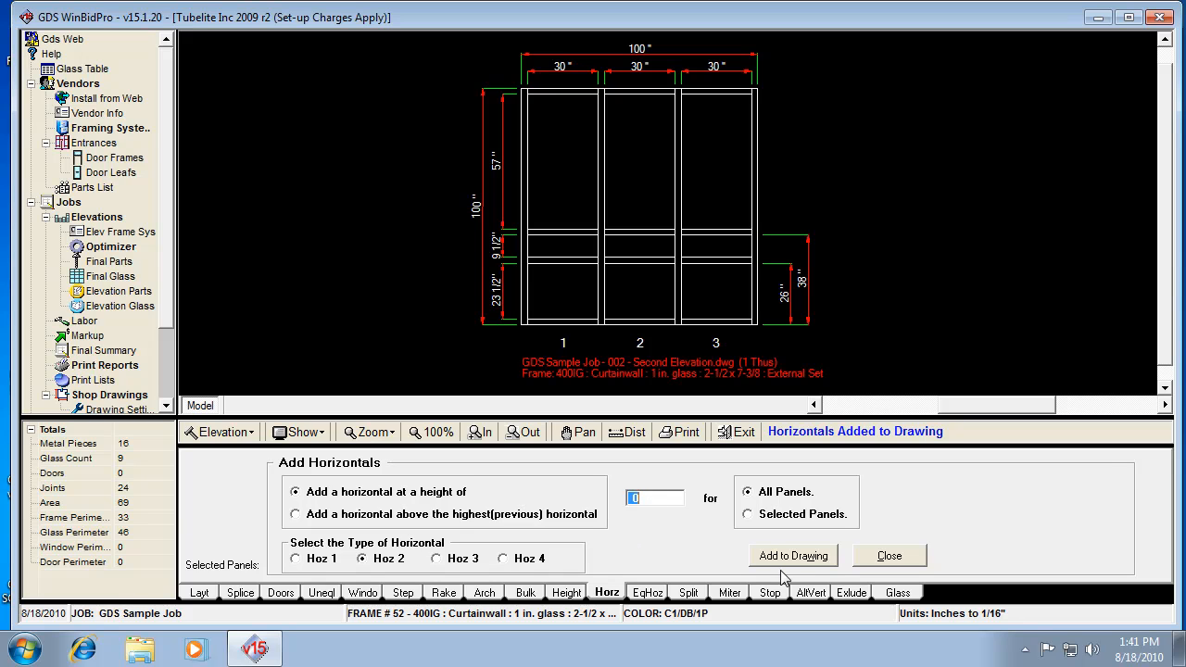
text(80)
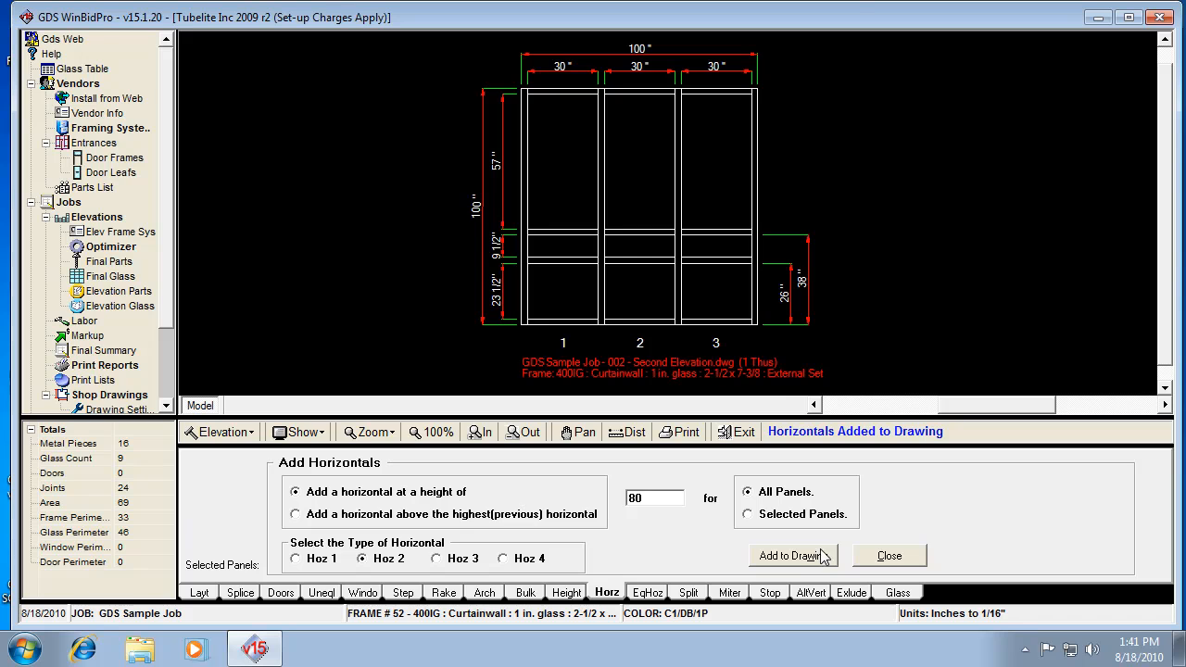
click(793, 555)
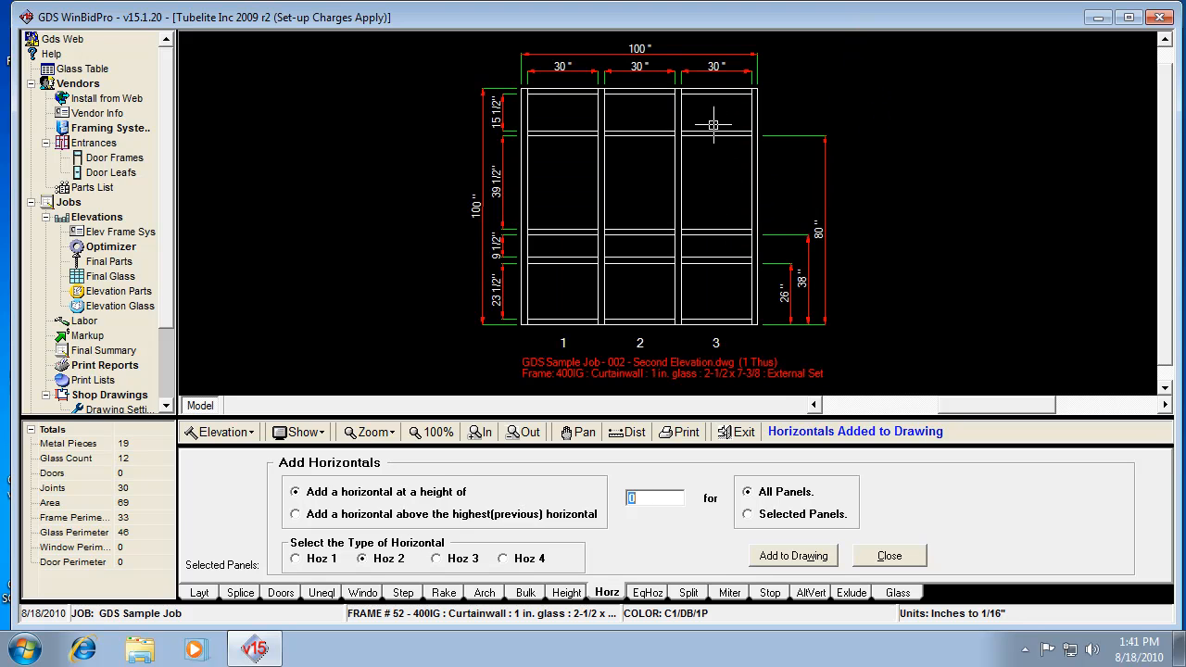
mouse_move(716, 174)
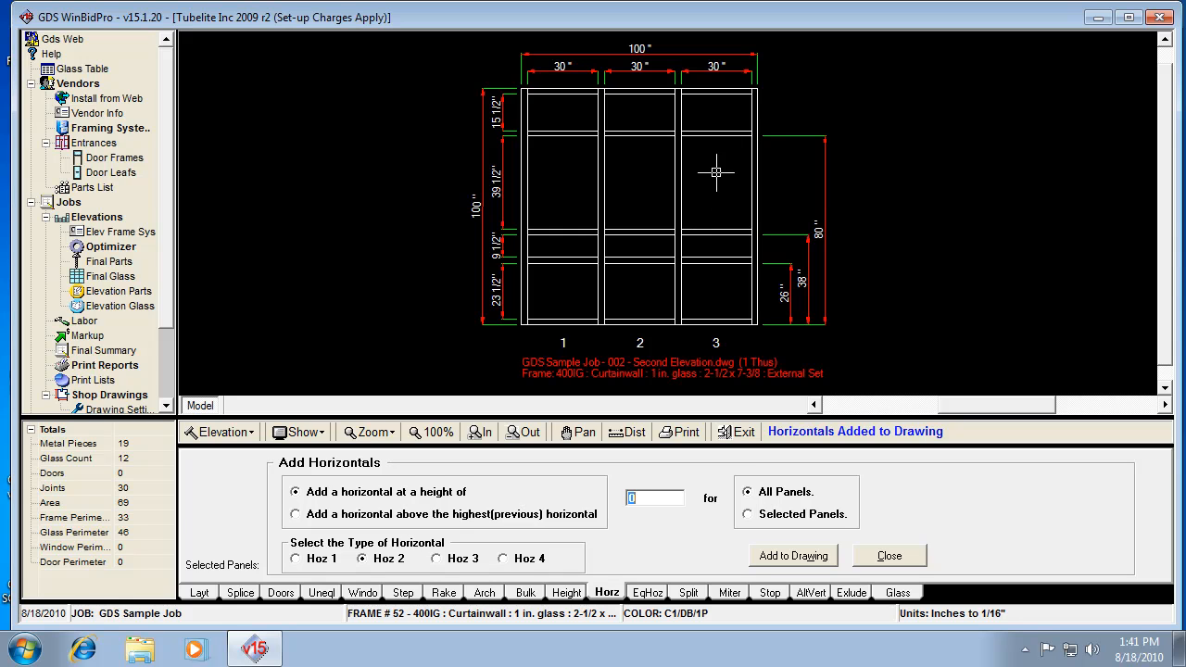
mouse_move(737, 519)
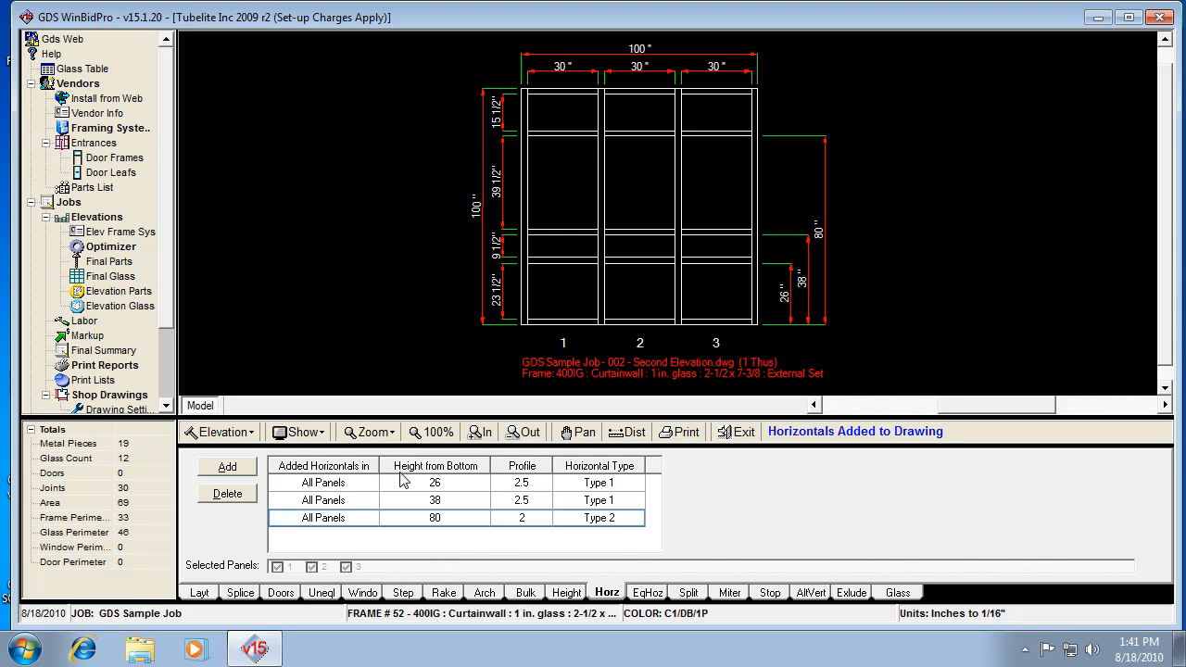
Delete all three horizontals, including the 26-inch one, leaving three full-height lites.
click(435, 500)
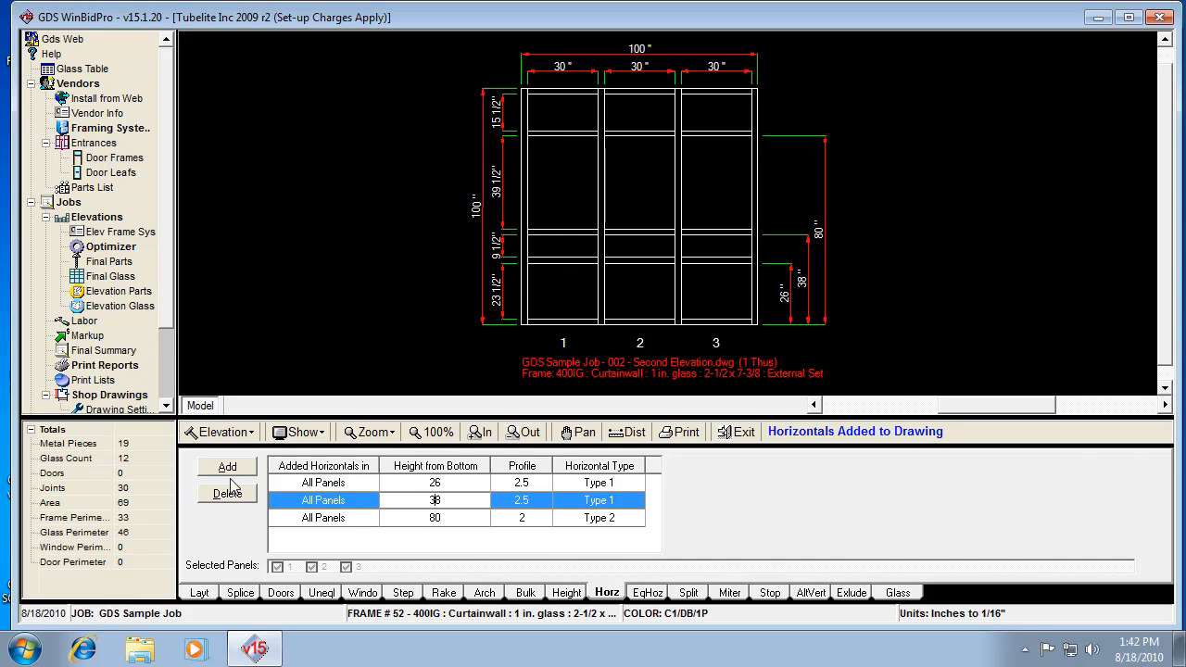
click(647, 592)
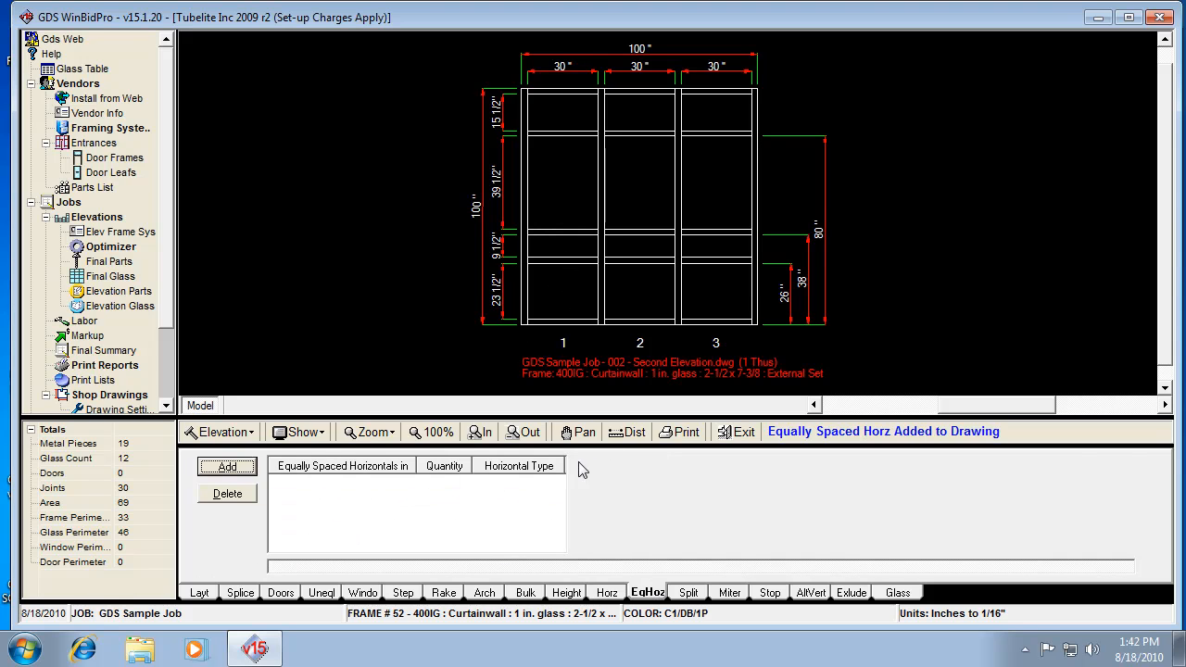
mouse_move(438, 509)
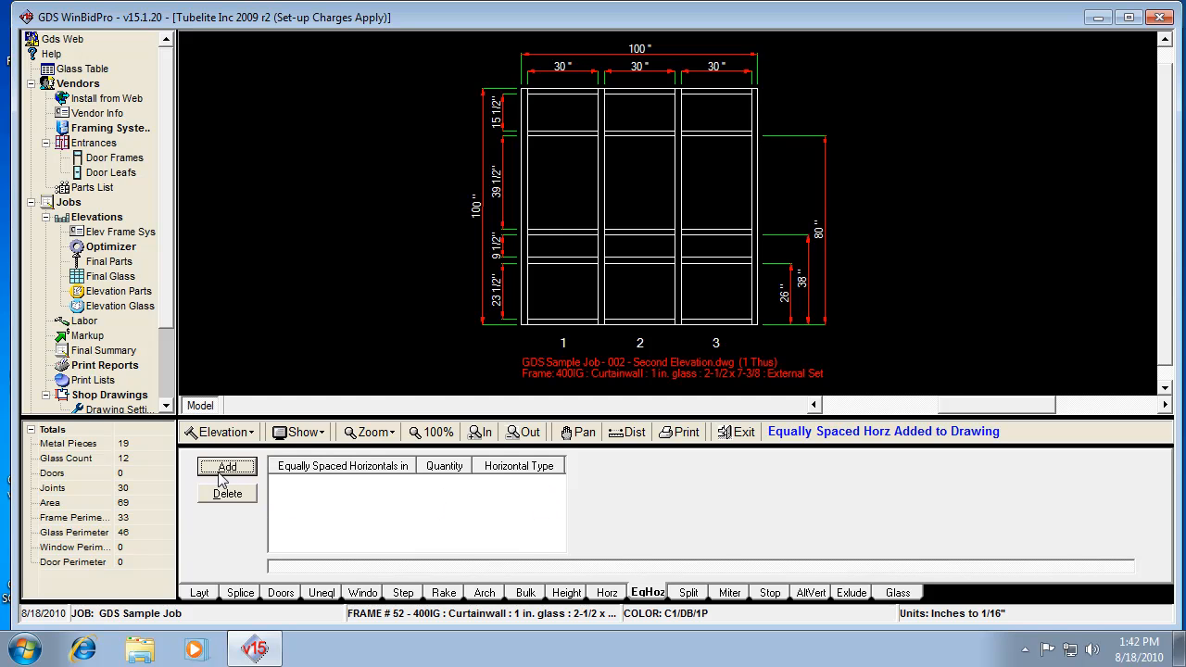
mouse_move(229, 486)
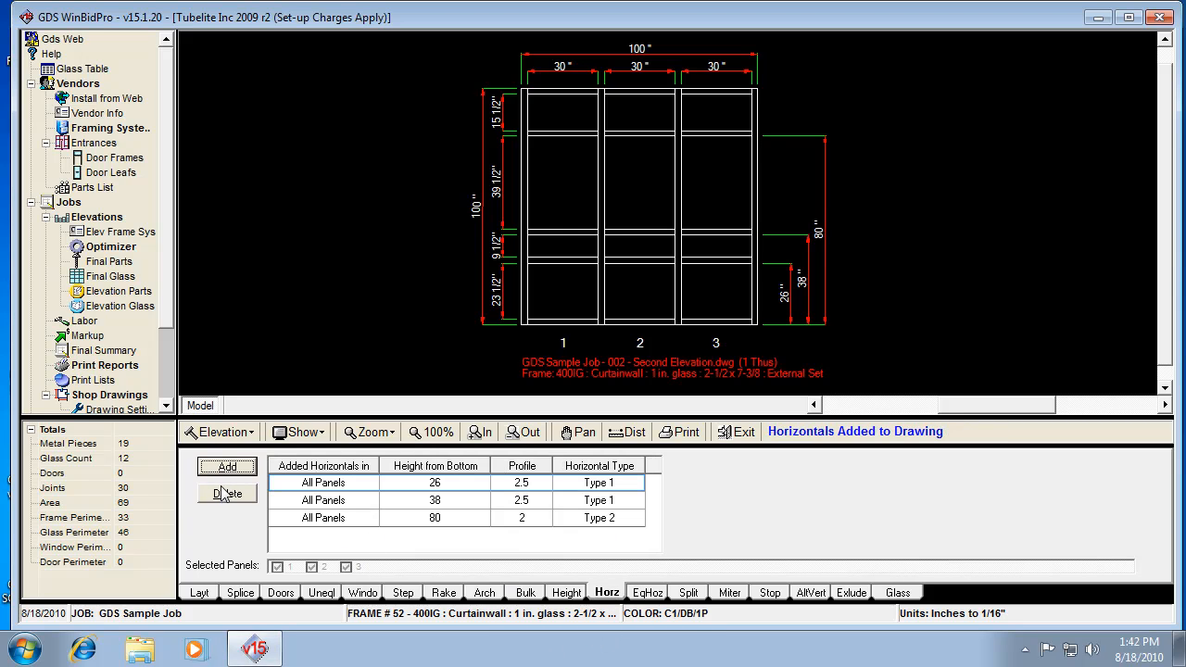
click(228, 494)
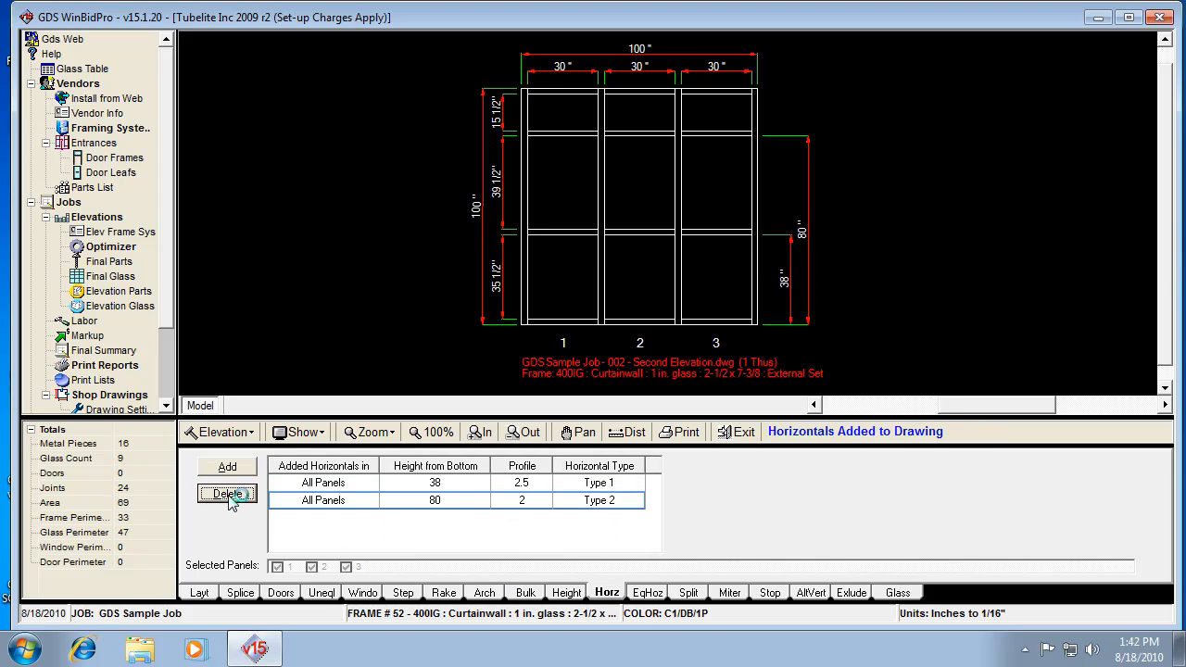
click(227, 493)
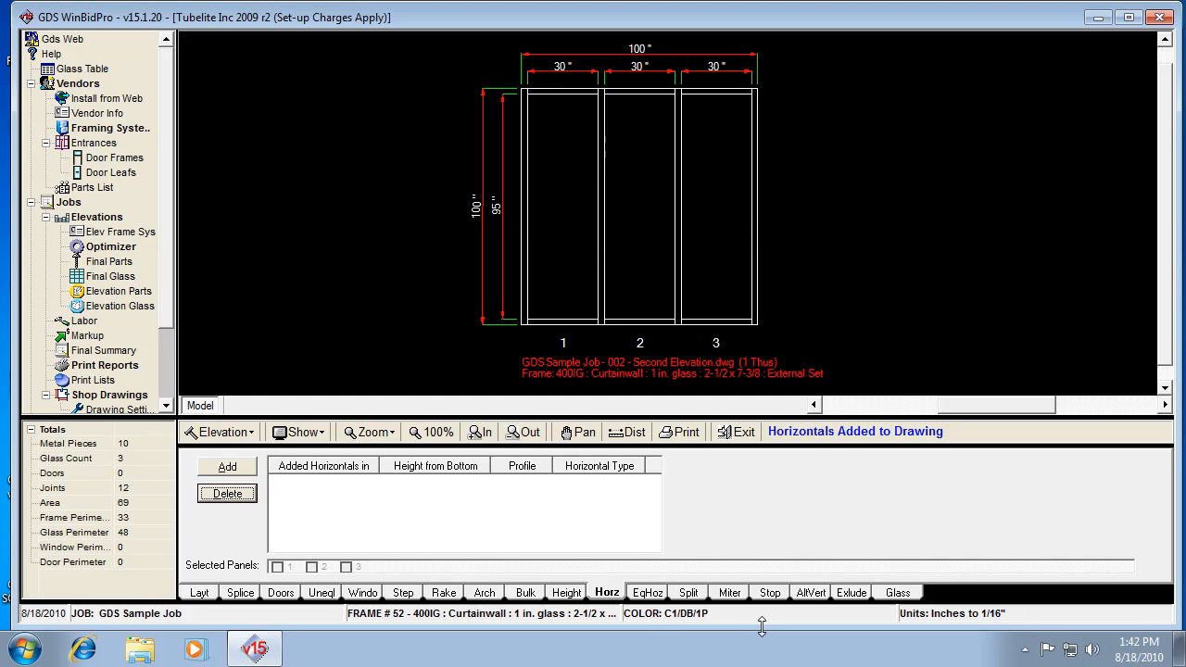
click(646, 592)
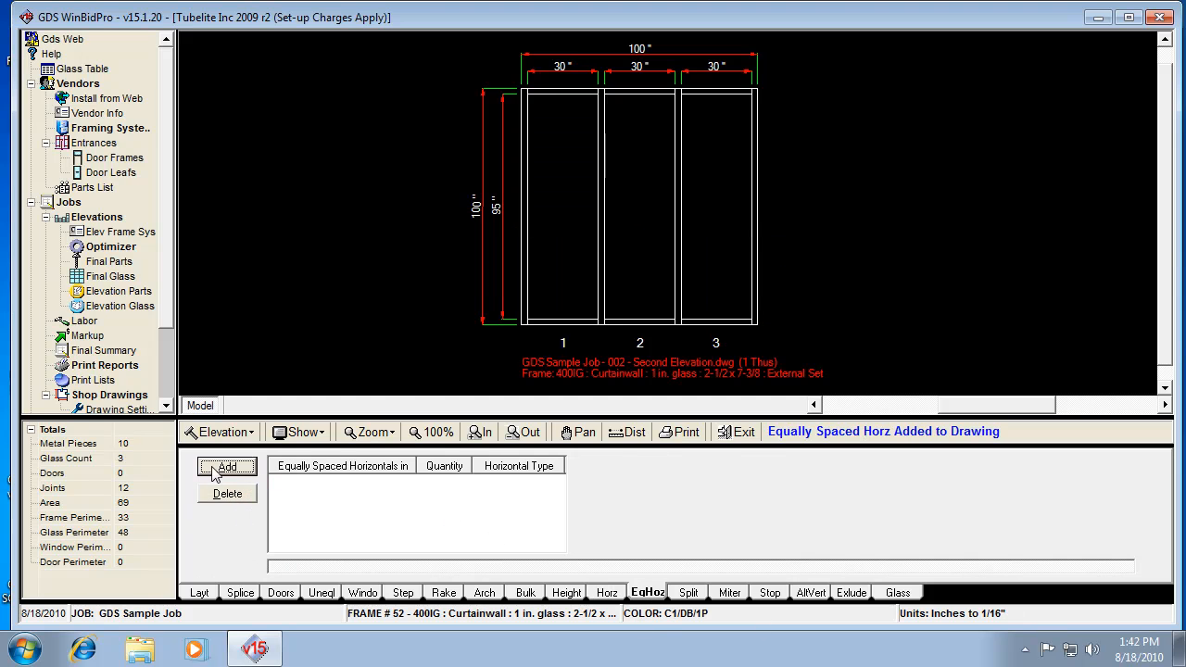
Add quantity 3 equally spaced Hoz 1 horizontals on all panels, making four 21 7/8" rows.
click(227, 467)
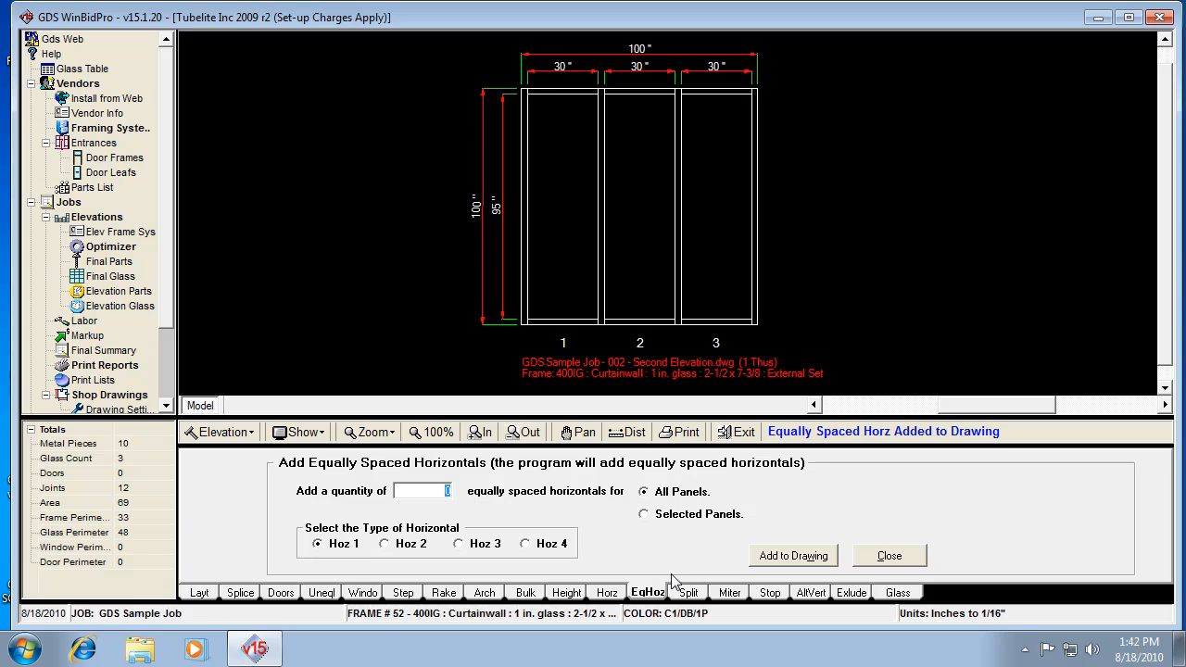
text(3)
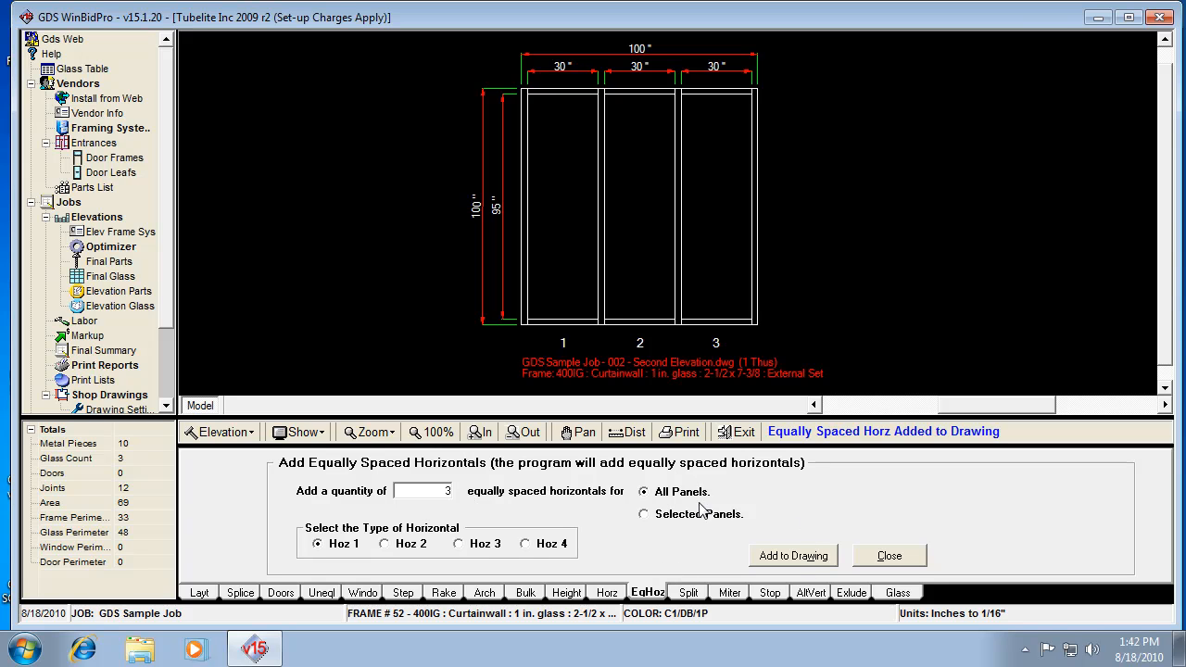
mouse_move(376, 553)
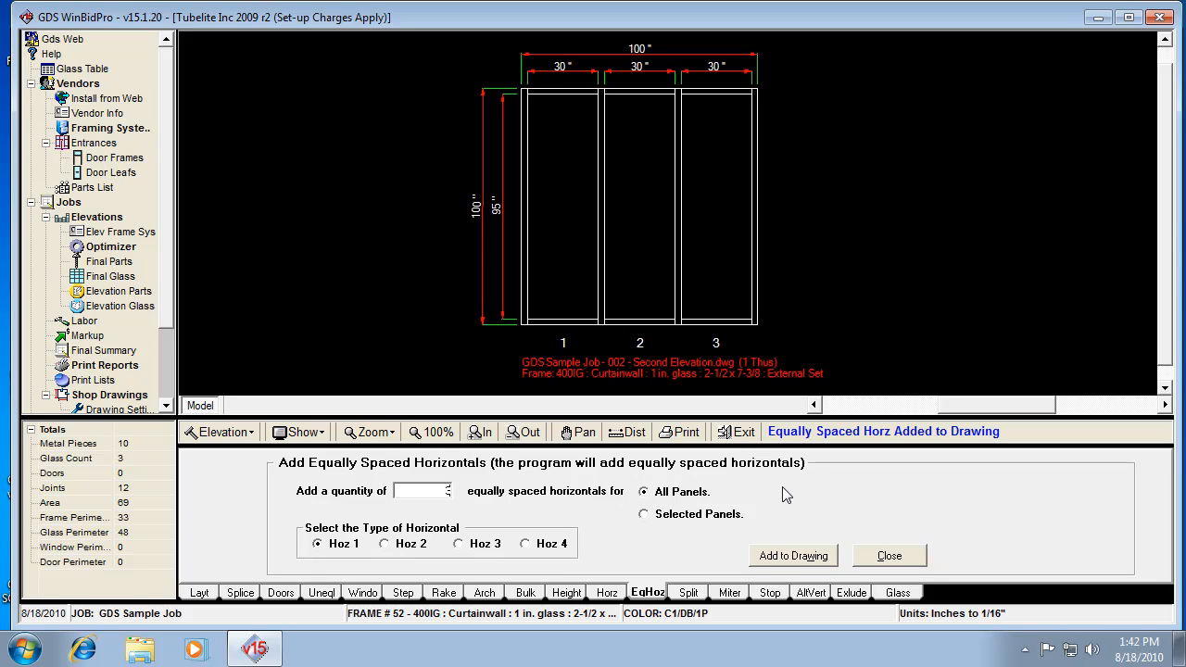
mouse_move(783, 556)
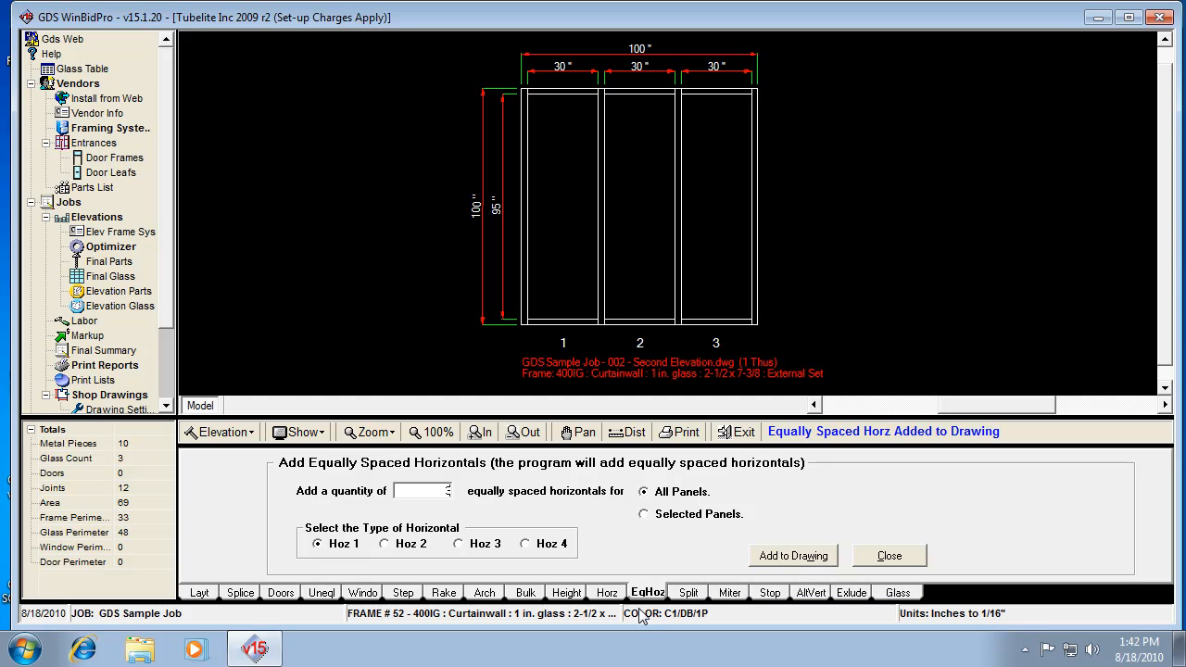
text(3)
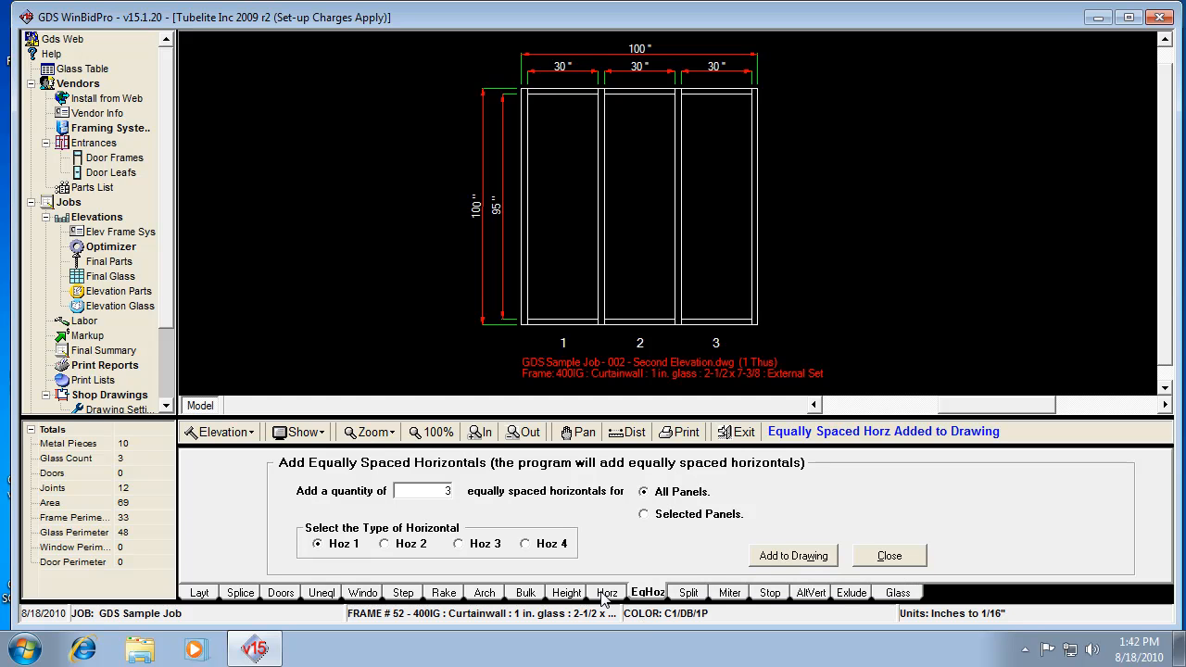
mouse_move(742, 573)
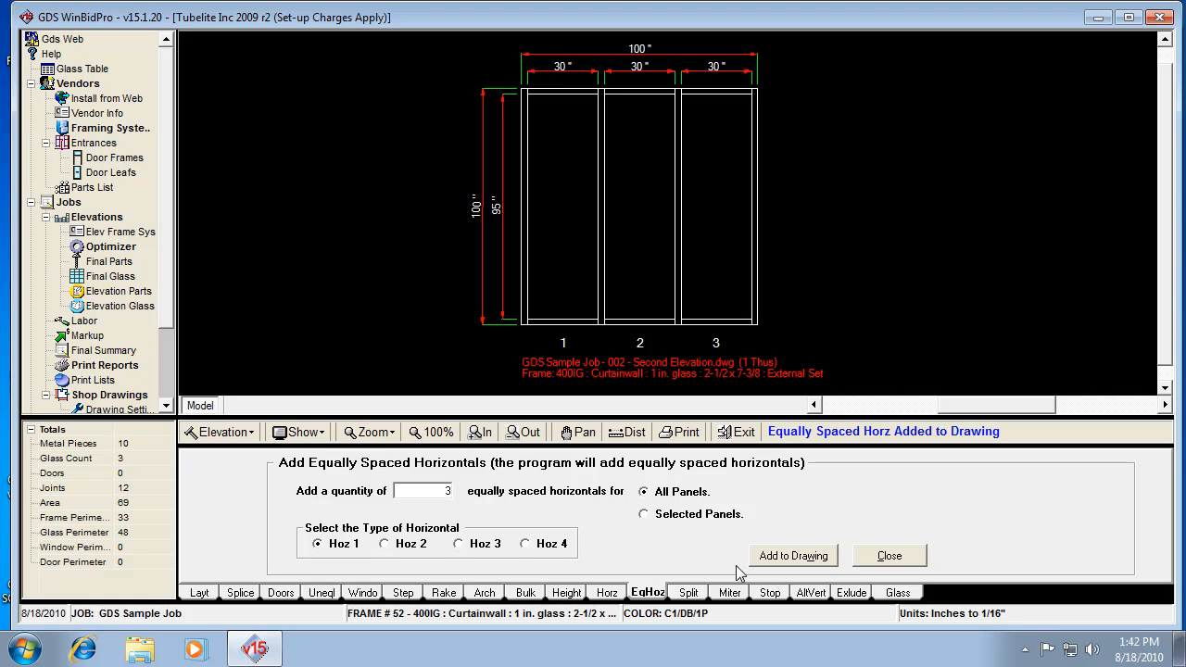
mouse_move(474, 557)
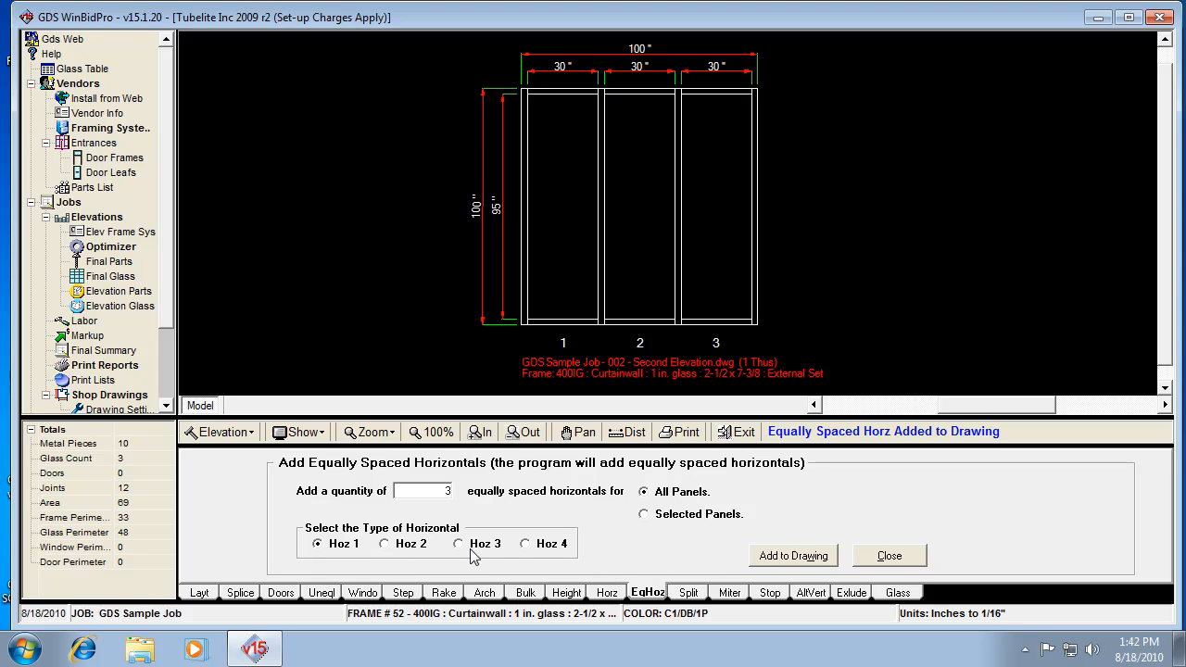
mouse_move(778, 563)
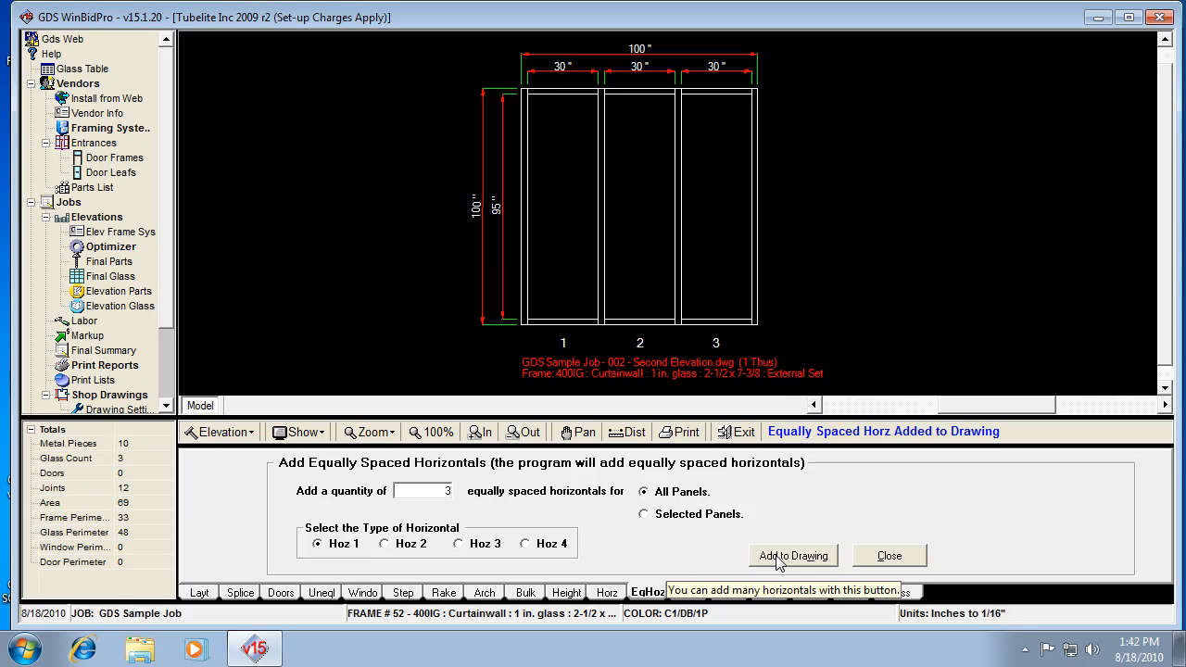
click(793, 556)
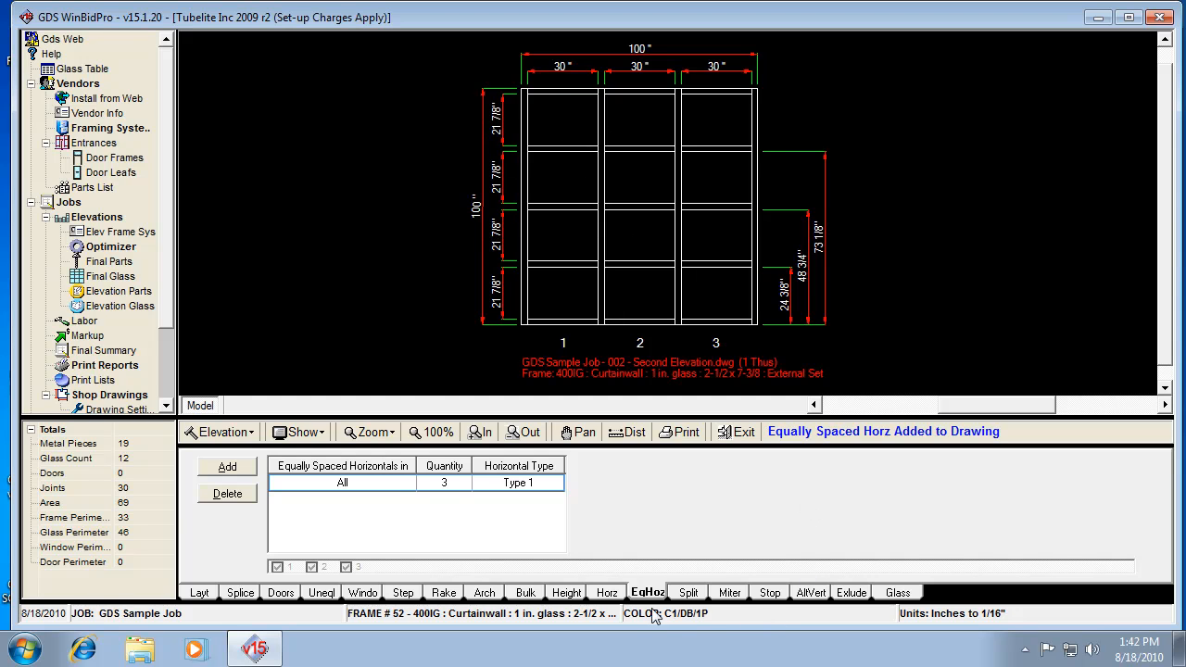
mouse_move(599, 571)
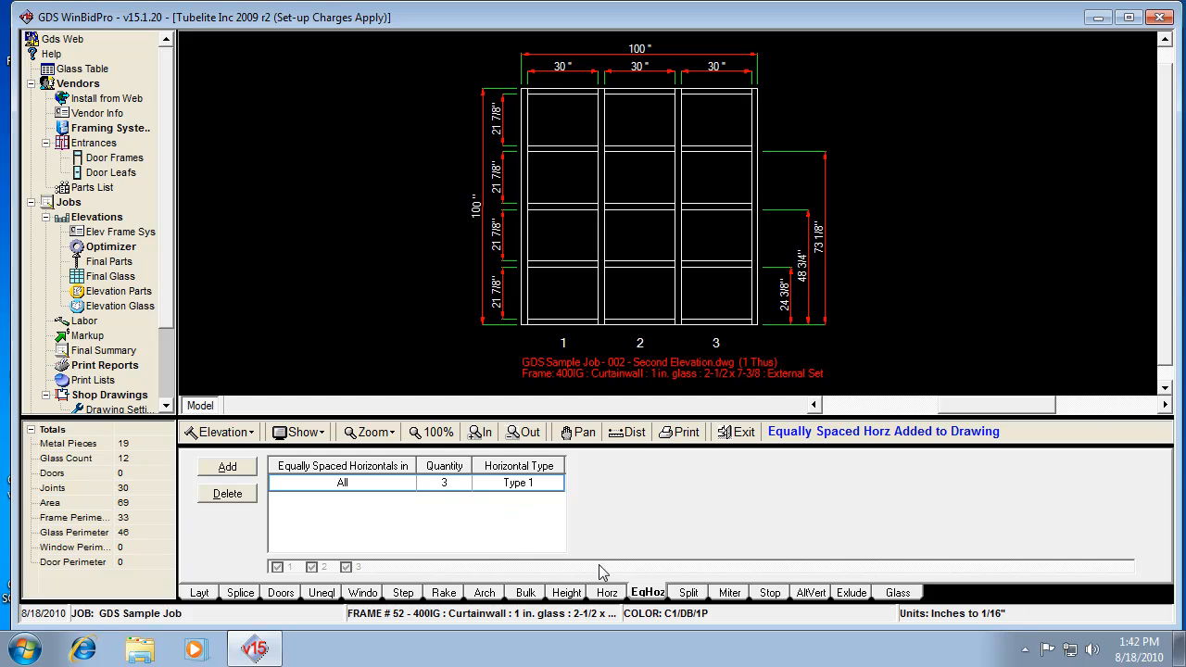
mouse_move(267, 519)
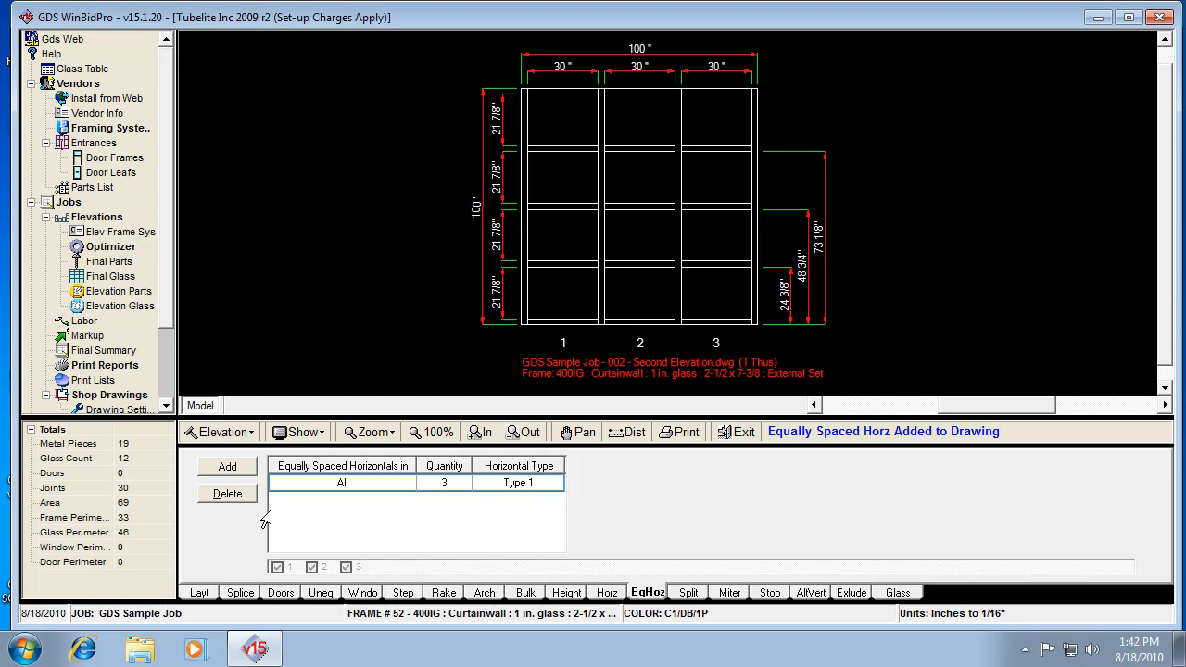